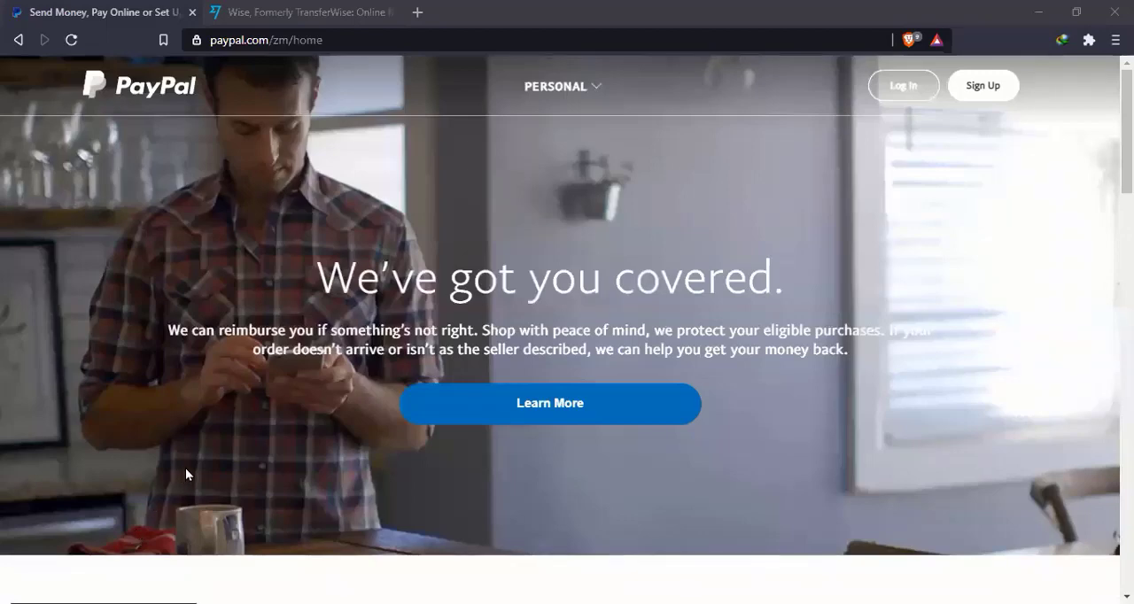
mouse_move(363, 347)
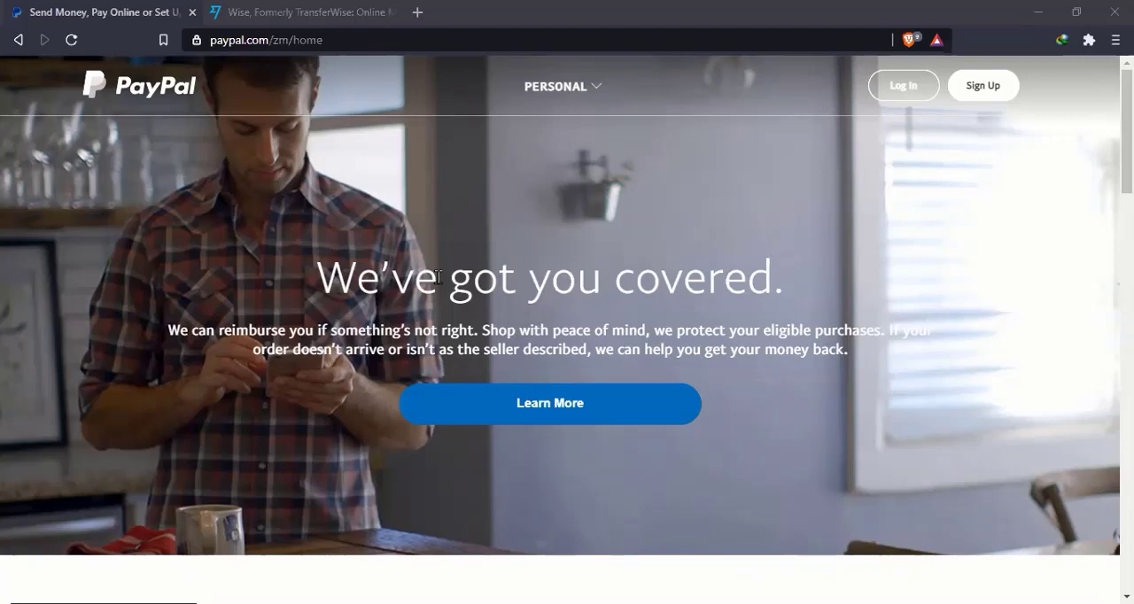
- Switch from the PayPal tab to the open Wise homepage tab
left_click(301, 13)
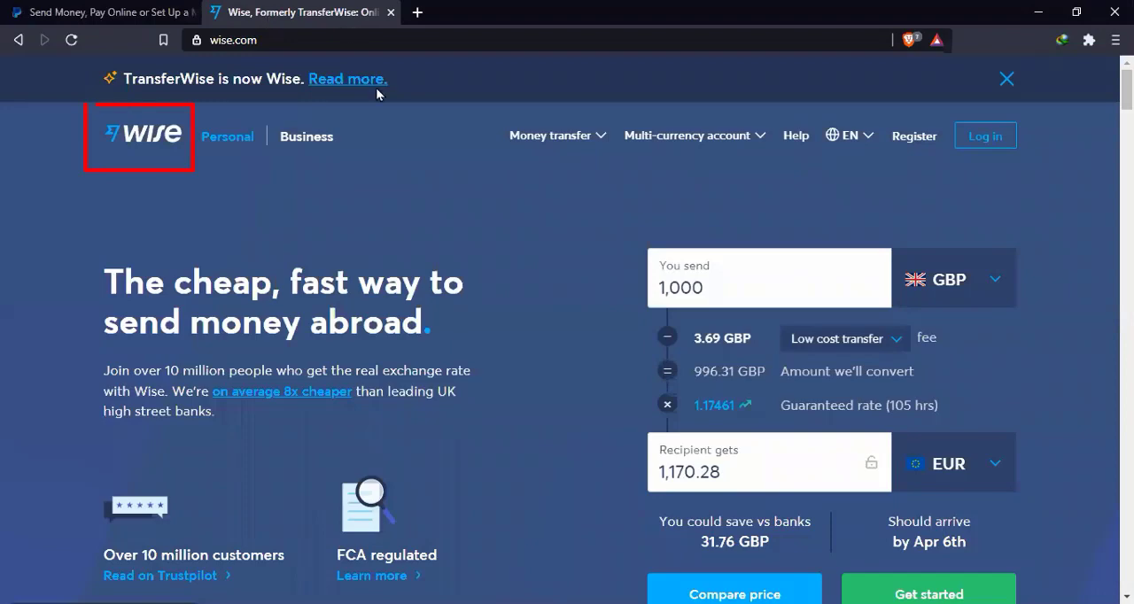
mouse_move(232, 157)
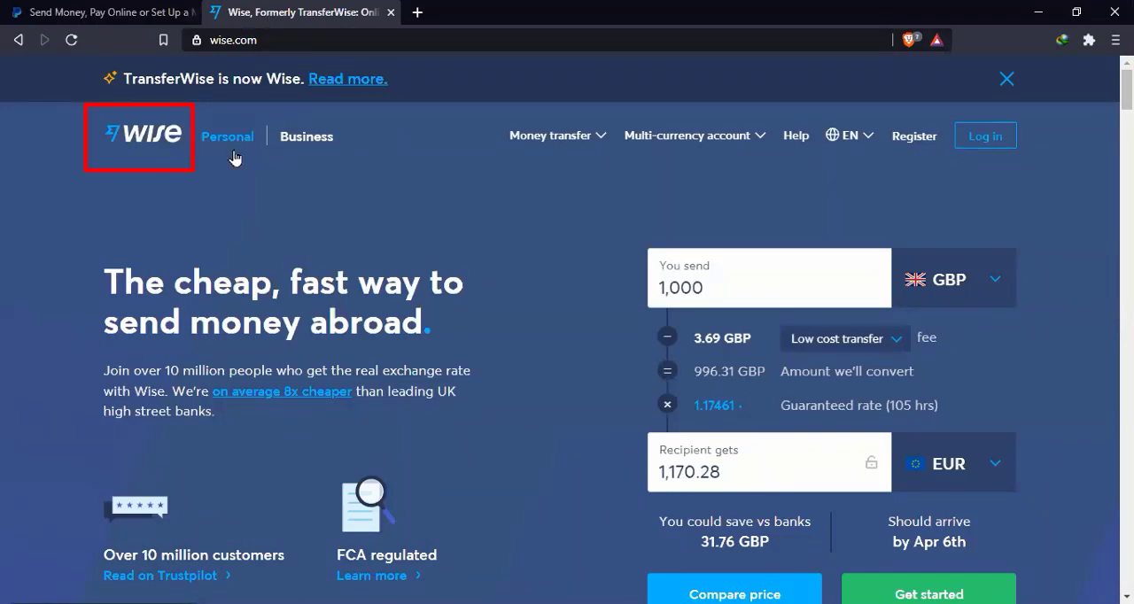
mouse_move(298, 115)
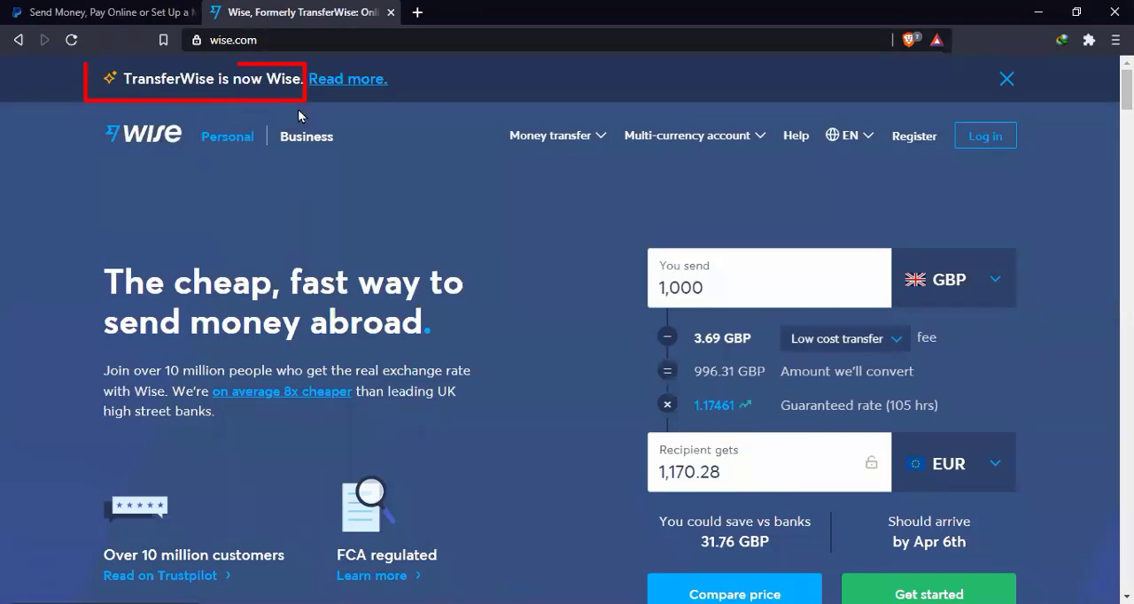
mouse_move(440, 211)
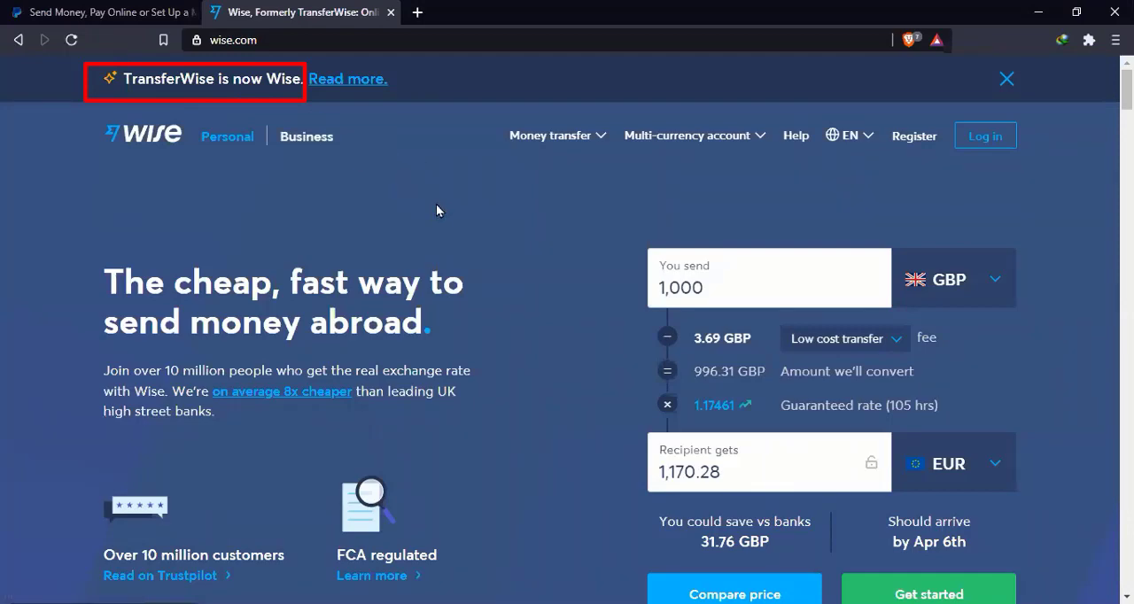
mouse_move(369, 212)
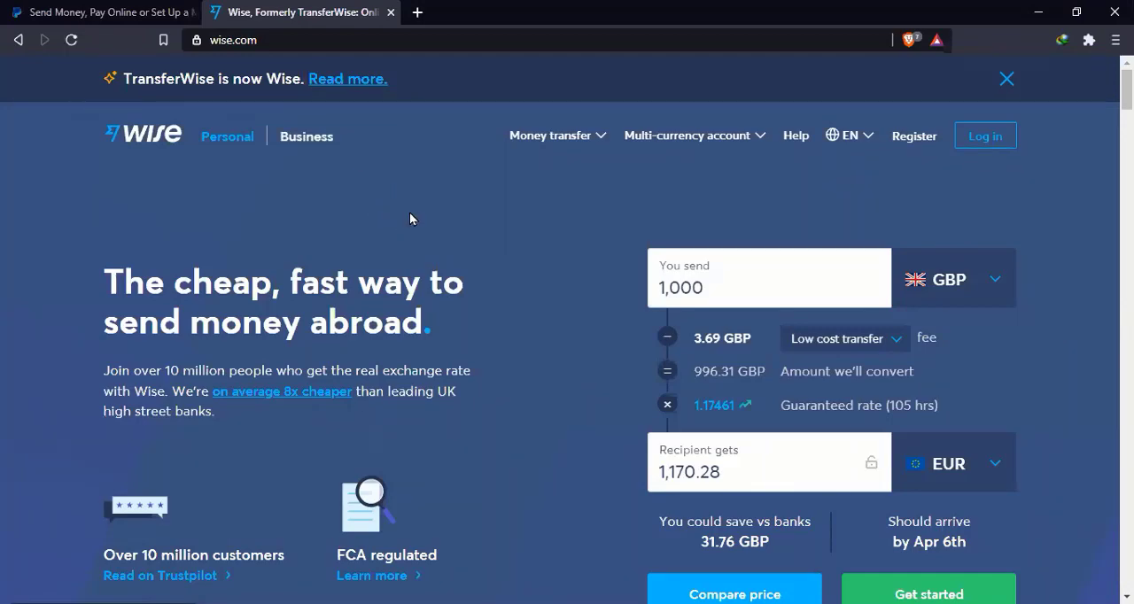
mouse_move(330, 216)
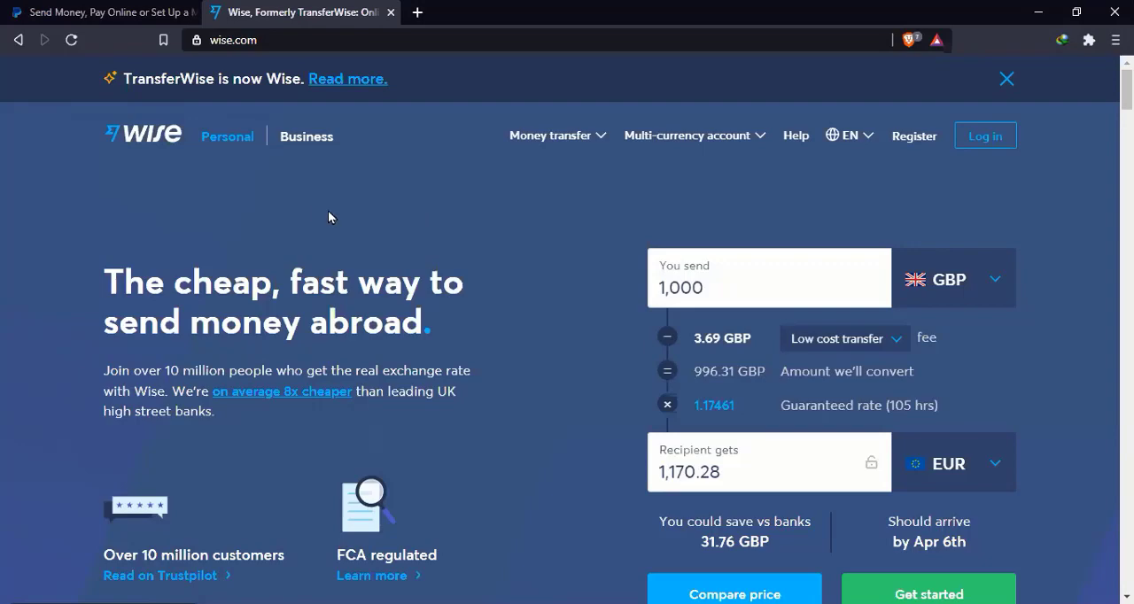
mouse_move(281, 202)
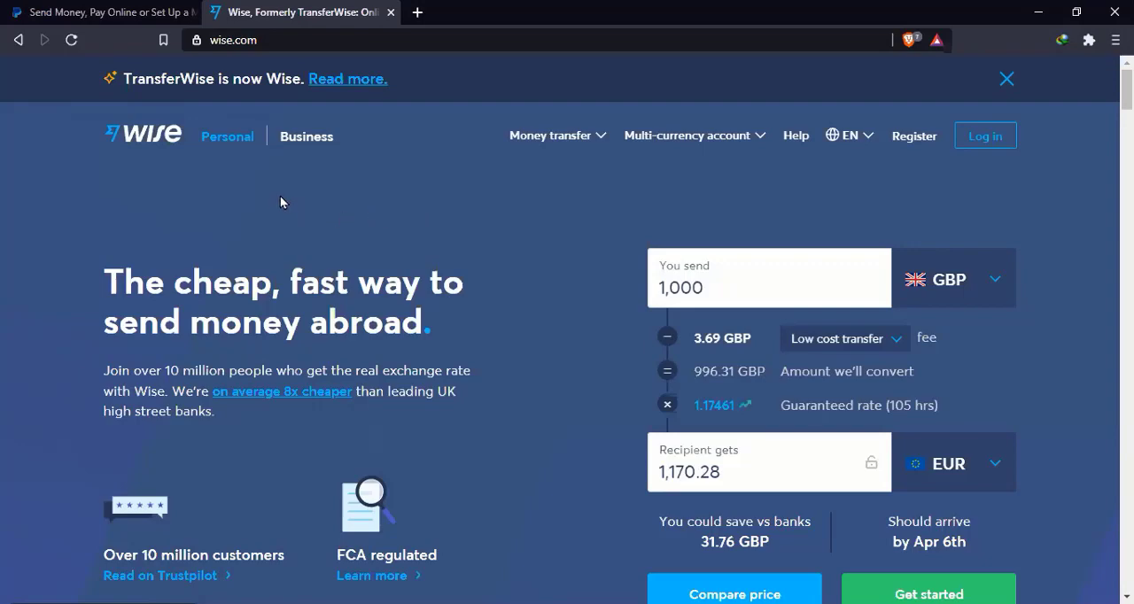
mouse_move(263, 197)
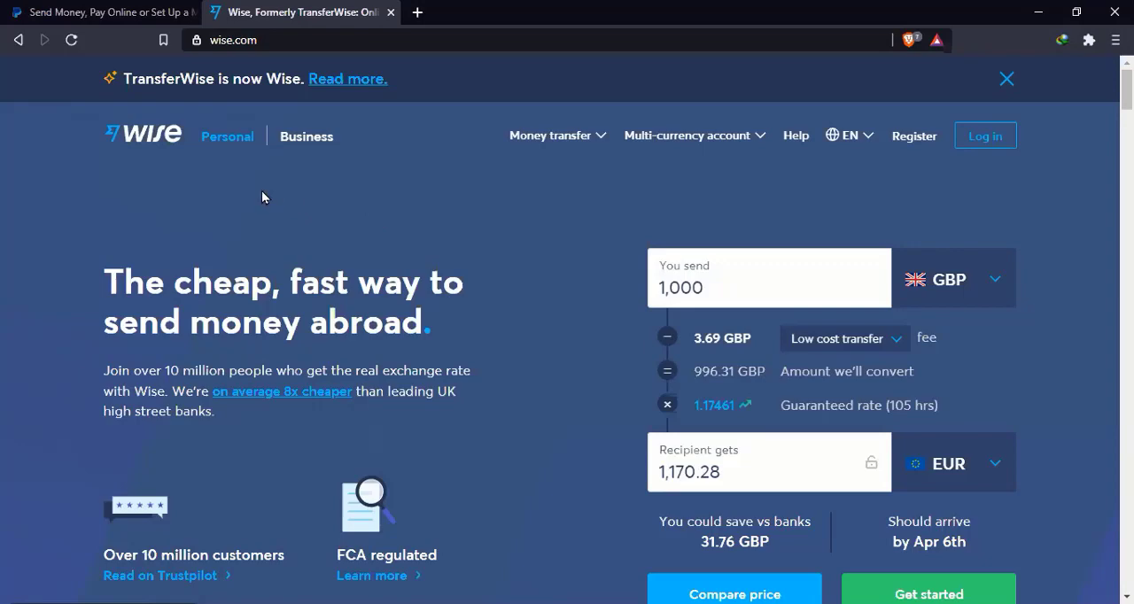
mouse_move(239, 208)
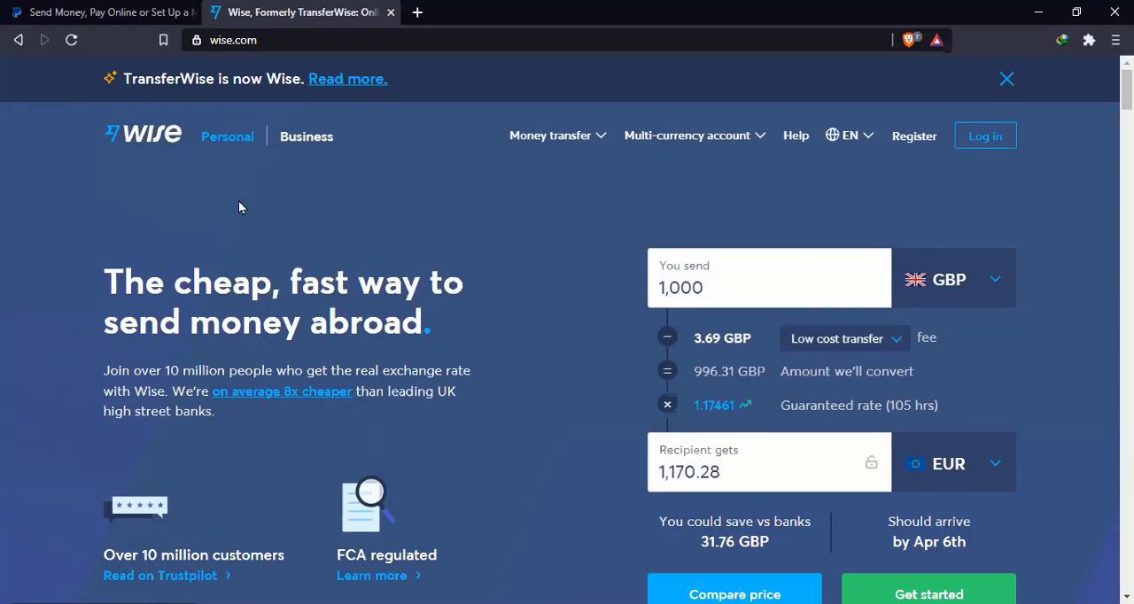
mouse_move(211, 246)
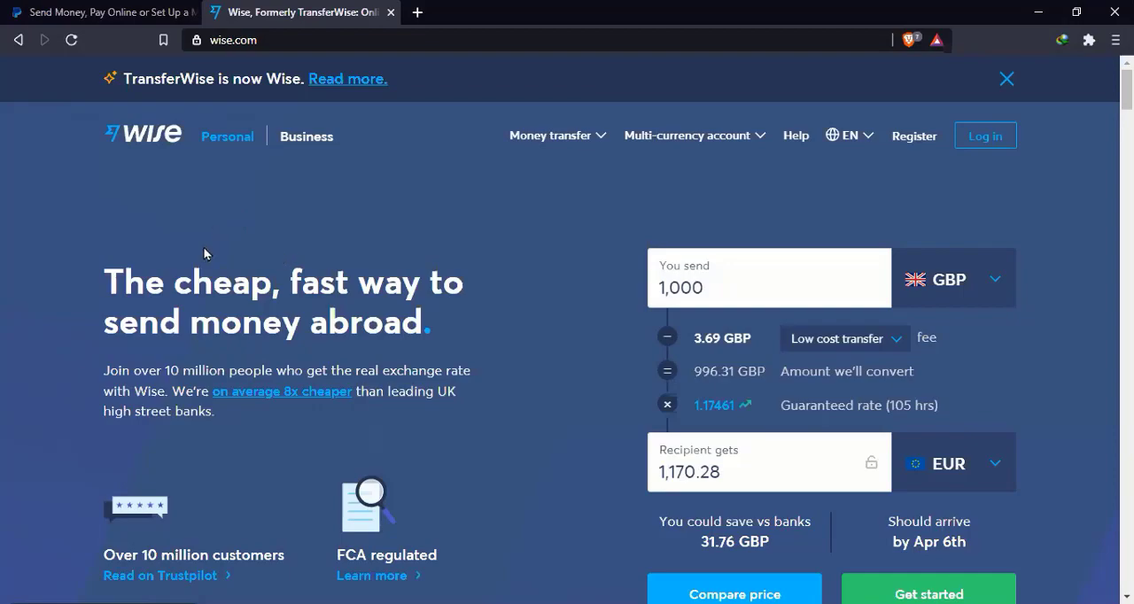
- Switch back from Wise to the PayPal homepage tab
left_click(97, 14)
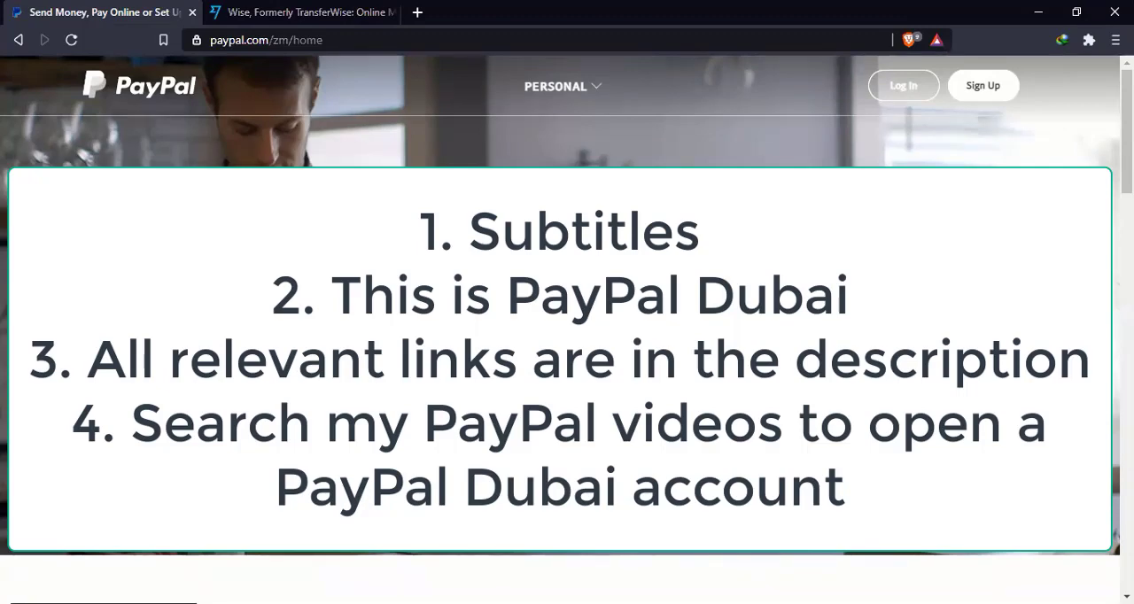
mouse_move(269, 92)
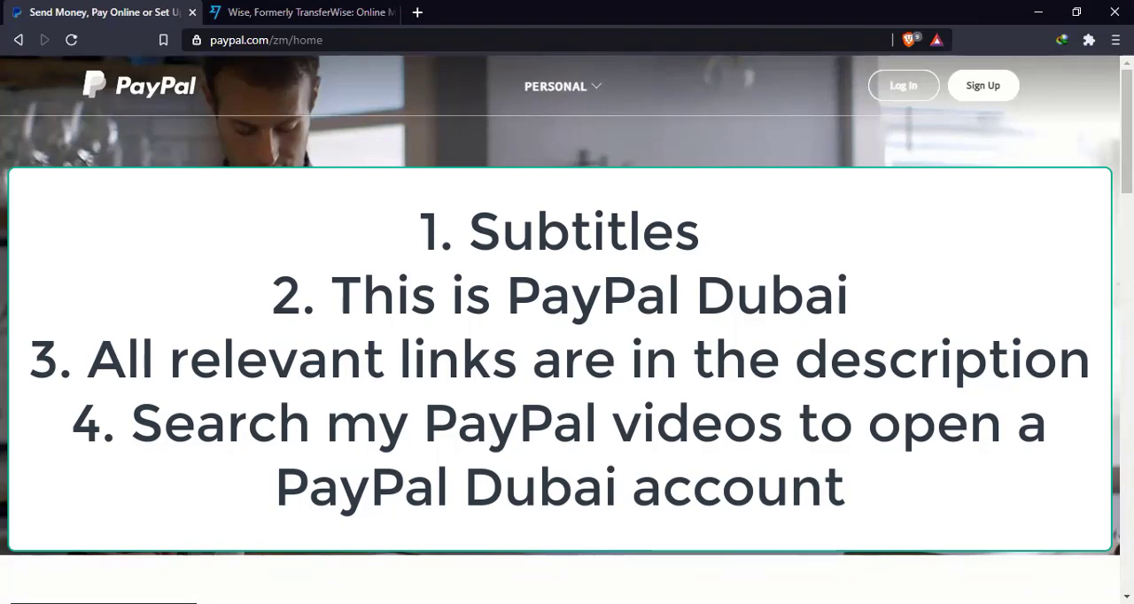
mouse_move(420, 144)
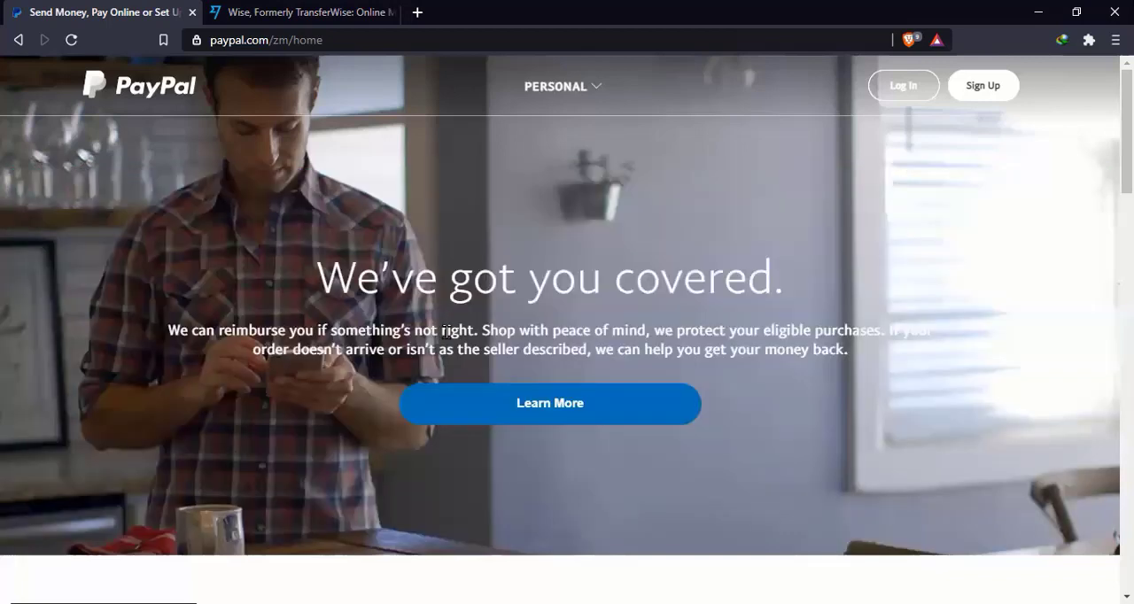
mouse_move(528, 248)
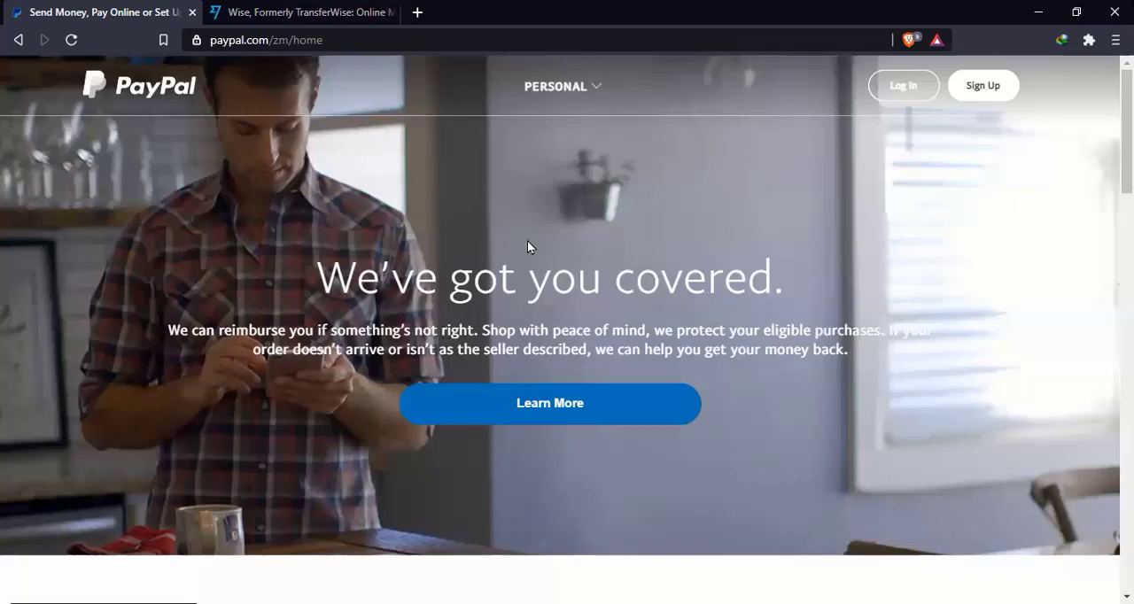
mouse_move(808, 175)
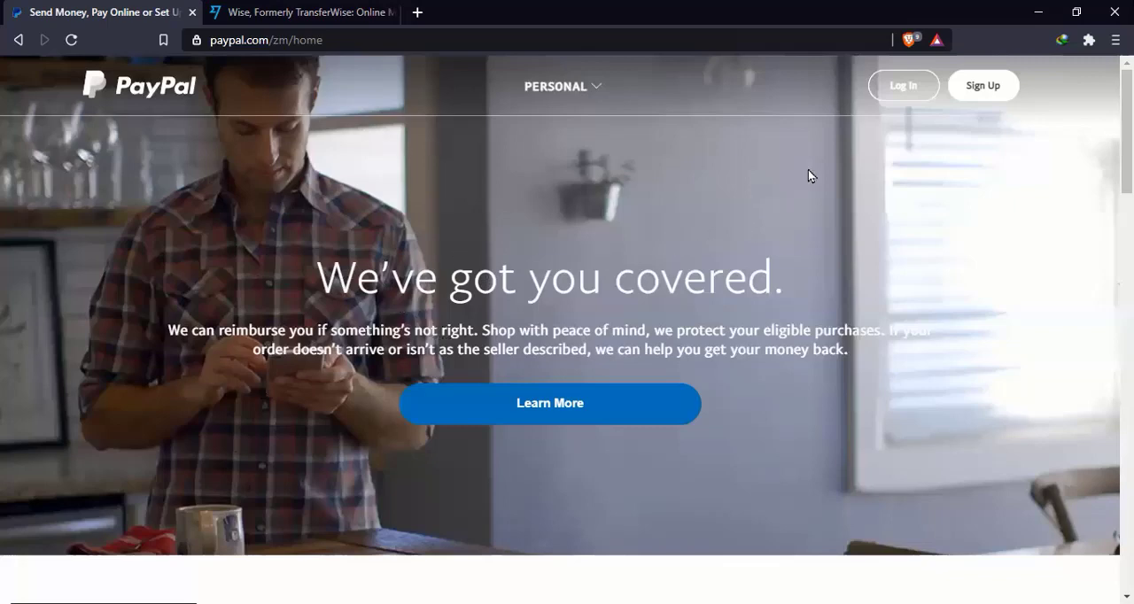
- Log in to the PayPal Summary dashboard showing the 47.50 USD balance and recent activity
left_click(904, 85)
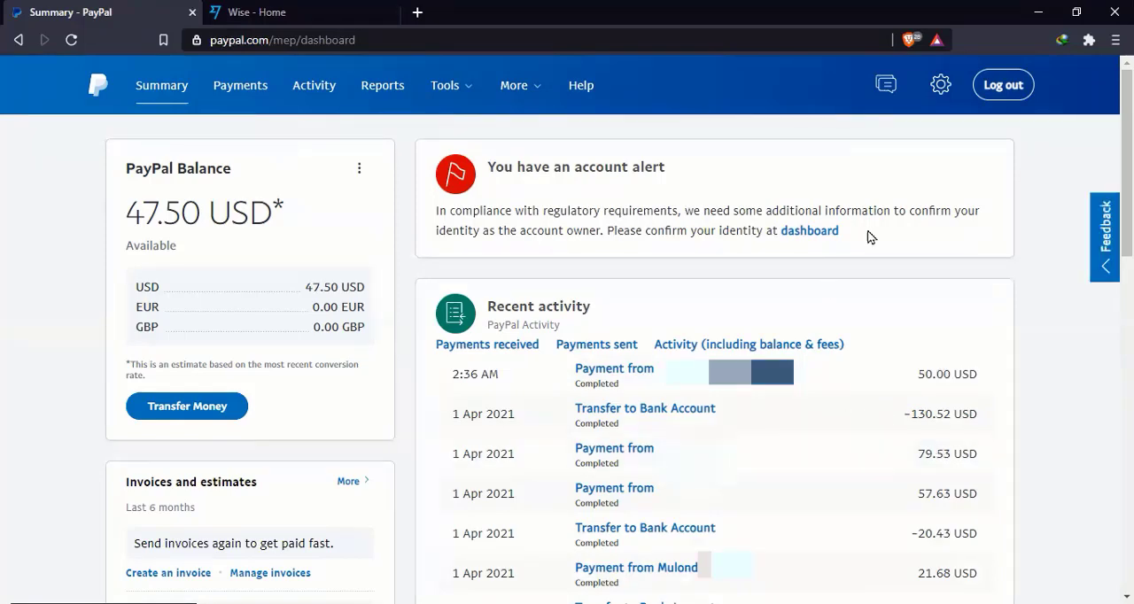
left_click(514, 85)
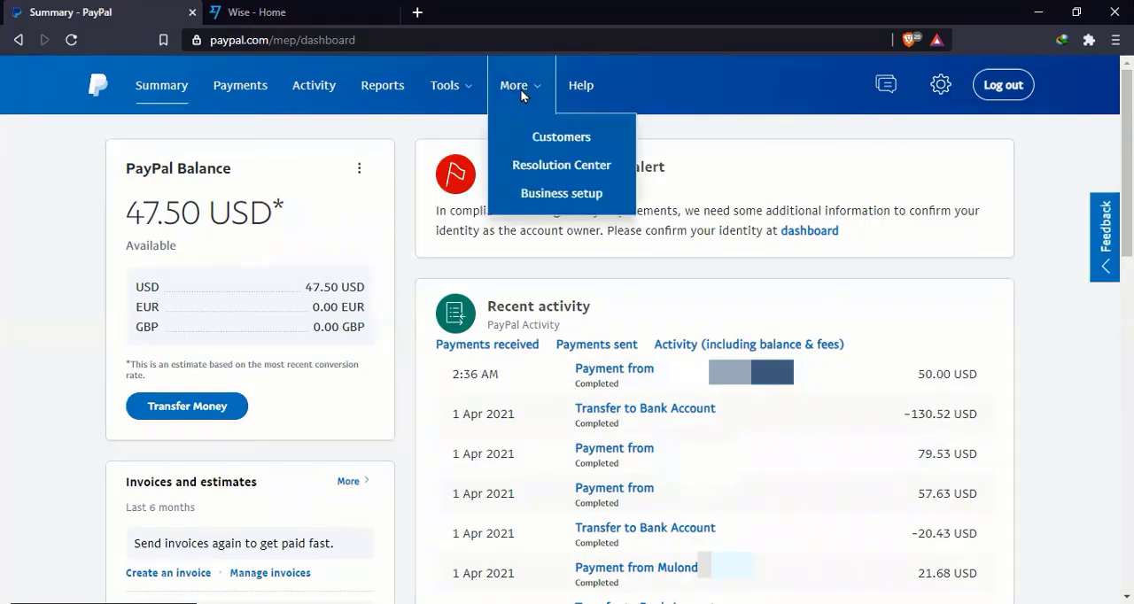
left_click(829, 188)
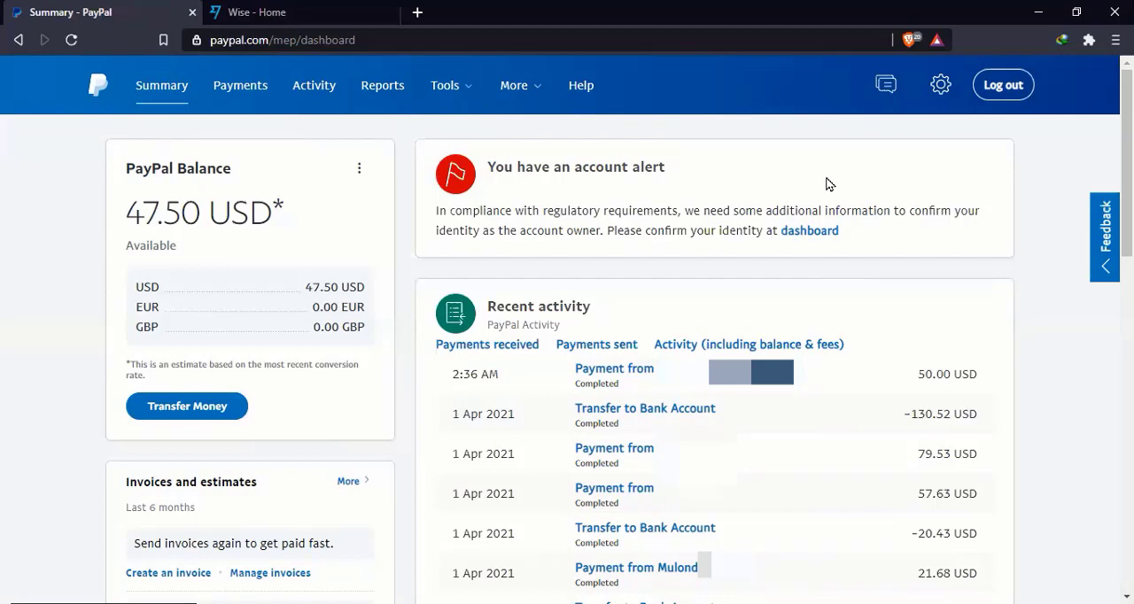
mouse_move(737, 390)
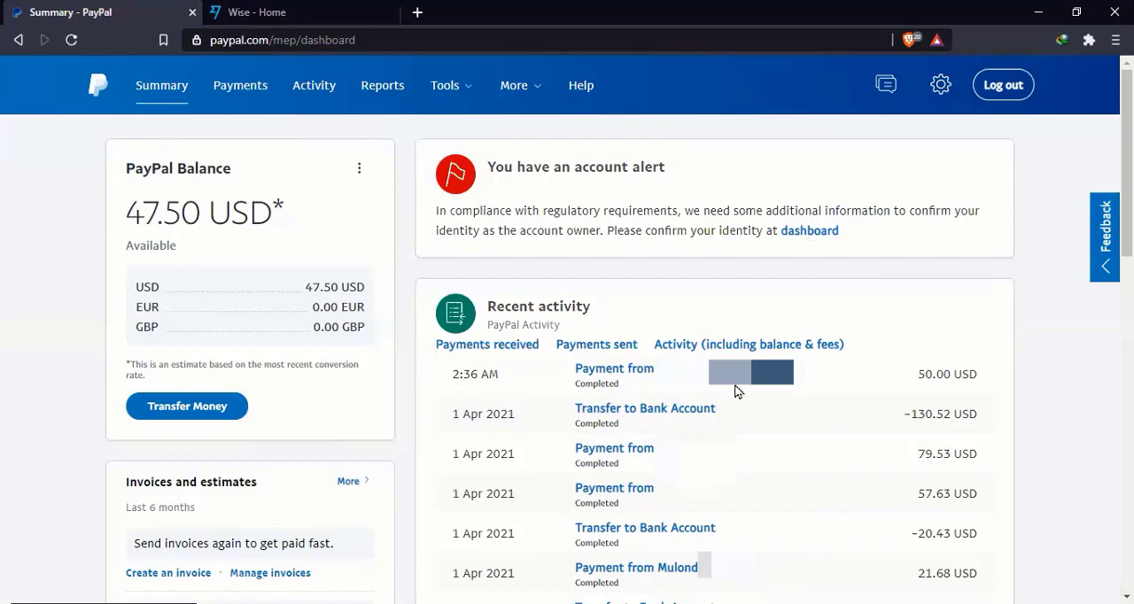
mouse_move(811, 414)
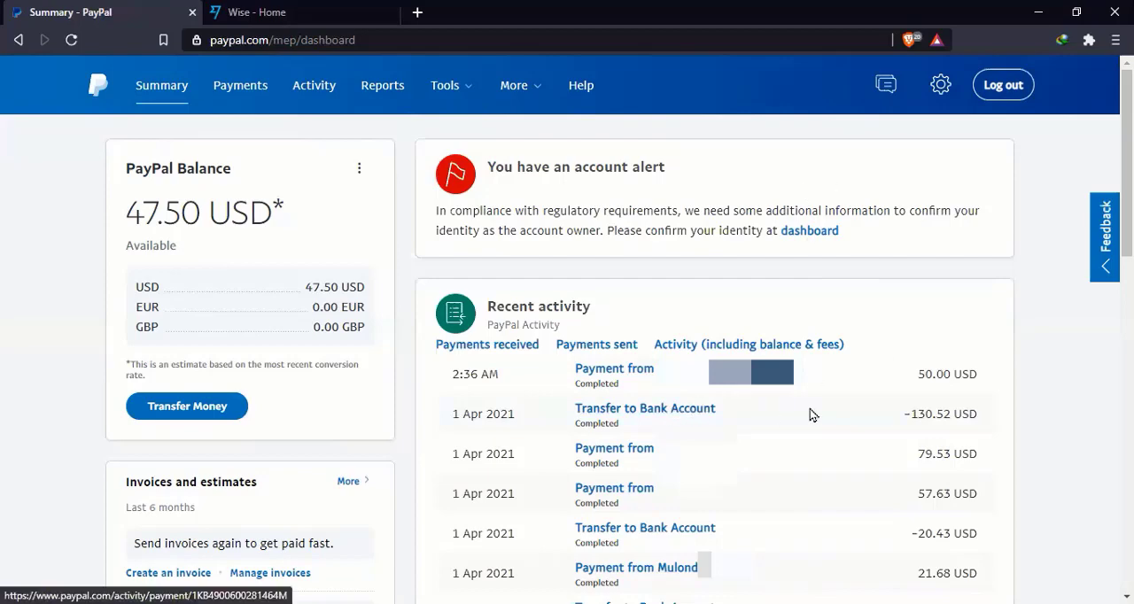
mouse_move(712, 411)
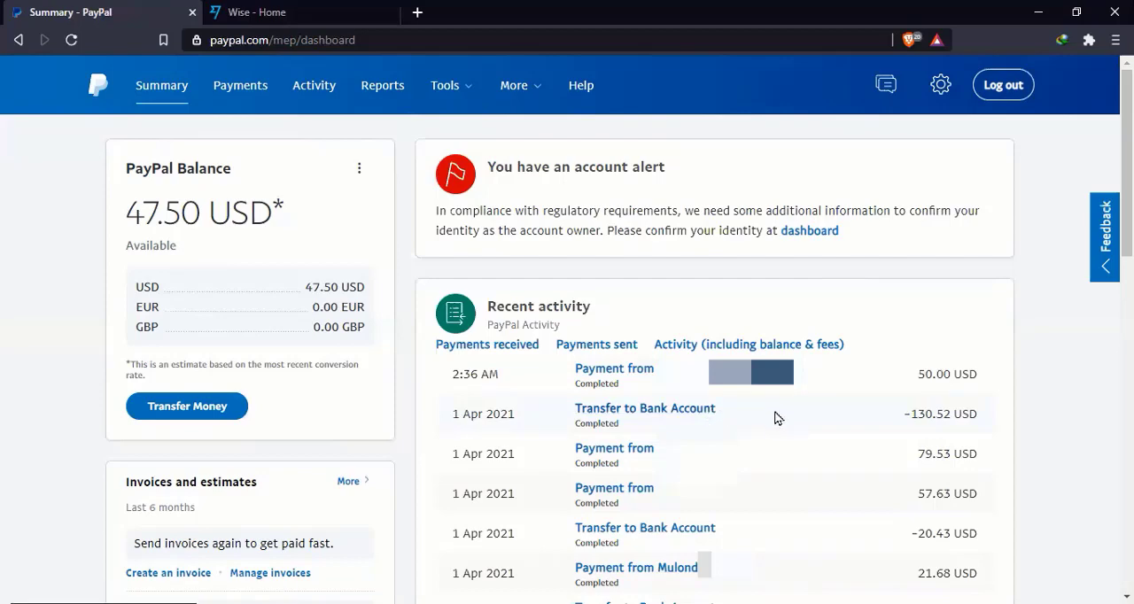
mouse_move(719, 535)
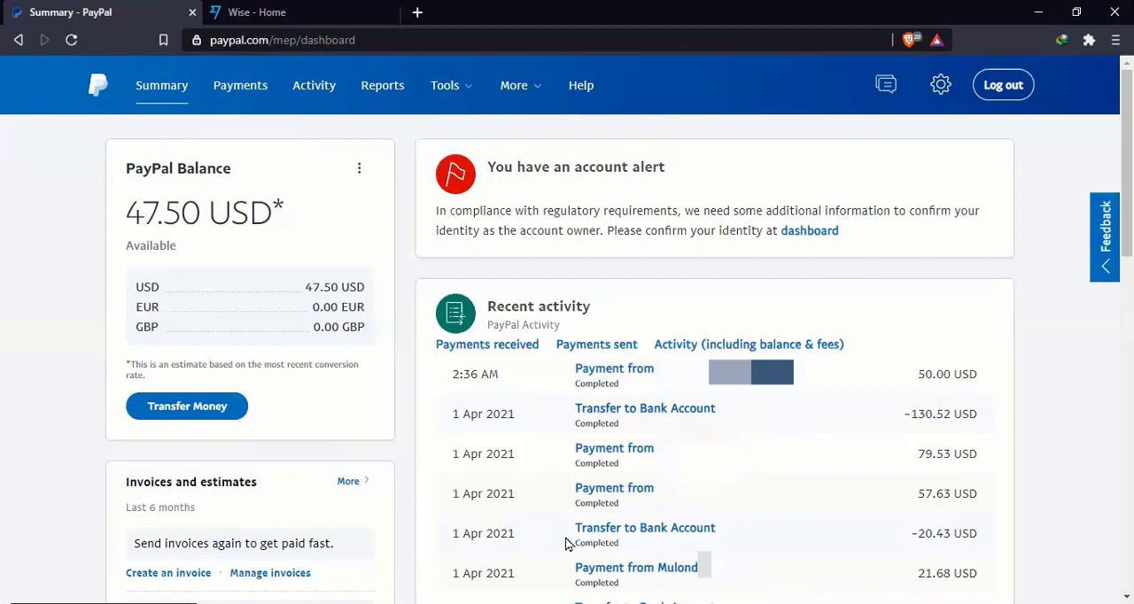
mouse_move(553, 547)
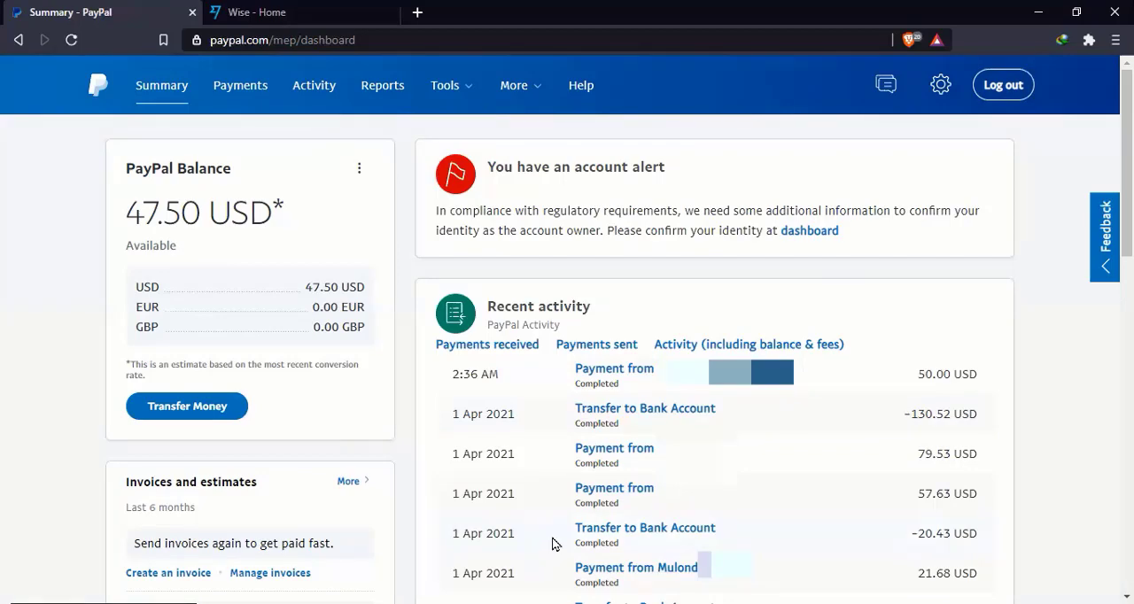
mouse_move(220, 230)
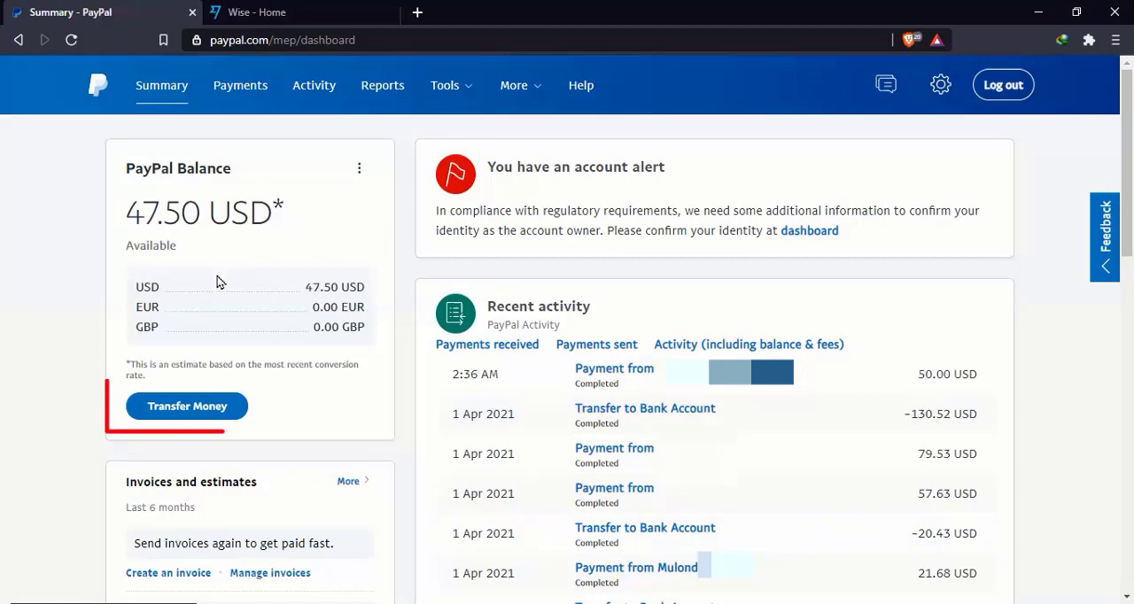
mouse_move(184, 417)
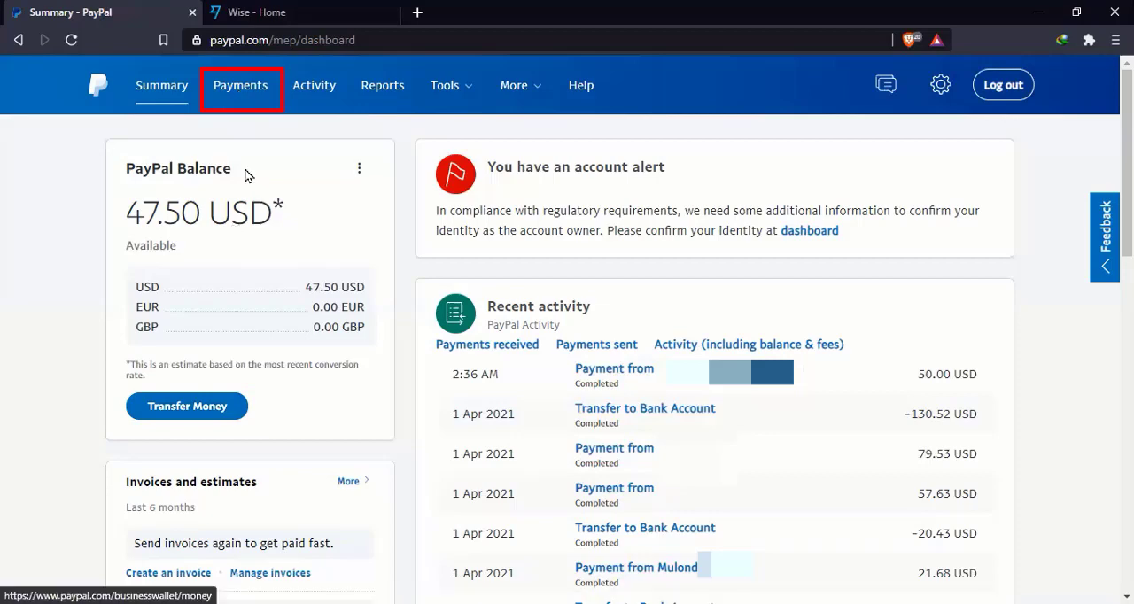
left_click(239, 85)
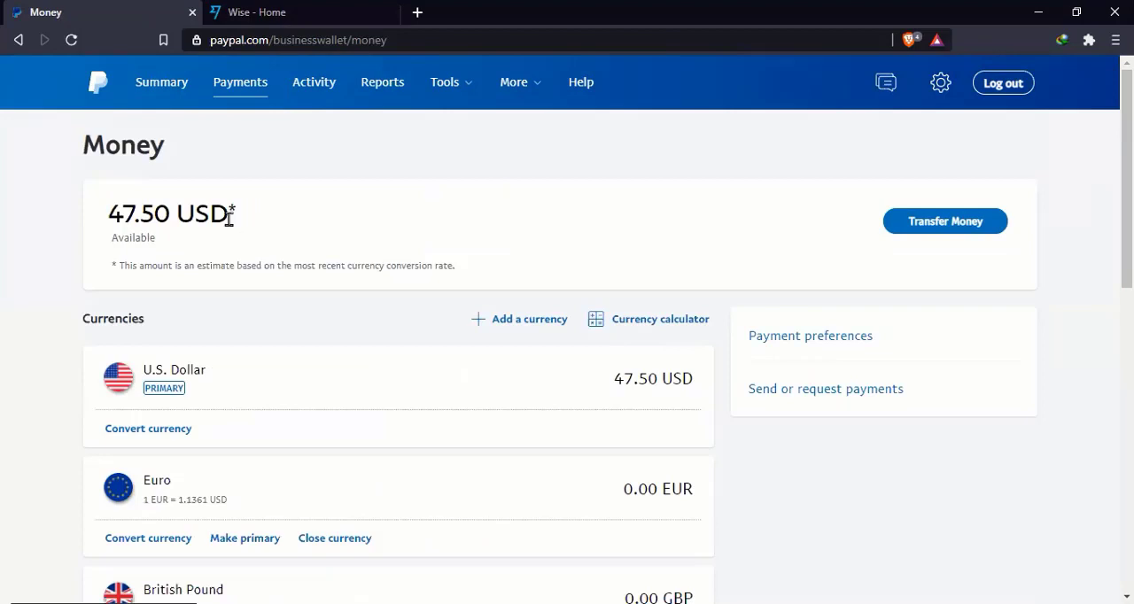
mouse_move(223, 219)
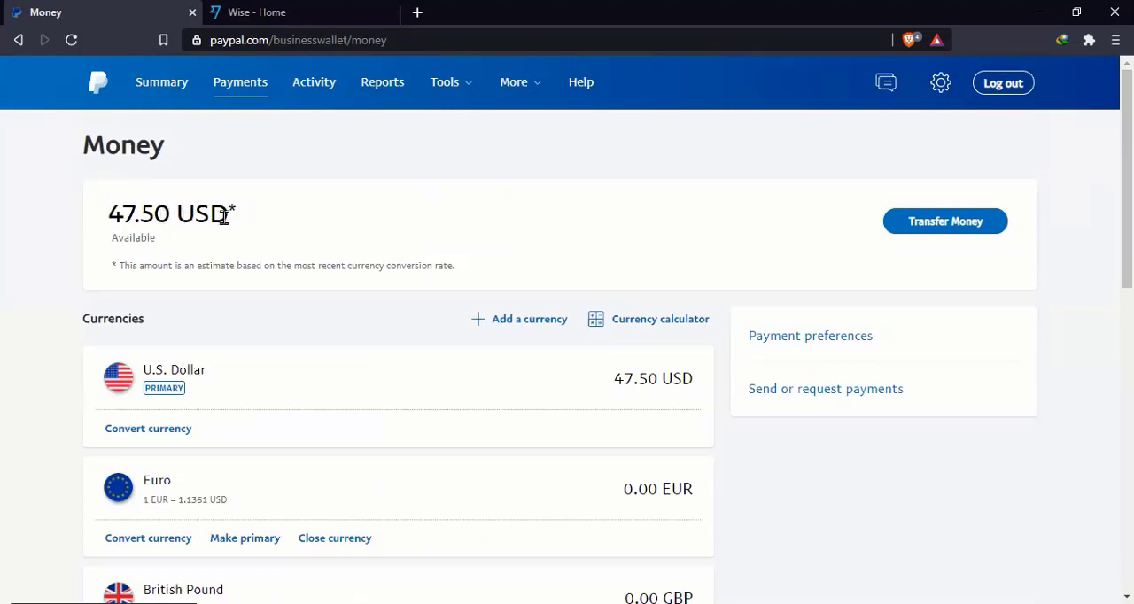
mouse_move(210, 383)
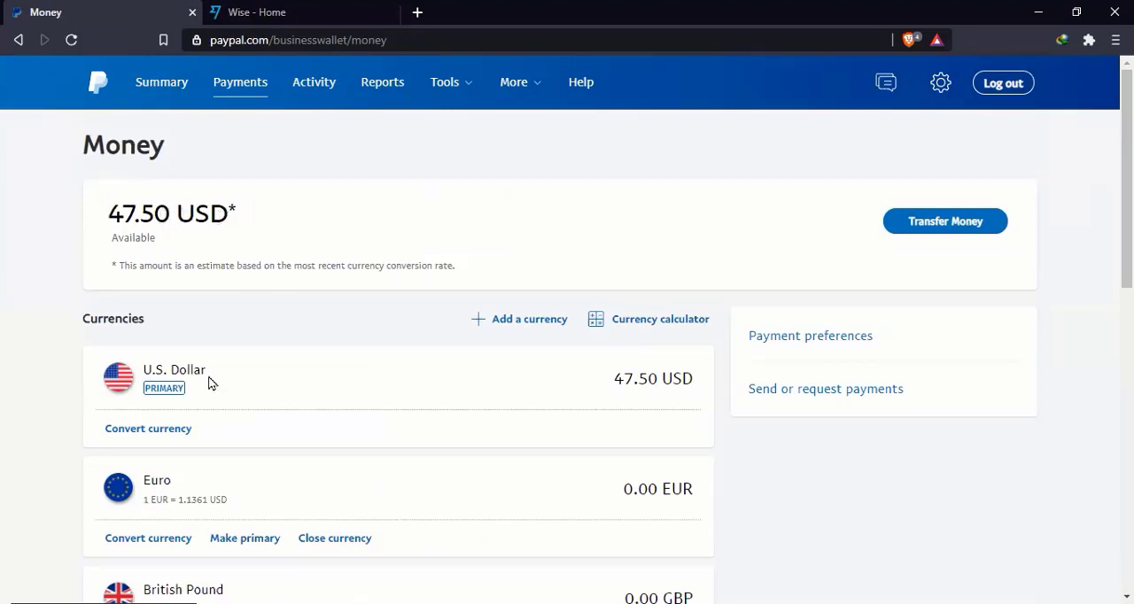
mouse_move(402, 466)
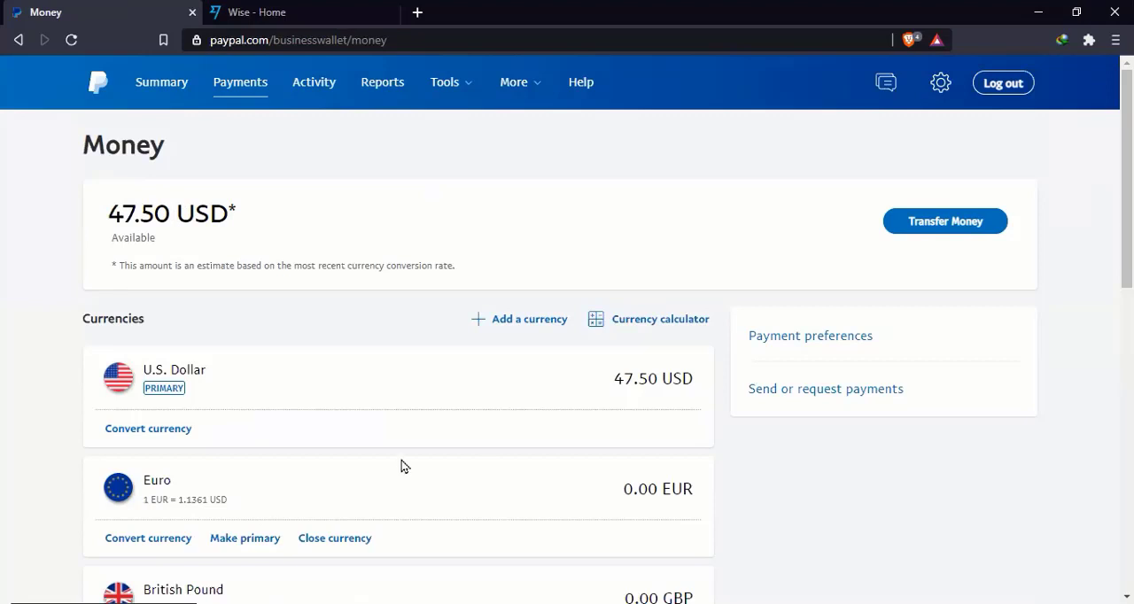
scroll("down", 3)
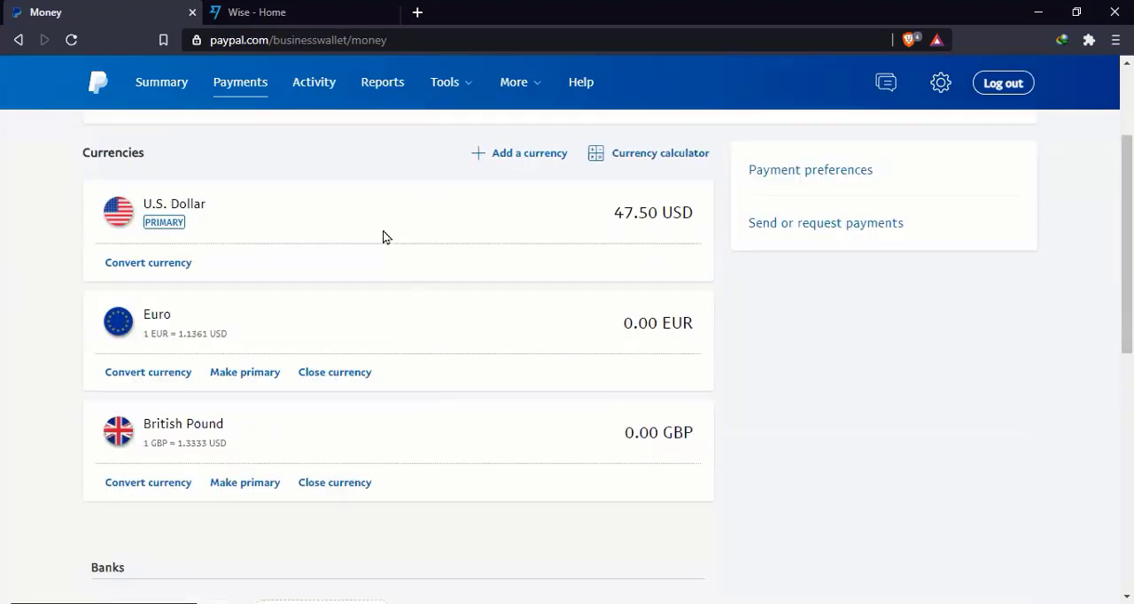
mouse_move(442, 485)
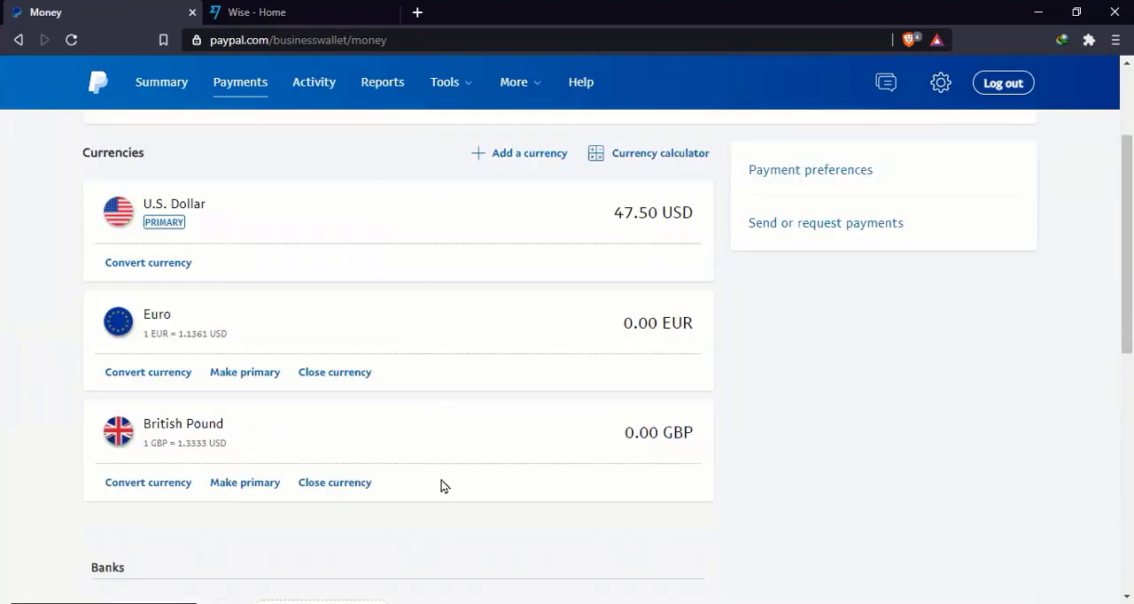
mouse_move(514, 417)
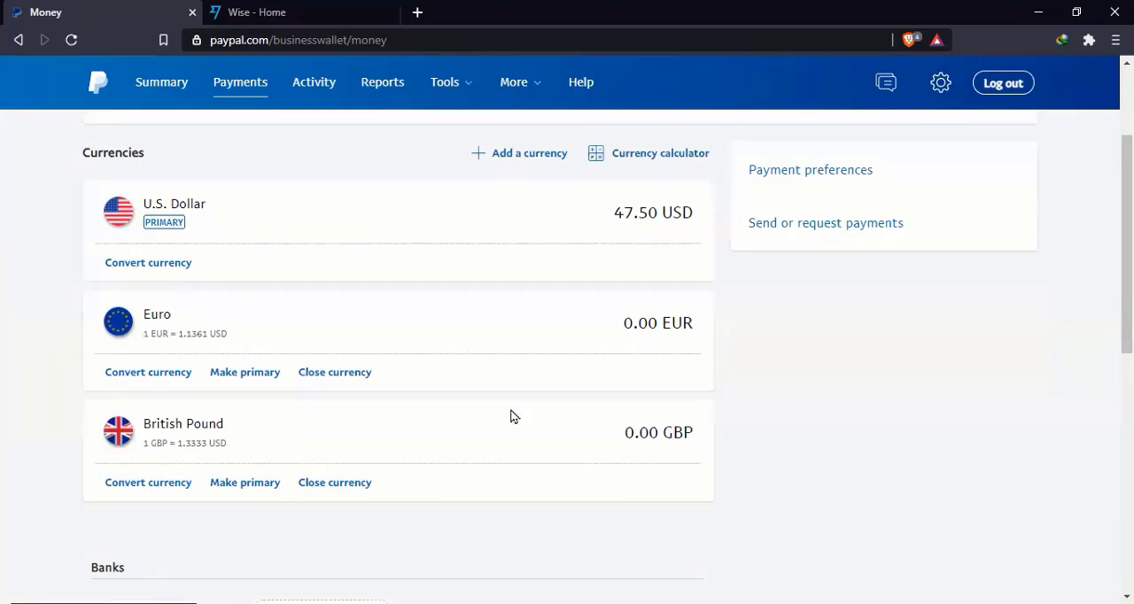
mouse_move(547, 447)
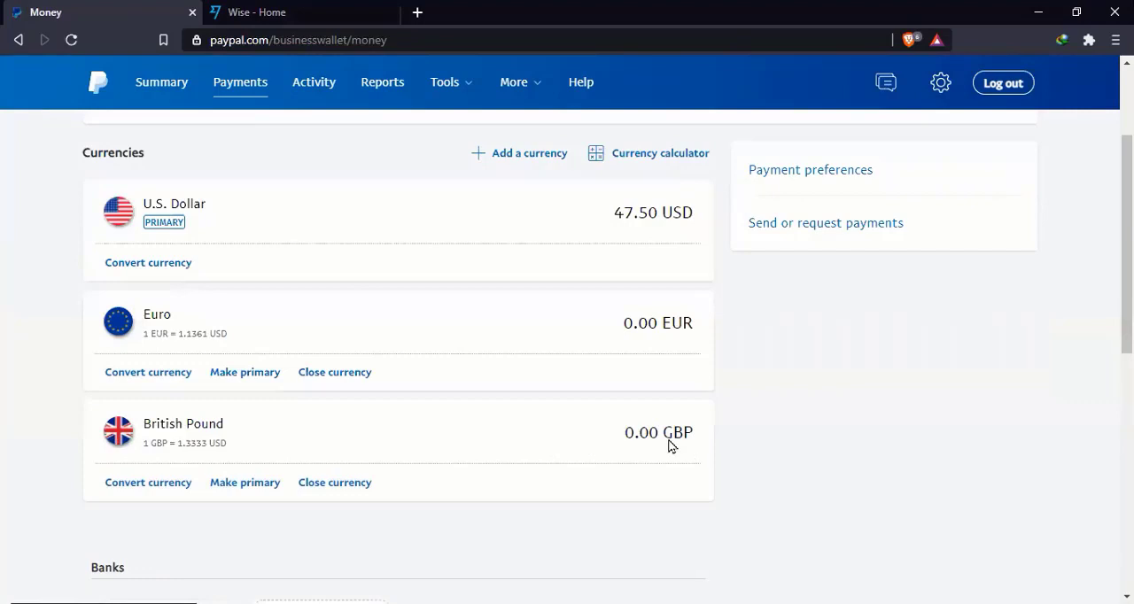
mouse_move(682, 333)
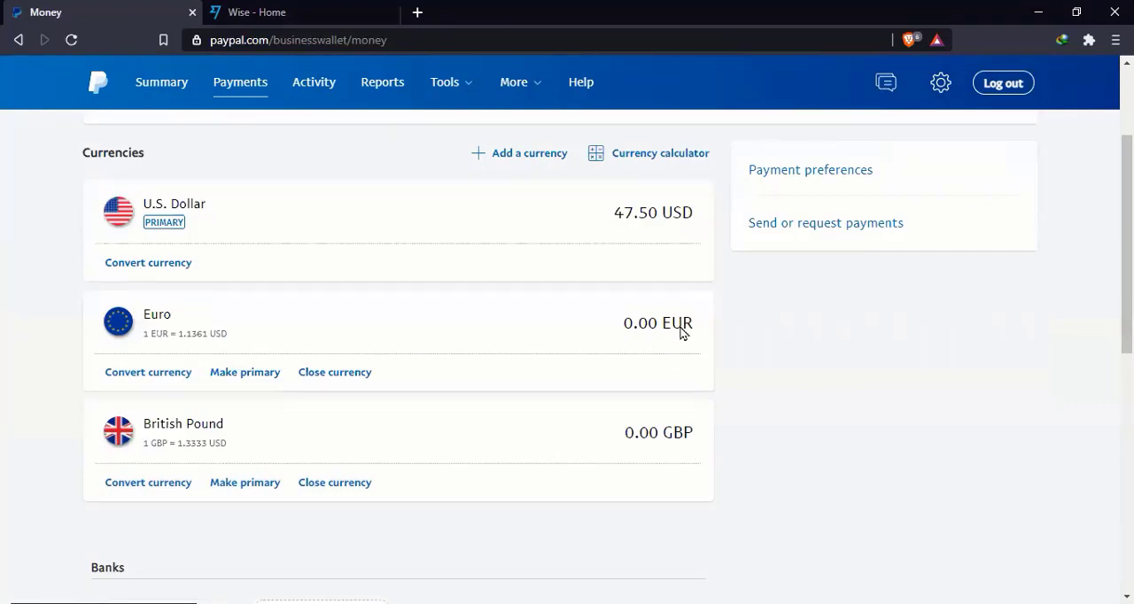
mouse_move(546, 326)
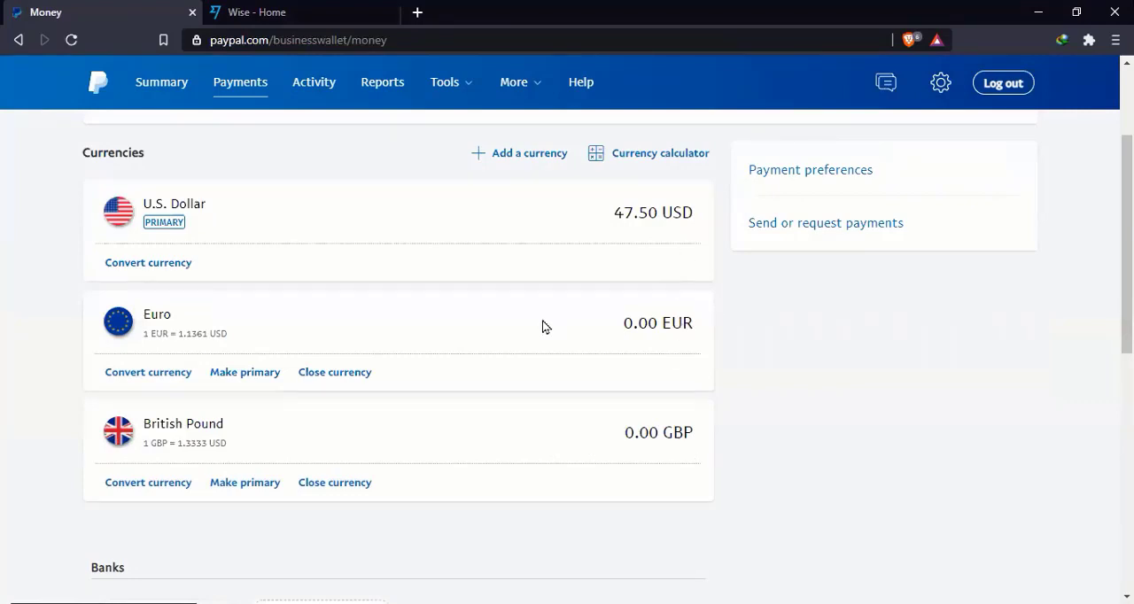
scroll("down", 3)
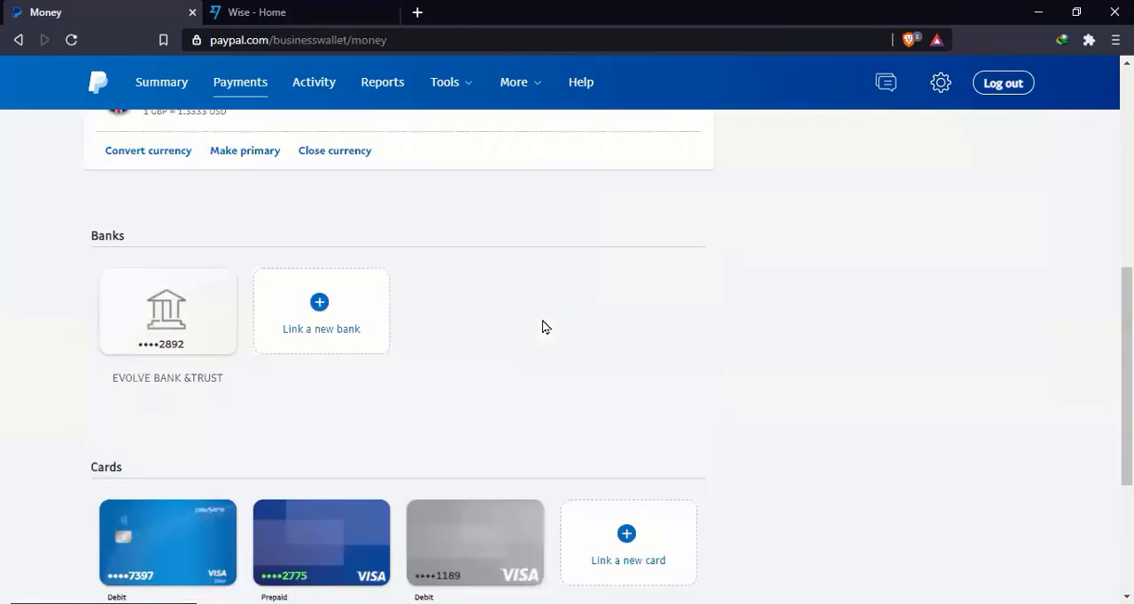
scroll("down", 3)
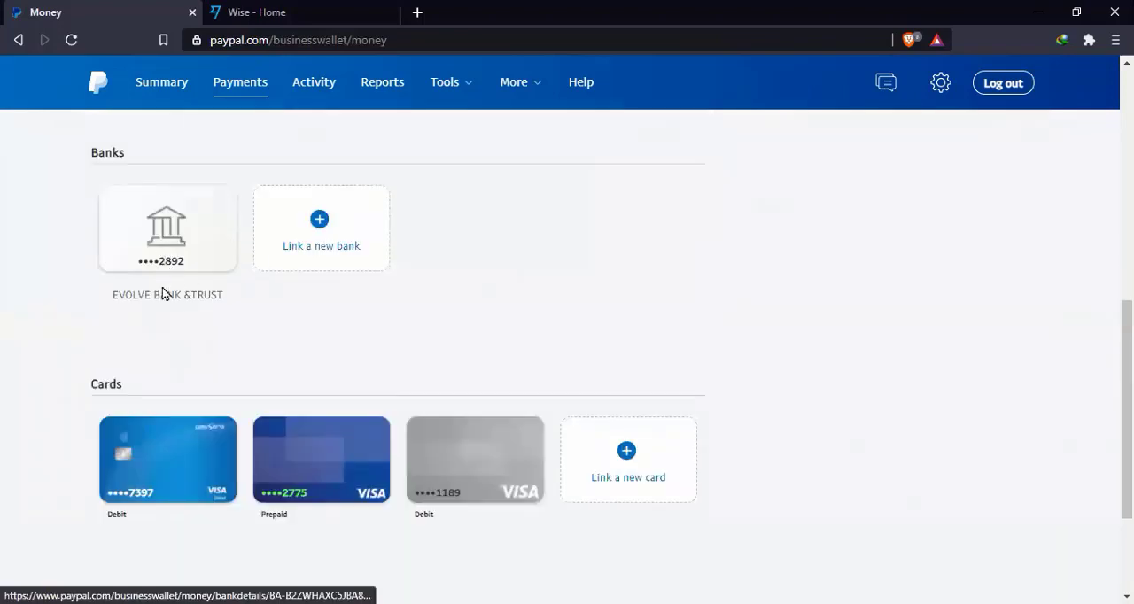
mouse_move(213, 323)
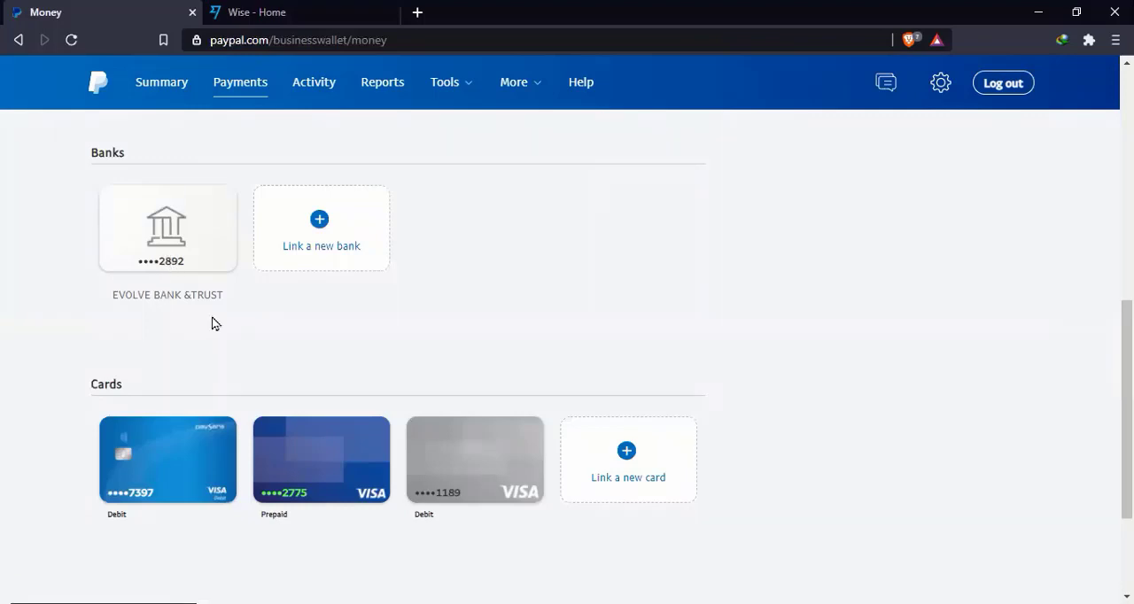
mouse_move(186, 477)
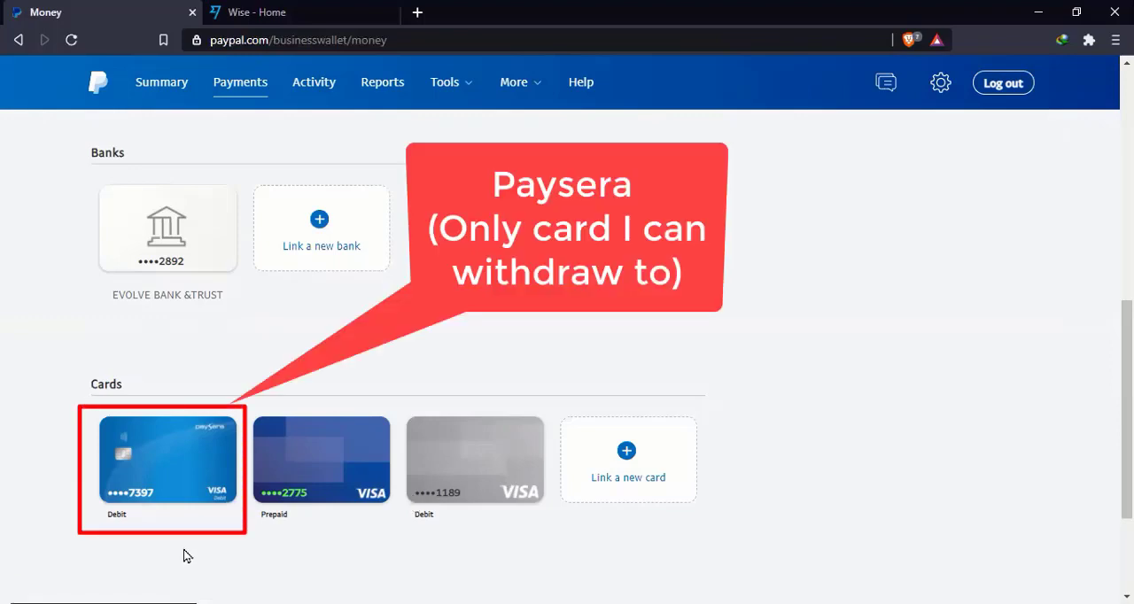
mouse_move(151, 510)
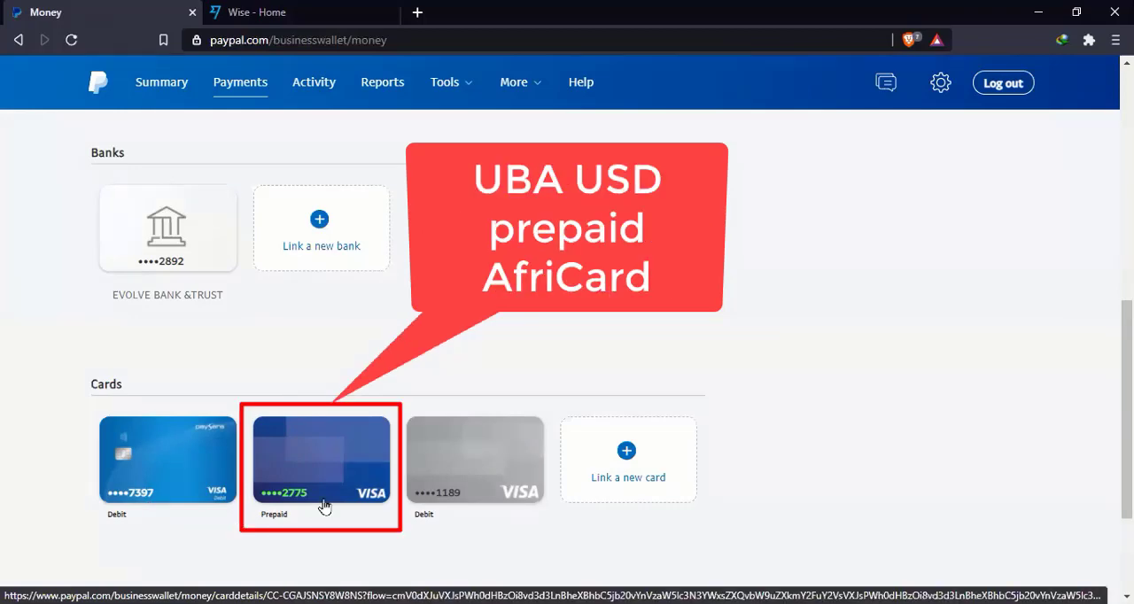
mouse_move(475, 499)
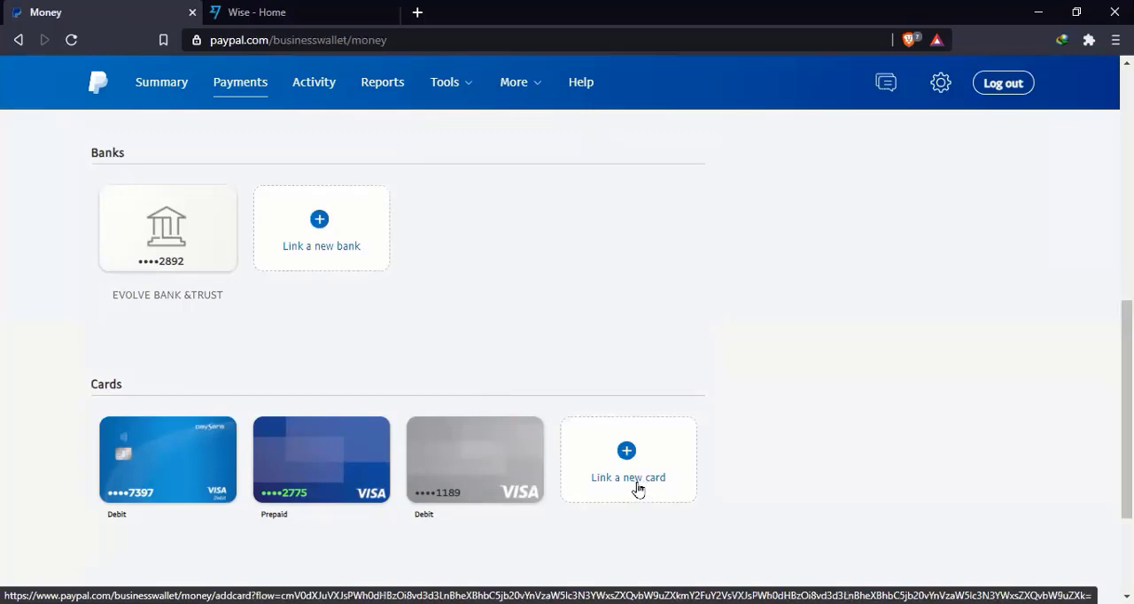
mouse_move(620, 524)
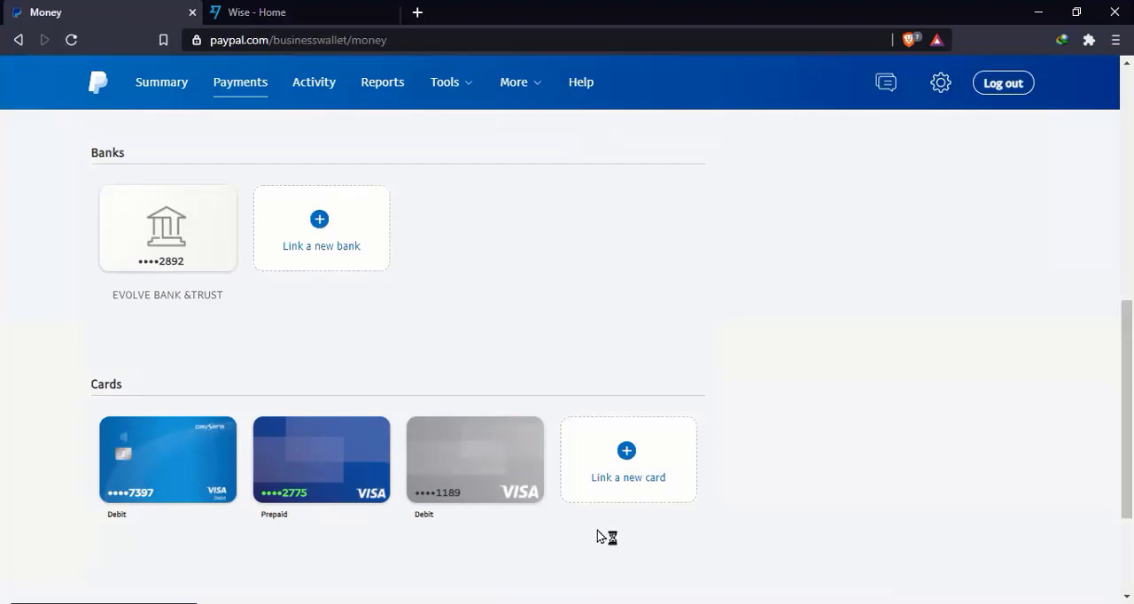
mouse_move(173, 510)
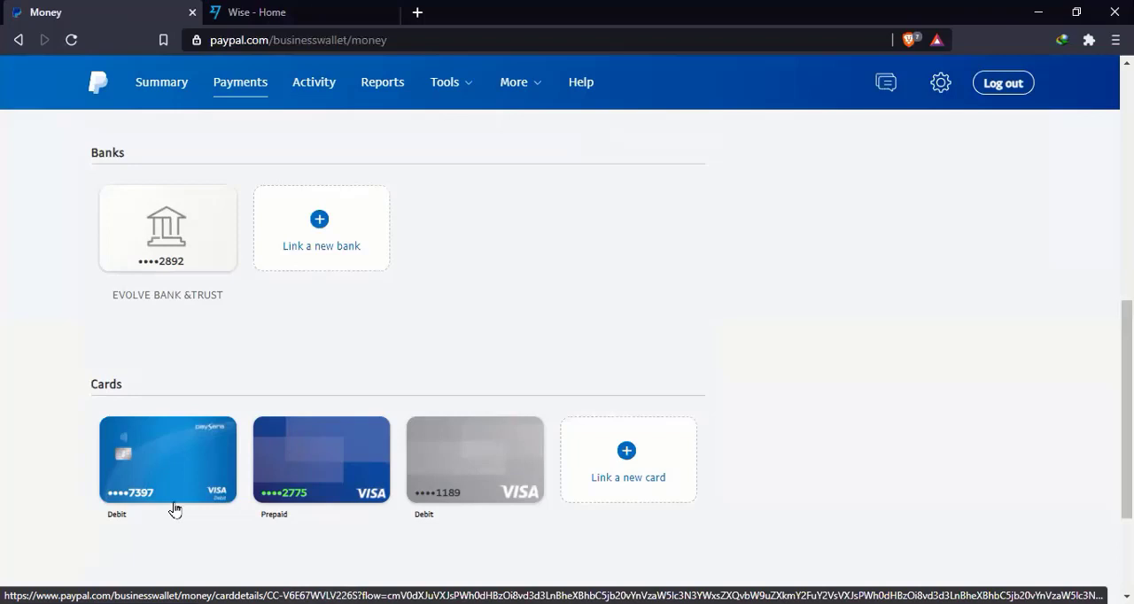
mouse_move(193, 529)
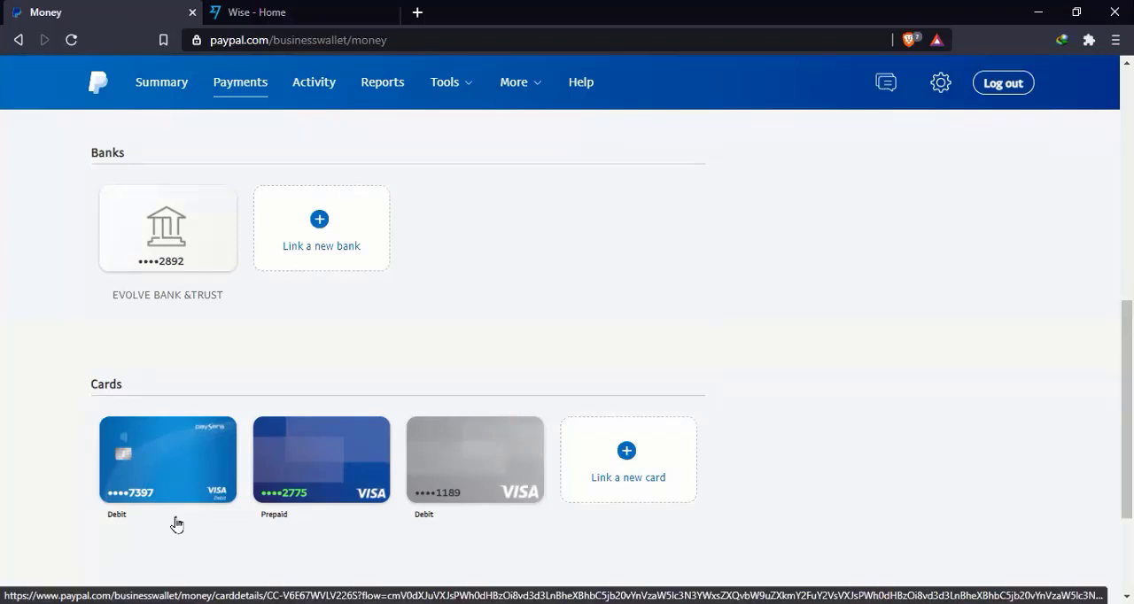
mouse_move(177, 524)
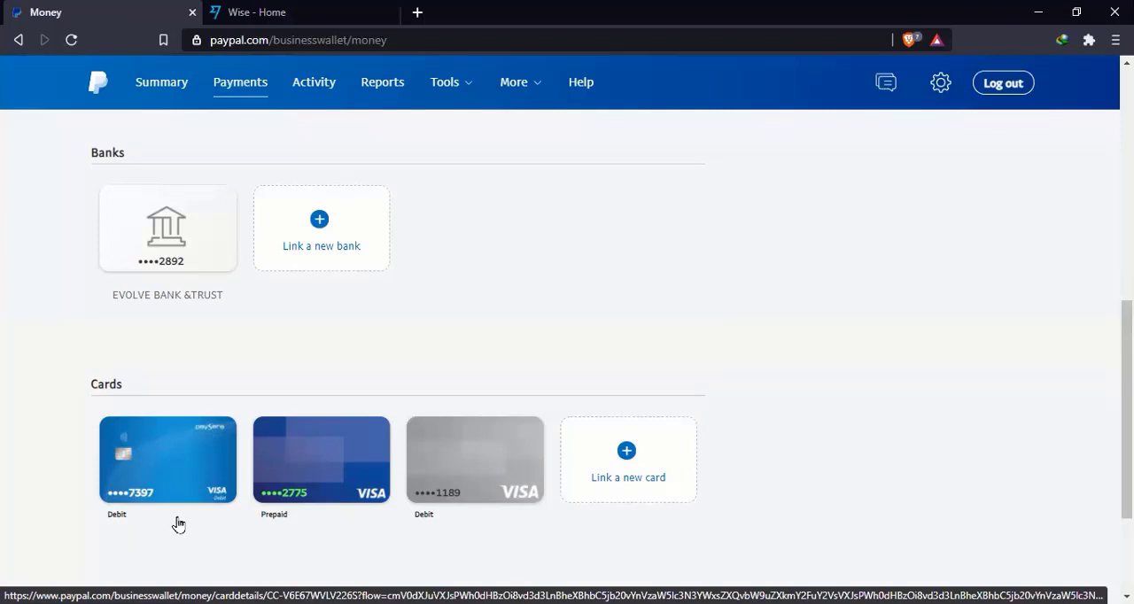
mouse_move(195, 273)
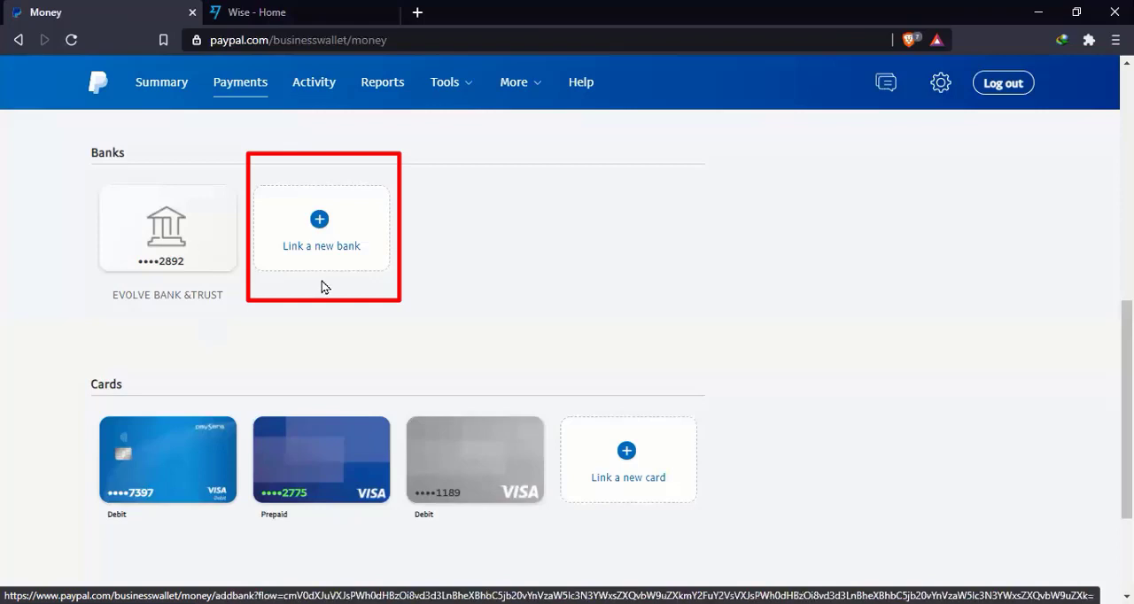
mouse_move(458, 259)
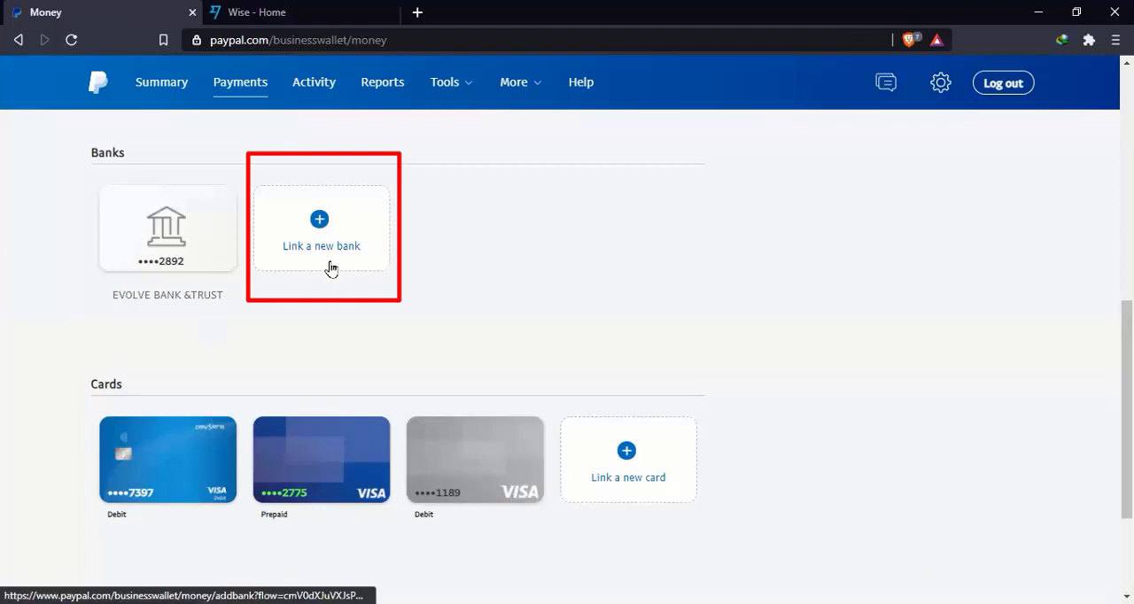
- Start linking a new bank account and reveal the IBAN, phone, billing address and name fields
left_click(319, 230)
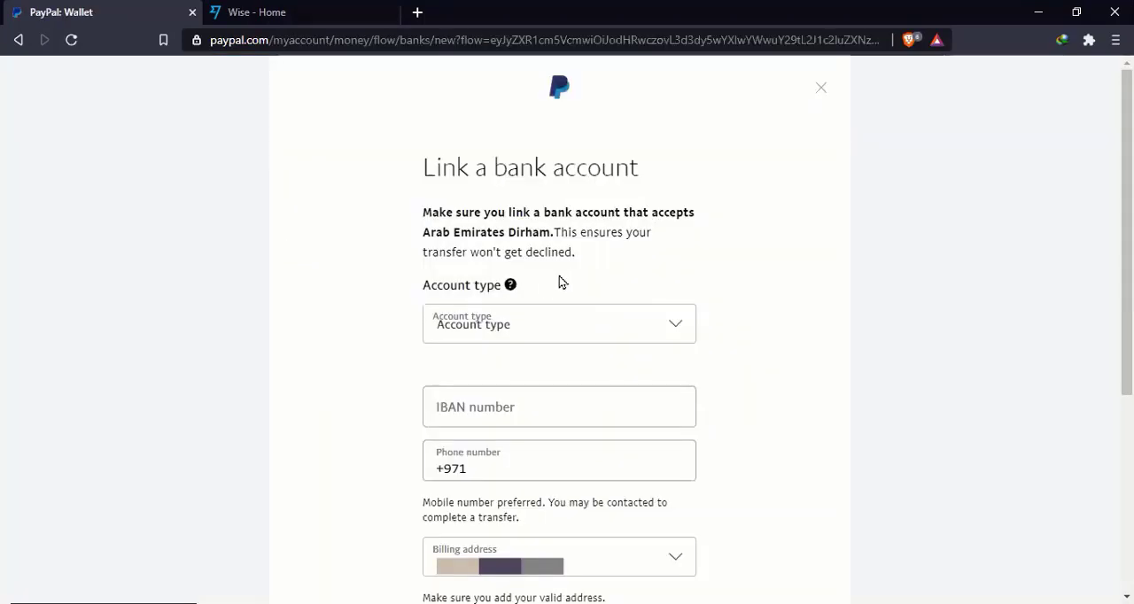
mouse_move(561, 249)
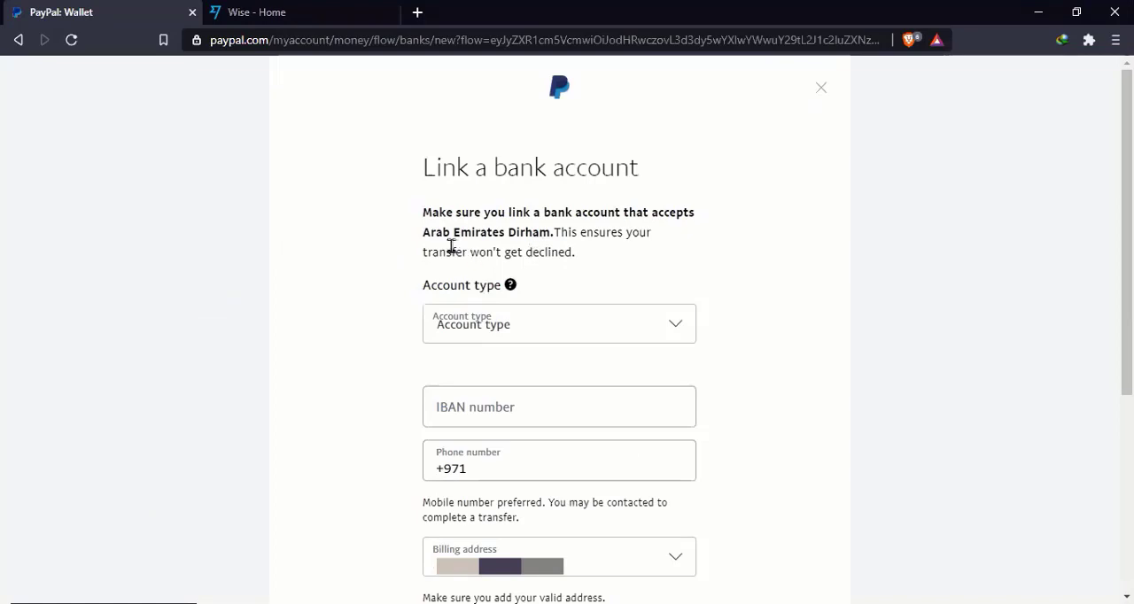
mouse_move(455, 248)
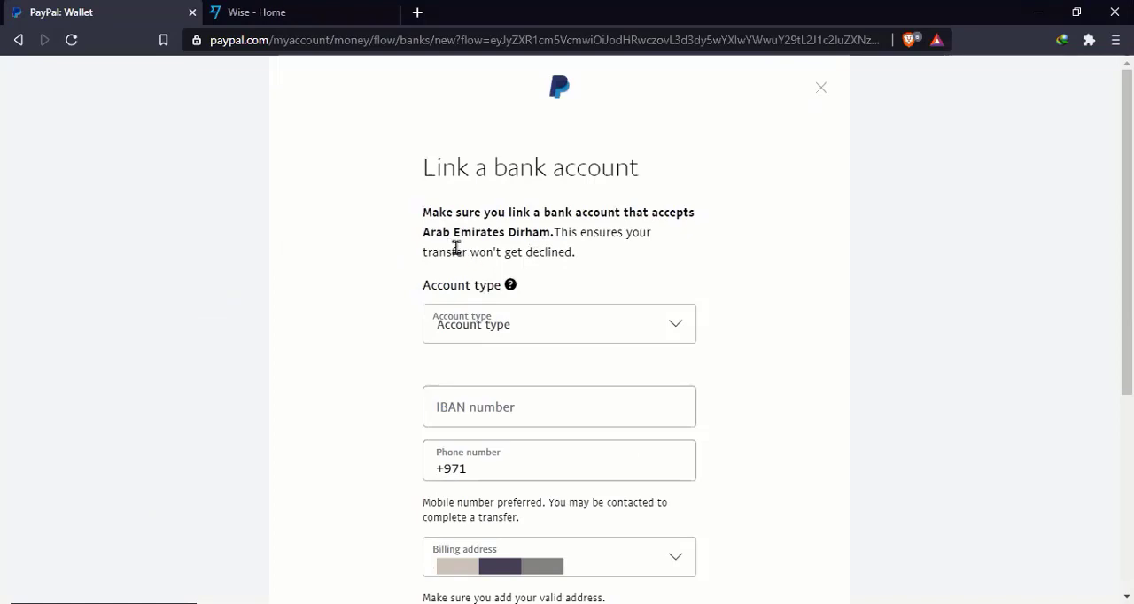
mouse_move(511, 251)
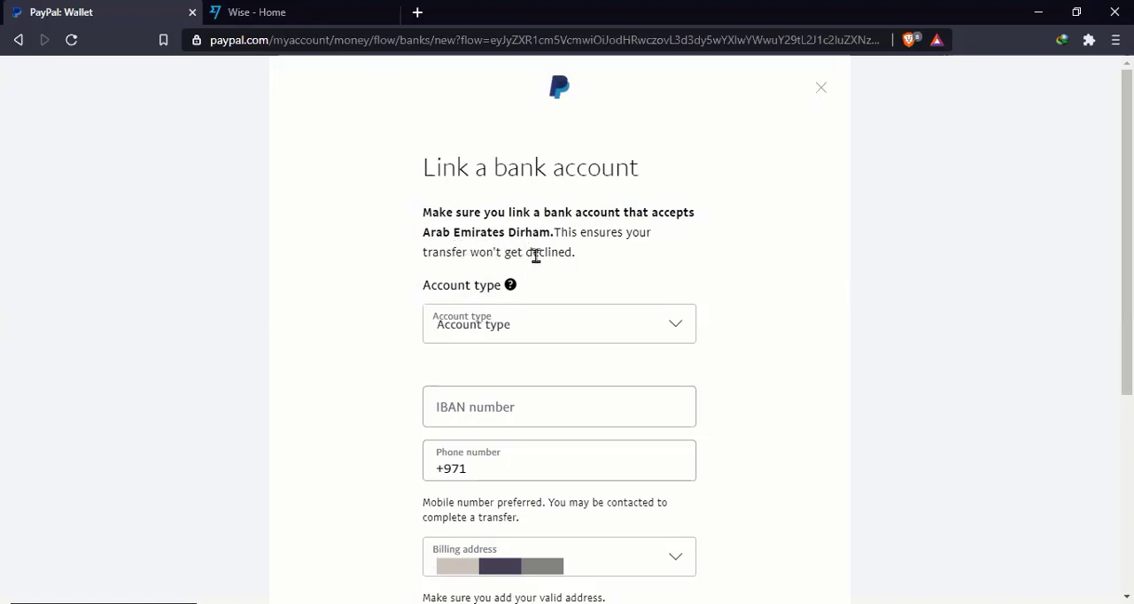
mouse_move(655, 270)
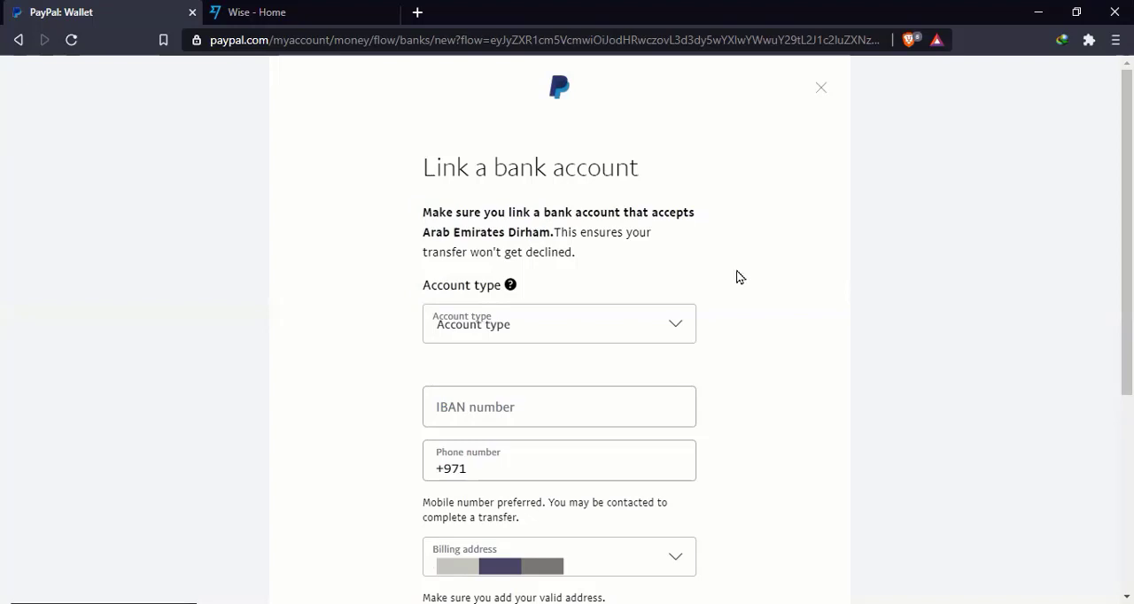
mouse_move(1069, 297)
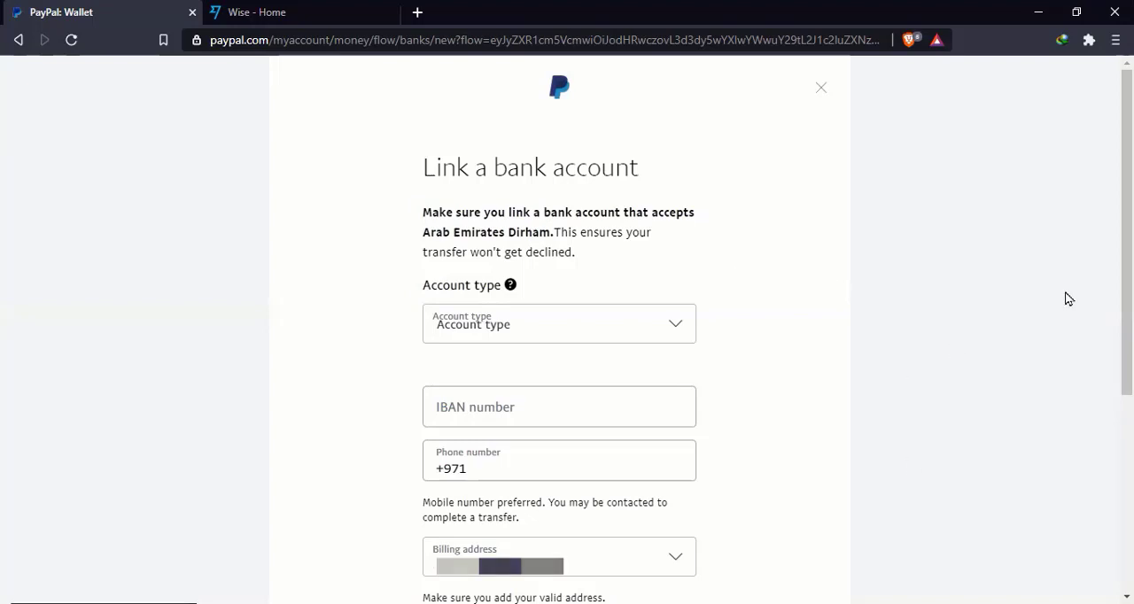
scroll("down", 3)
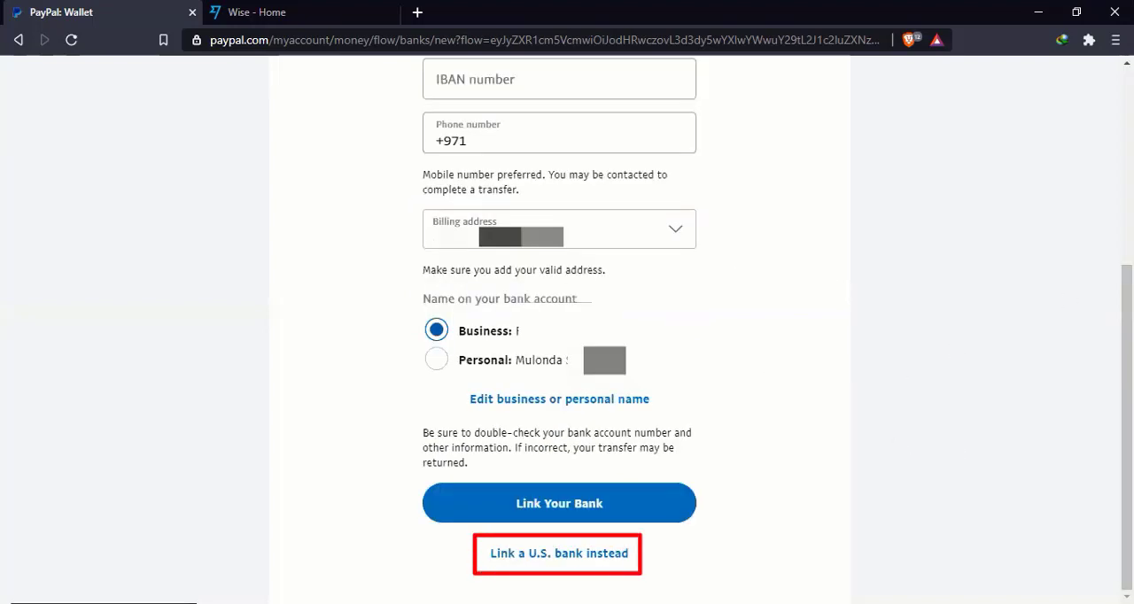
mouse_move(565, 565)
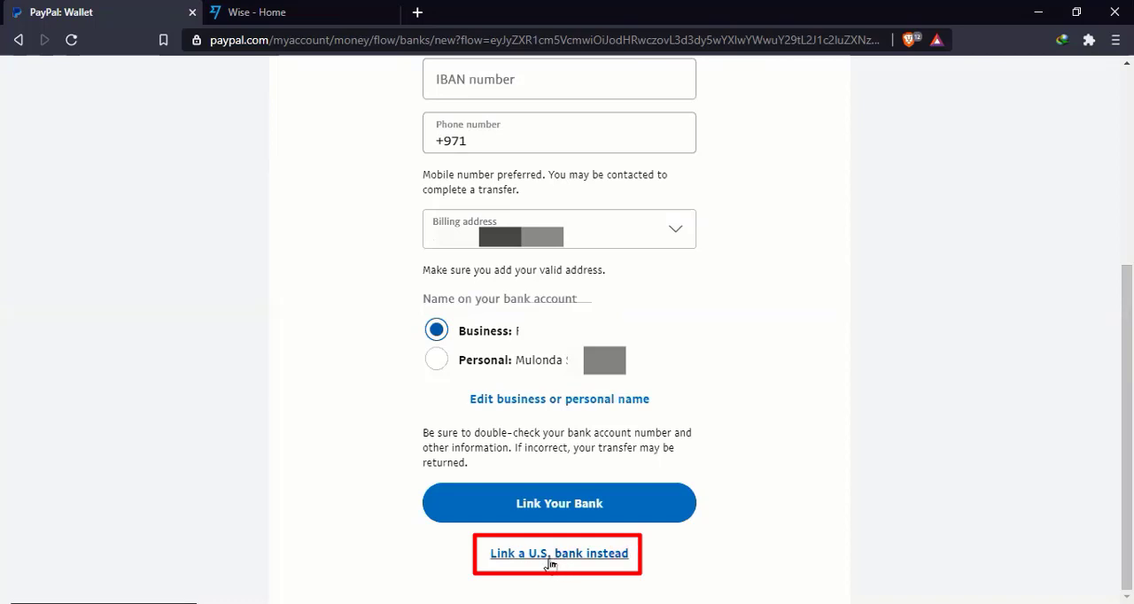
- Switch to linking a U.S. checking account and focus its routing and account number fields
left_click(556, 553)
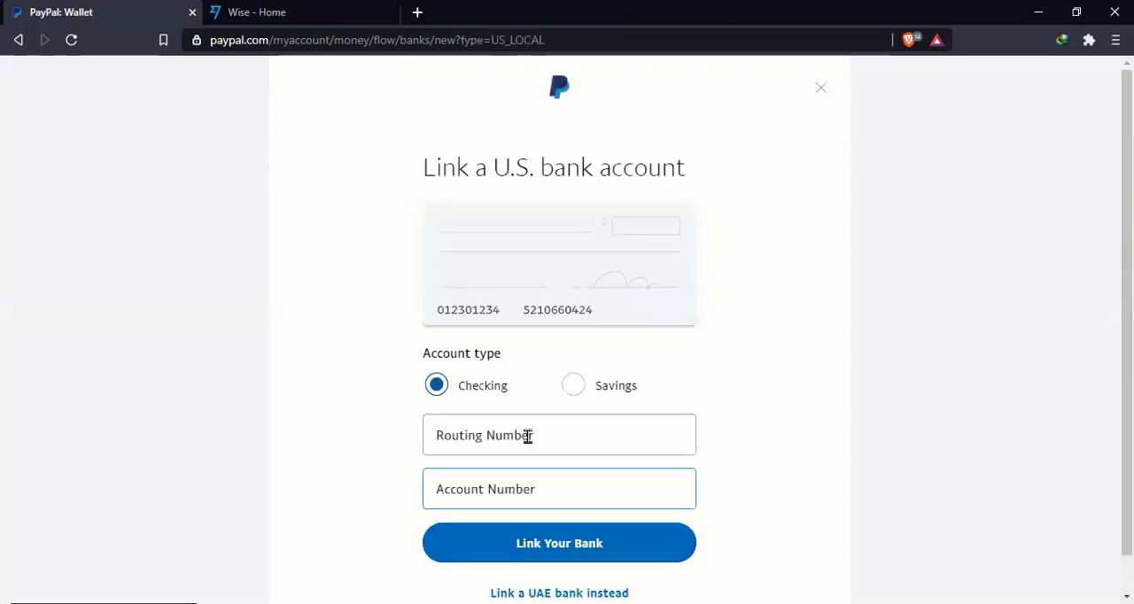
left_click(558, 436)
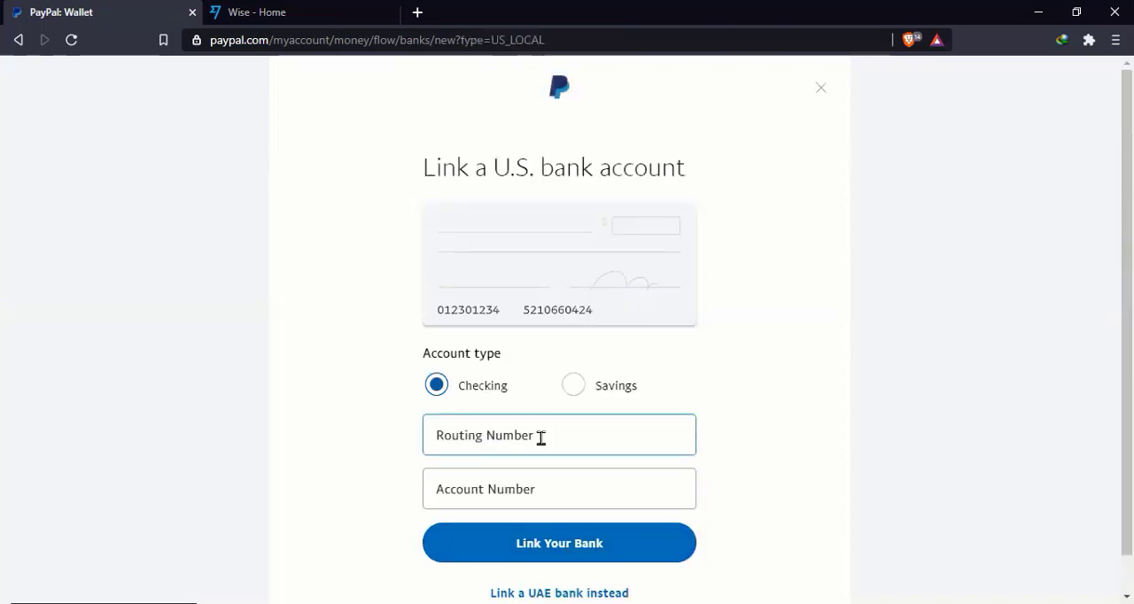
left_click(558, 435)
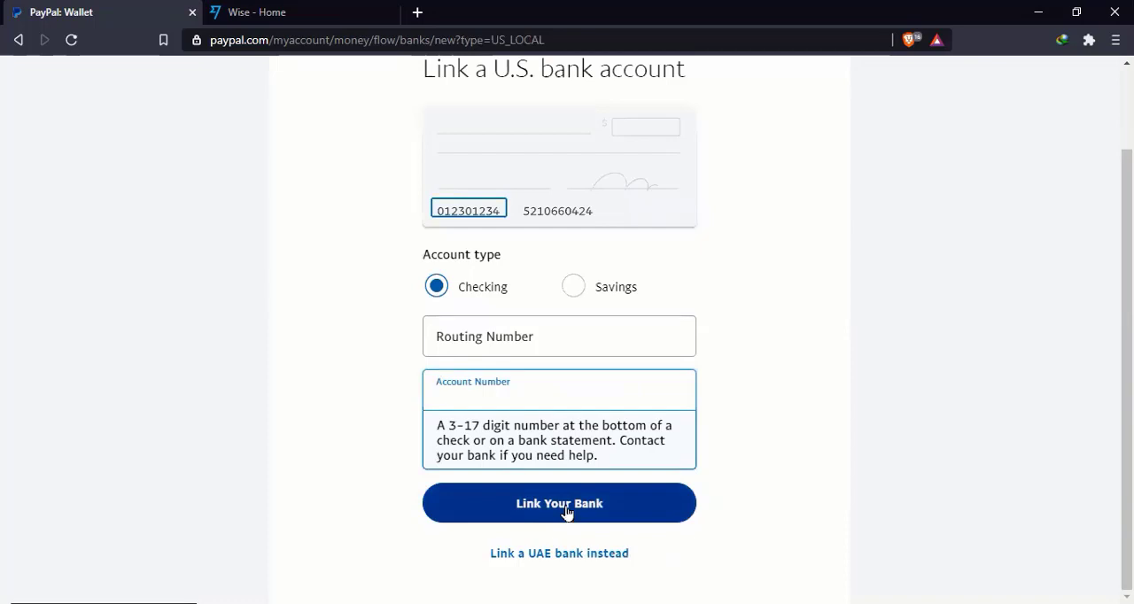
left_click(558, 398)
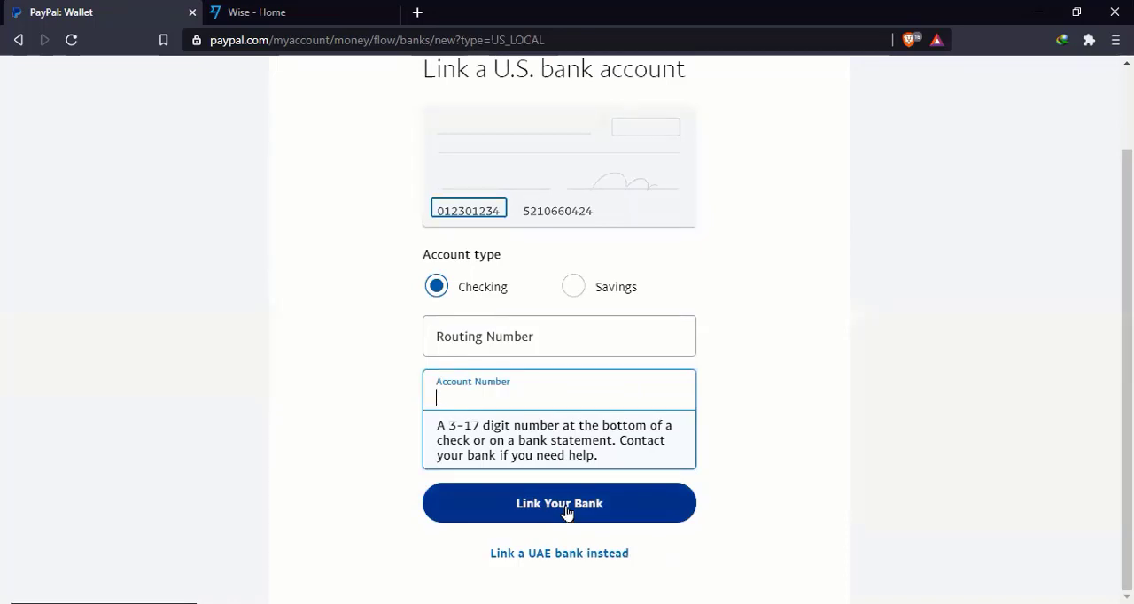
mouse_move(567, 493)
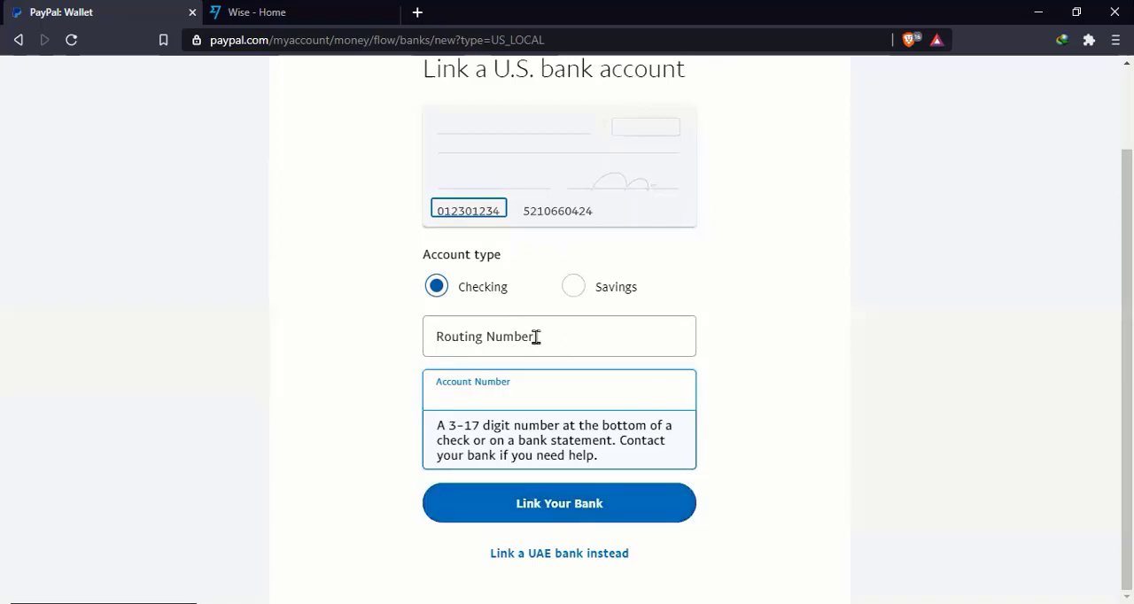
left_click(558, 335)
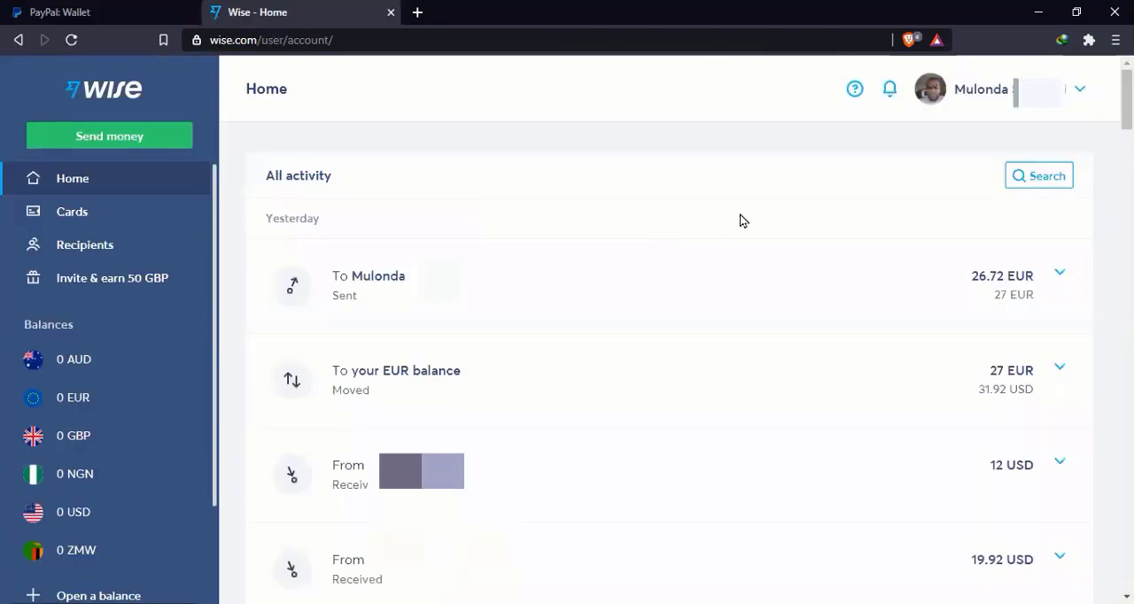
mouse_move(735, 227)
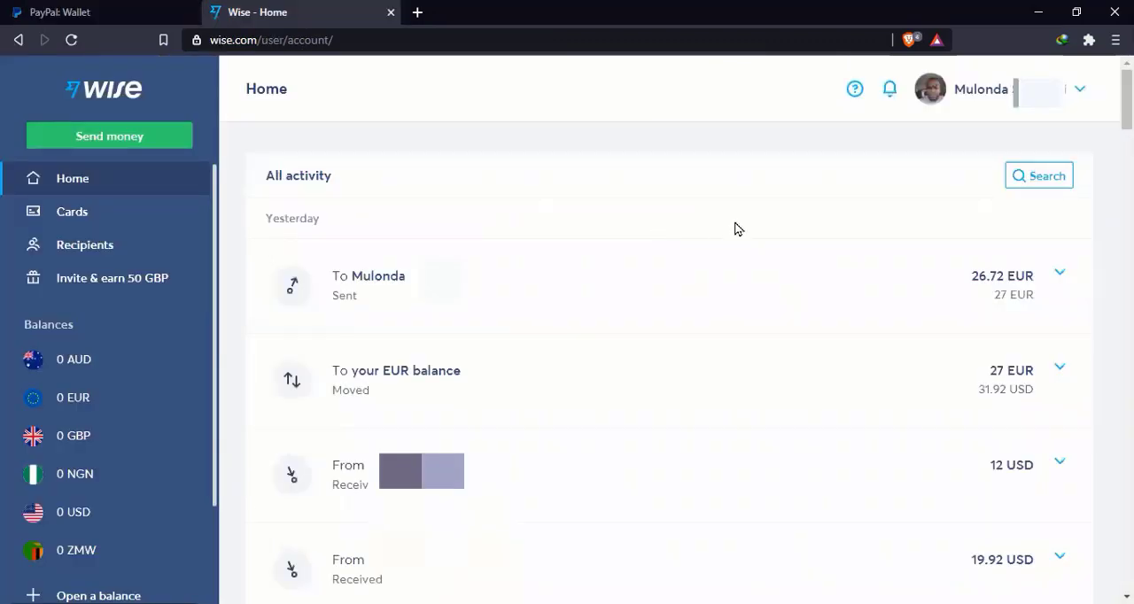
mouse_move(516, 426)
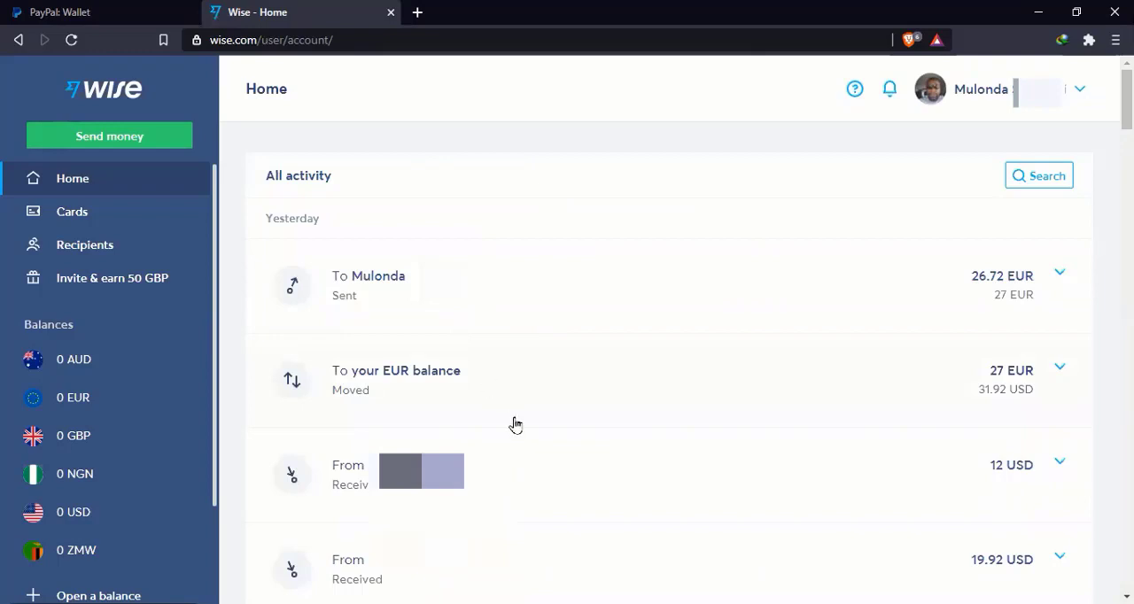
mouse_move(799, 567)
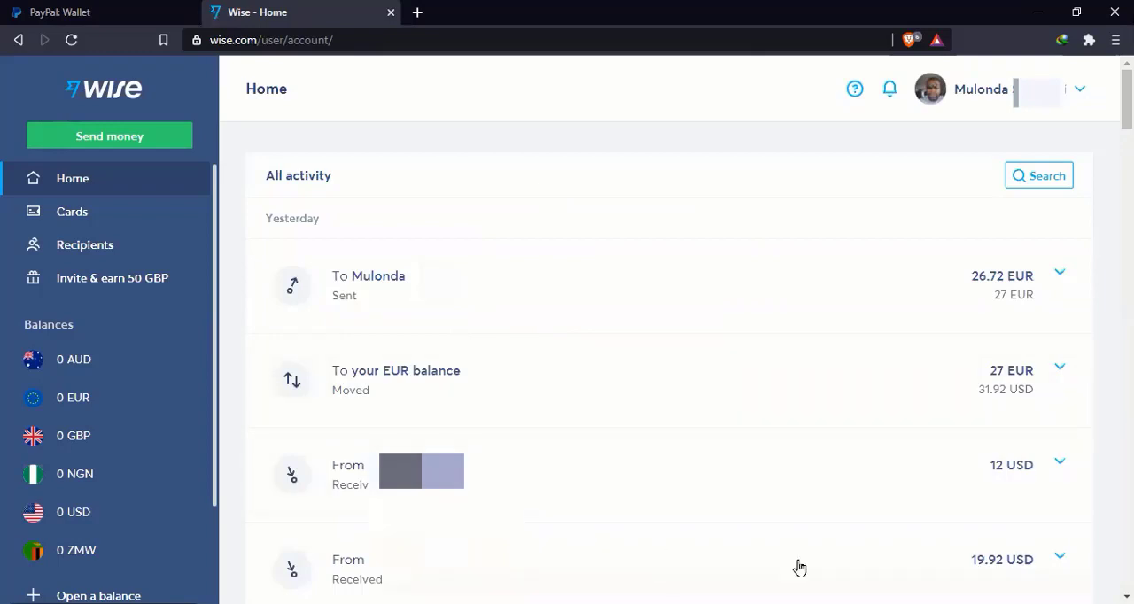
mouse_move(942, 565)
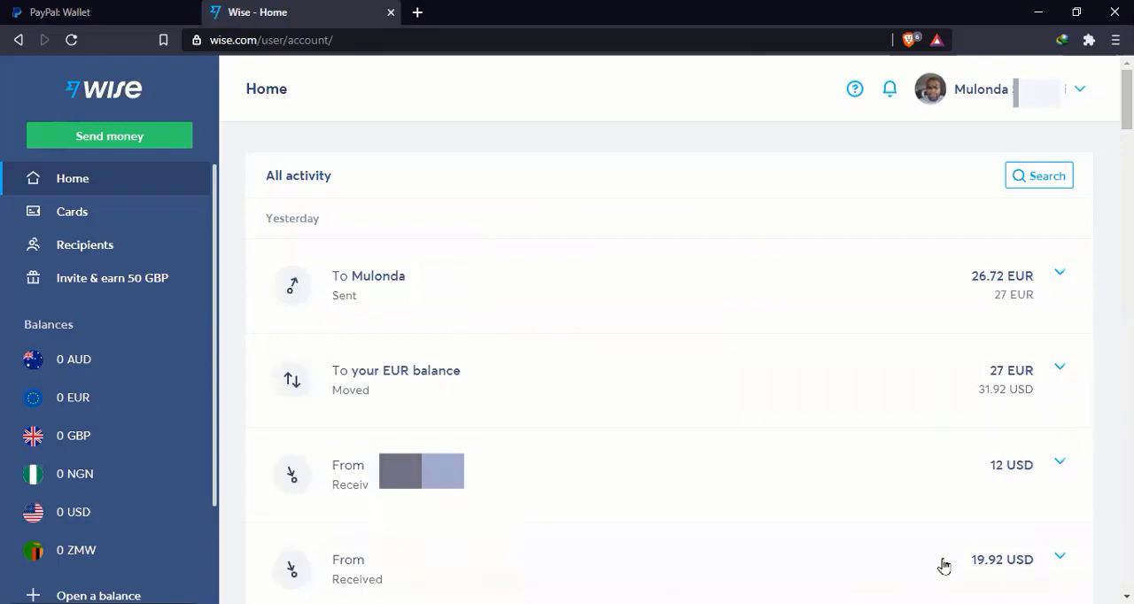
mouse_move(911, 571)
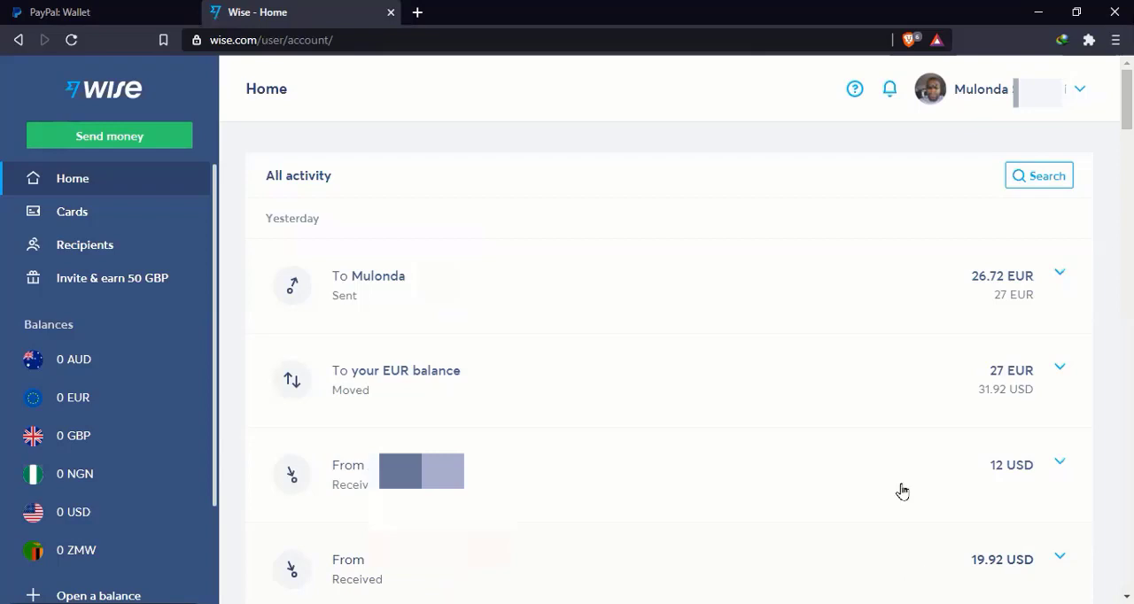
mouse_move(864, 439)
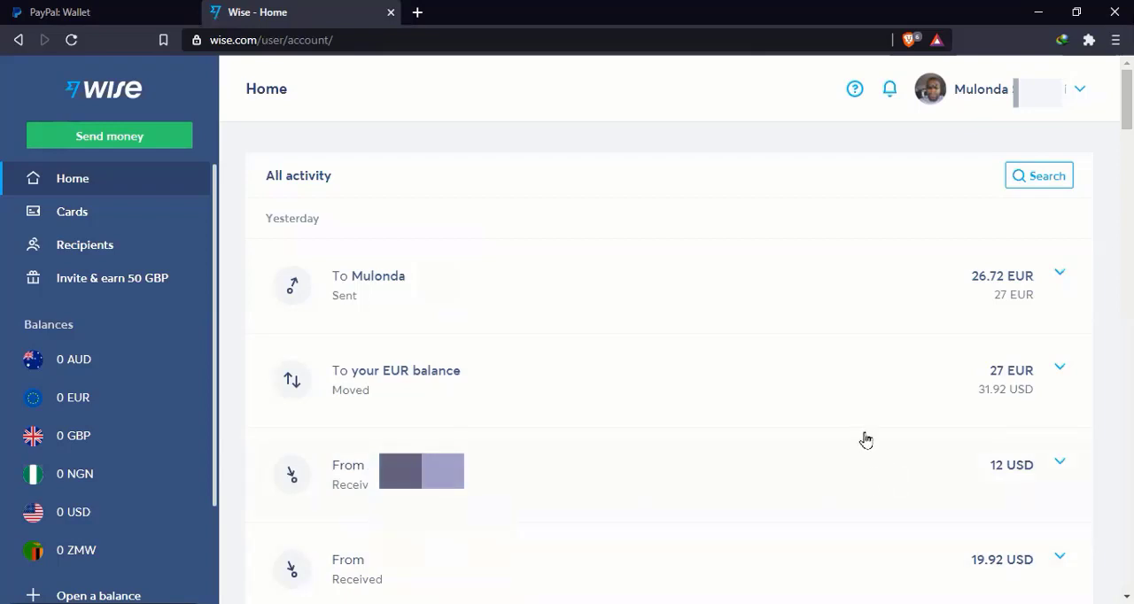
mouse_move(901, 383)
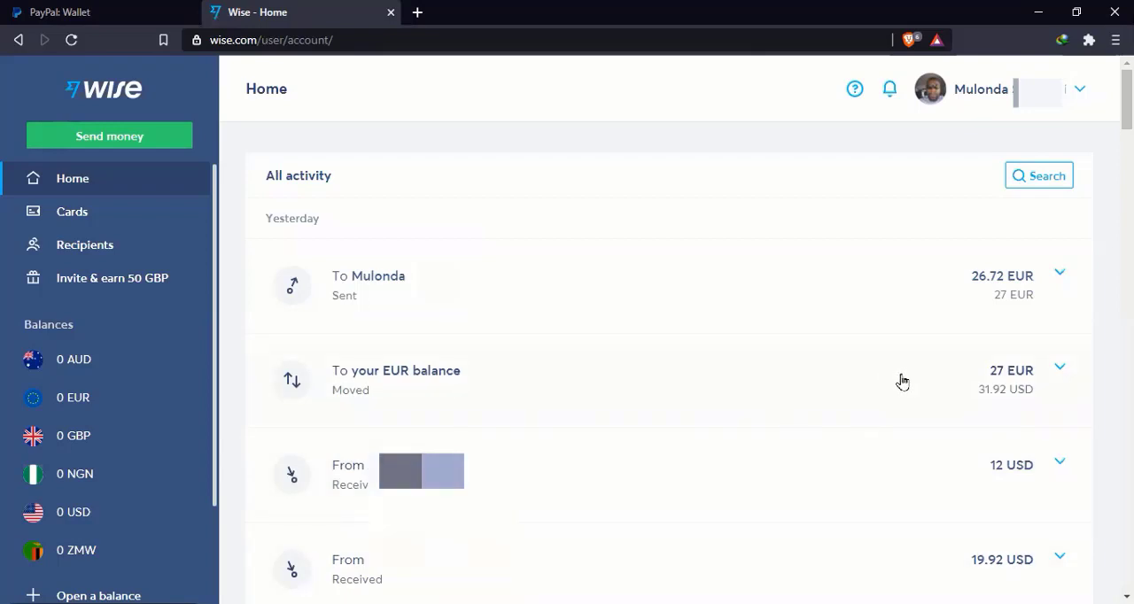
mouse_move(900, 386)
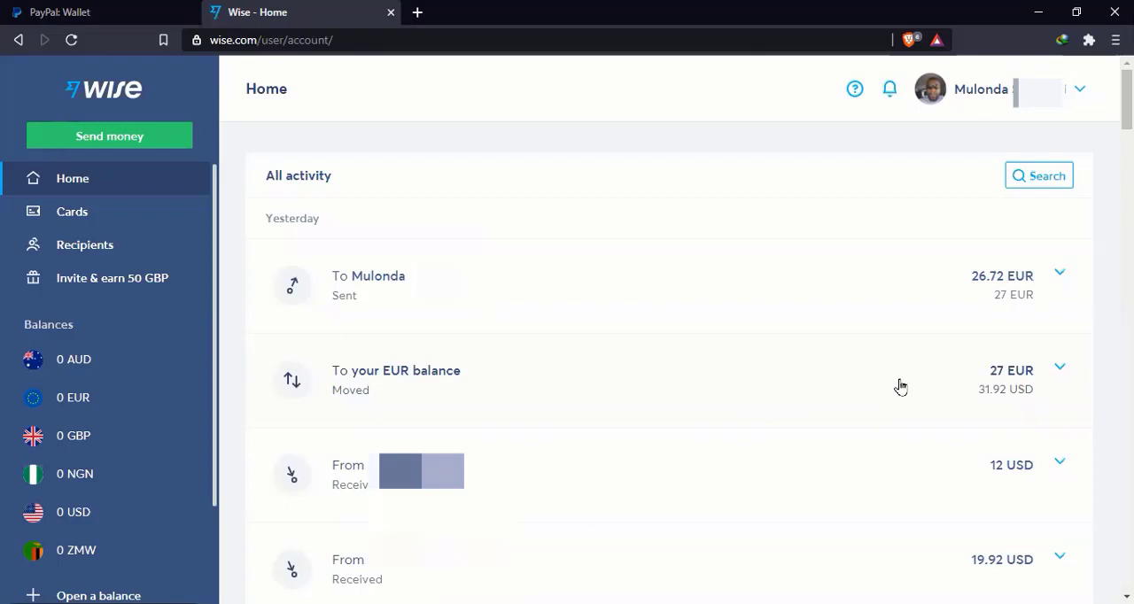
mouse_move(920, 294)
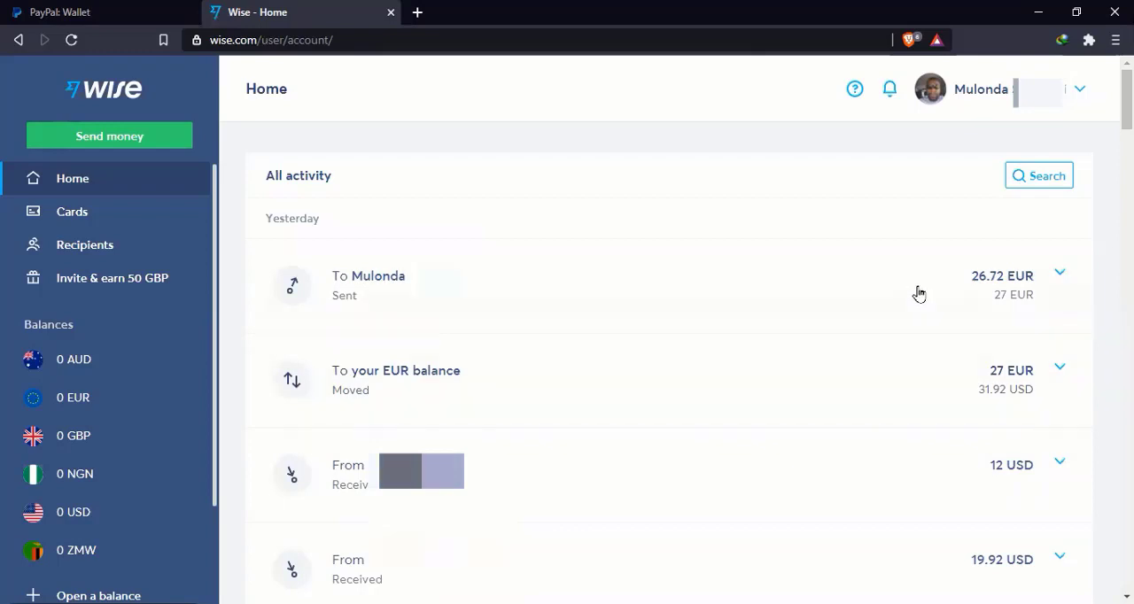
mouse_move(922, 293)
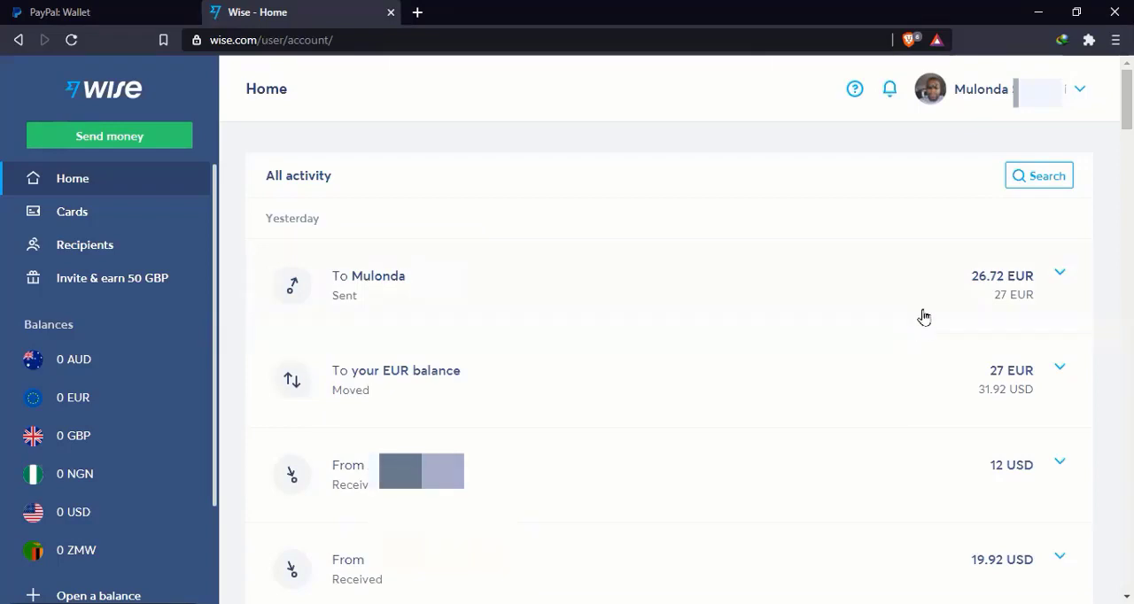
mouse_move(539, 212)
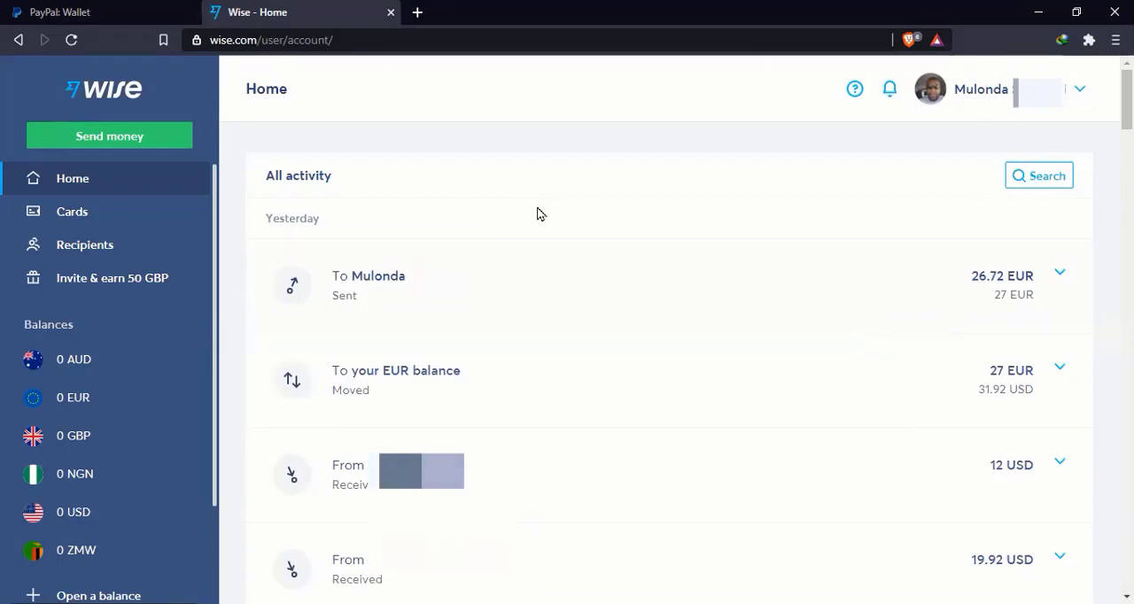
mouse_move(145, 380)
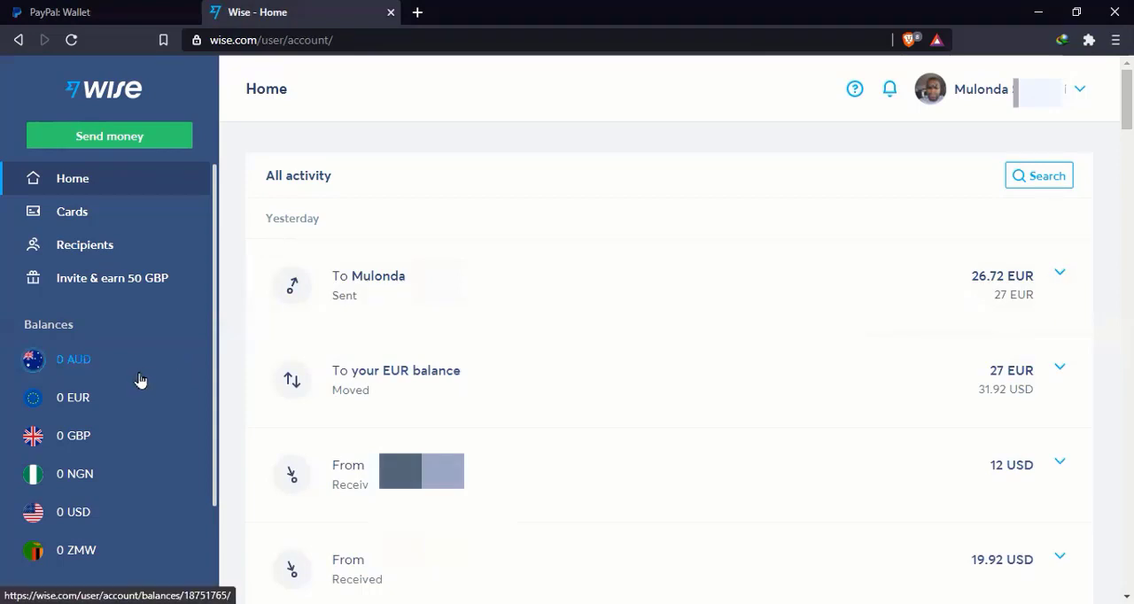
mouse_move(149, 439)
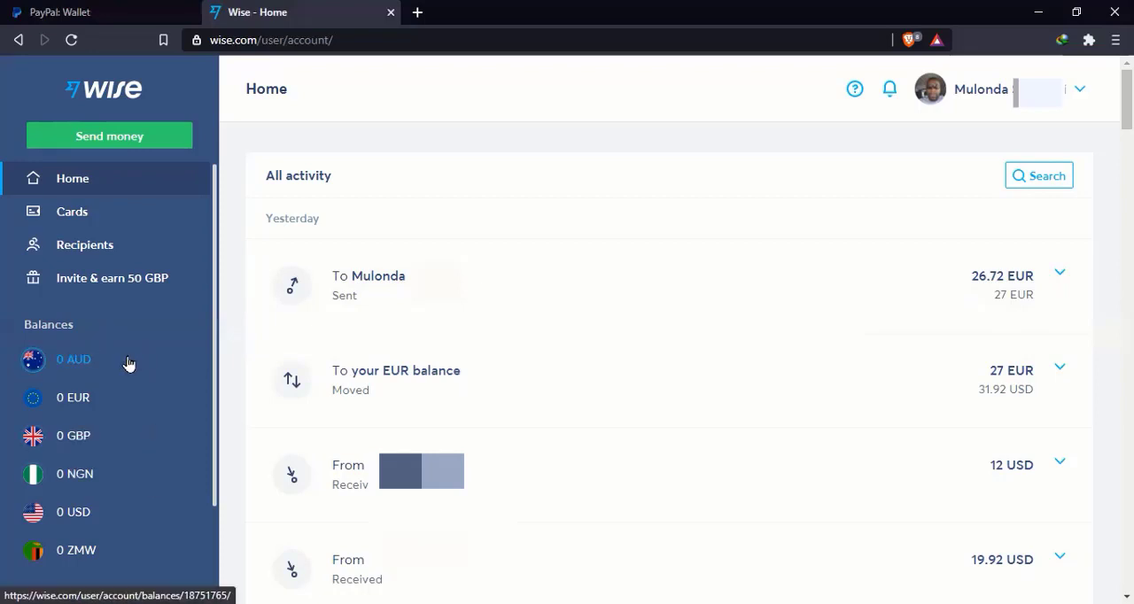
mouse_move(124, 363)
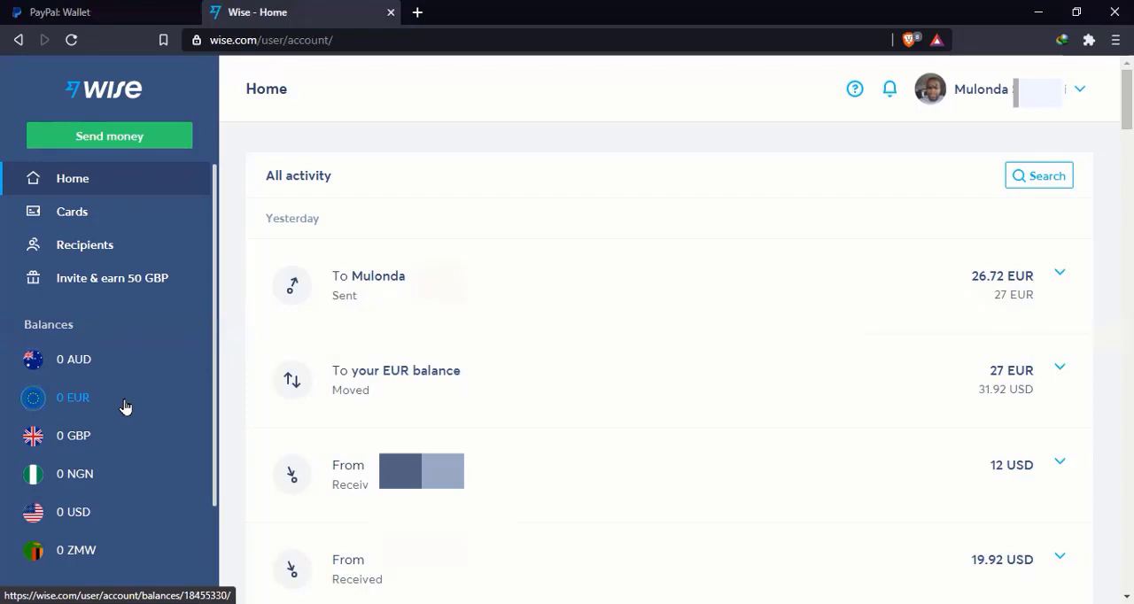
mouse_move(138, 443)
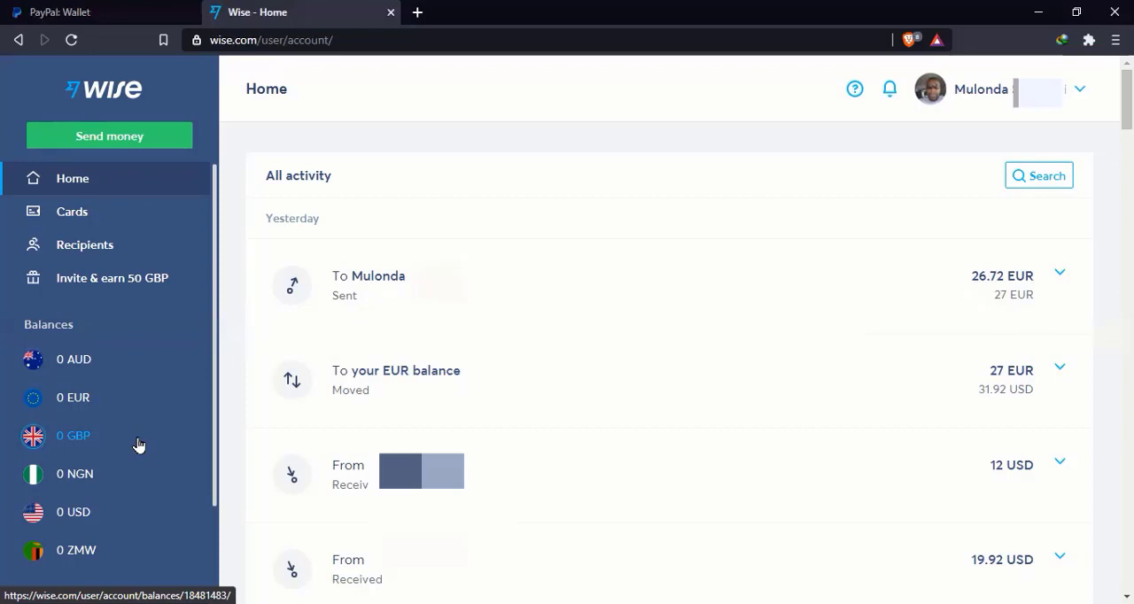
mouse_move(145, 485)
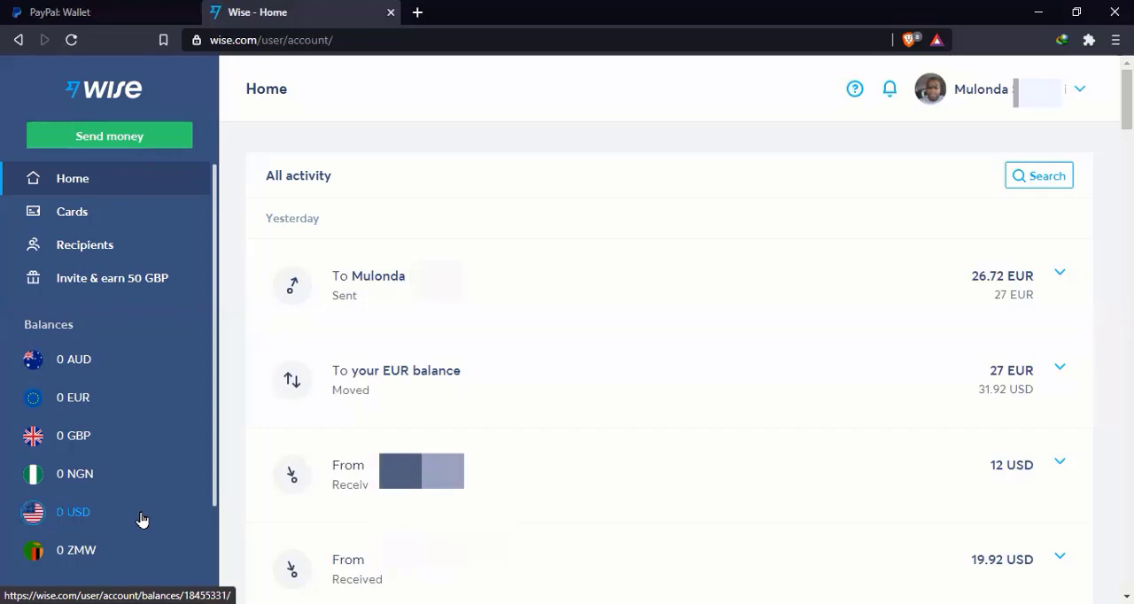
mouse_move(127, 475)
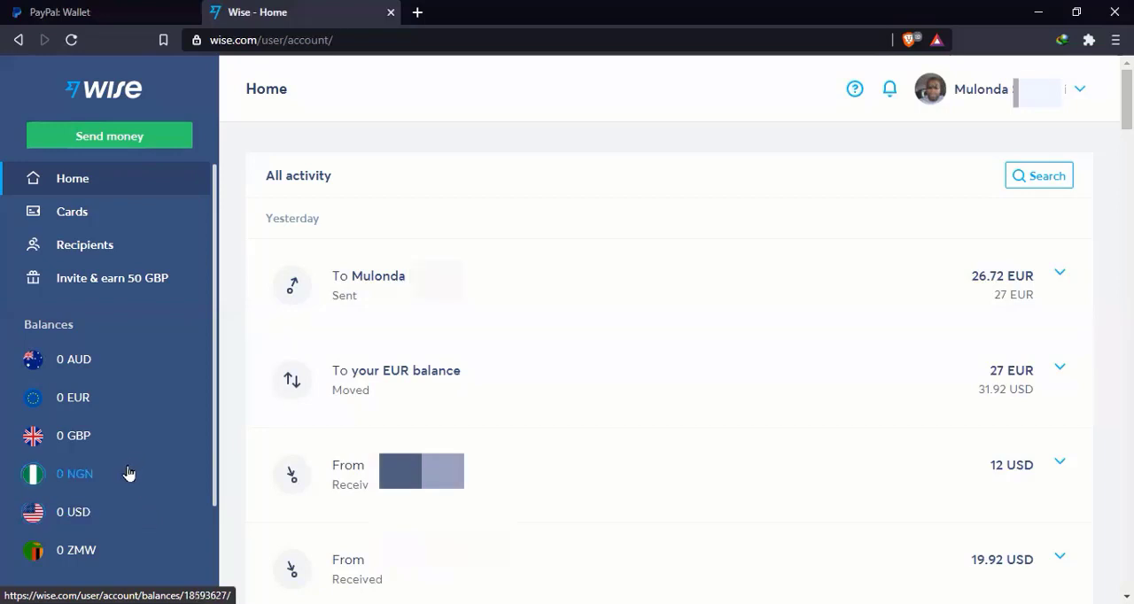
mouse_move(134, 482)
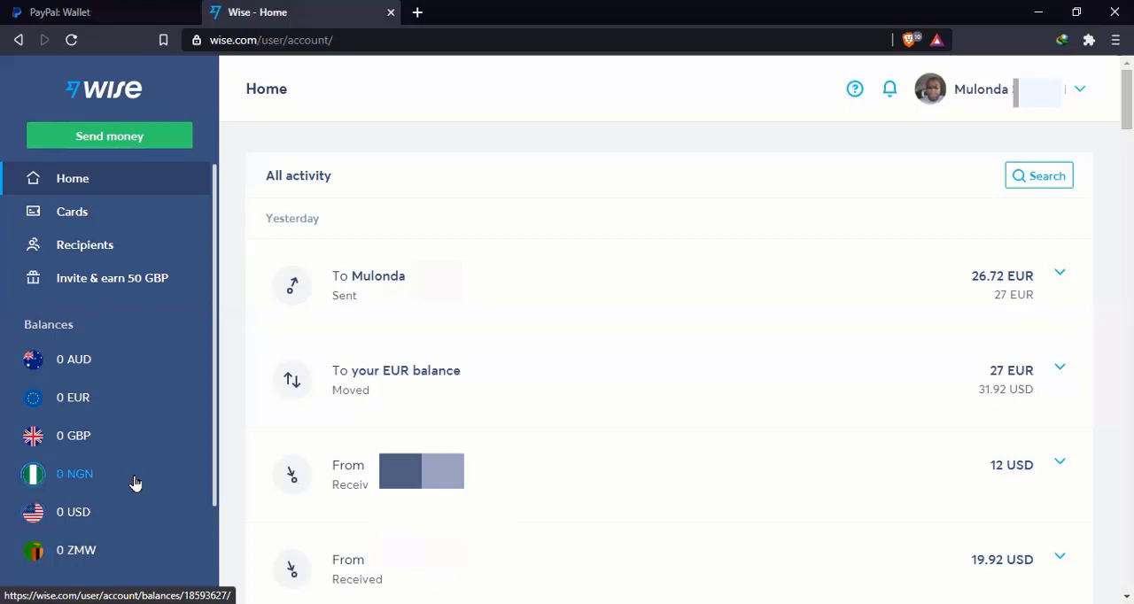
mouse_move(133, 482)
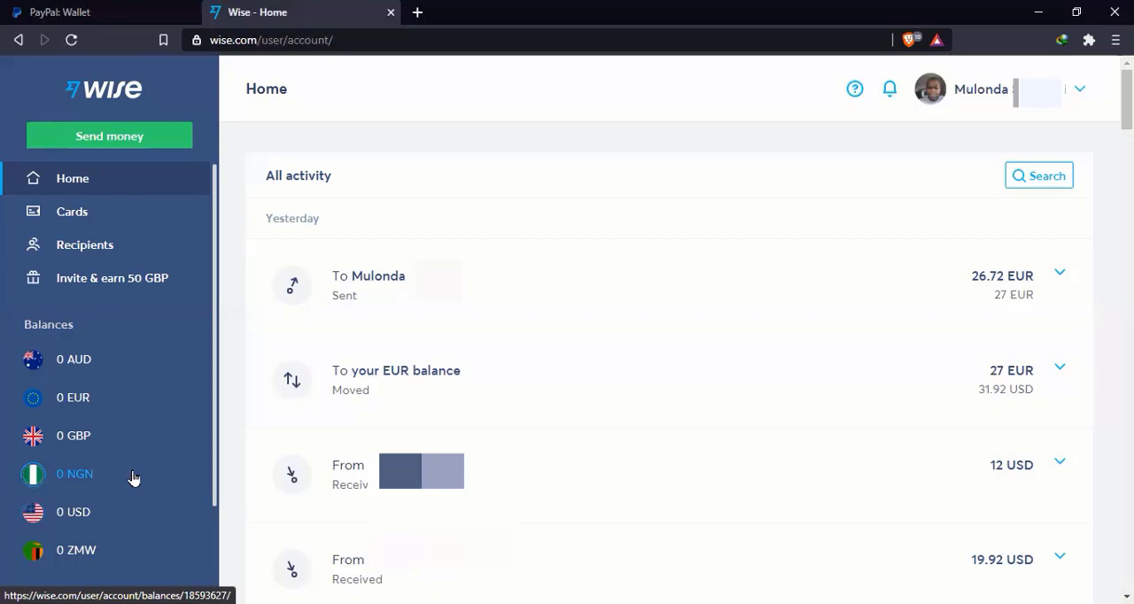
mouse_move(140, 478)
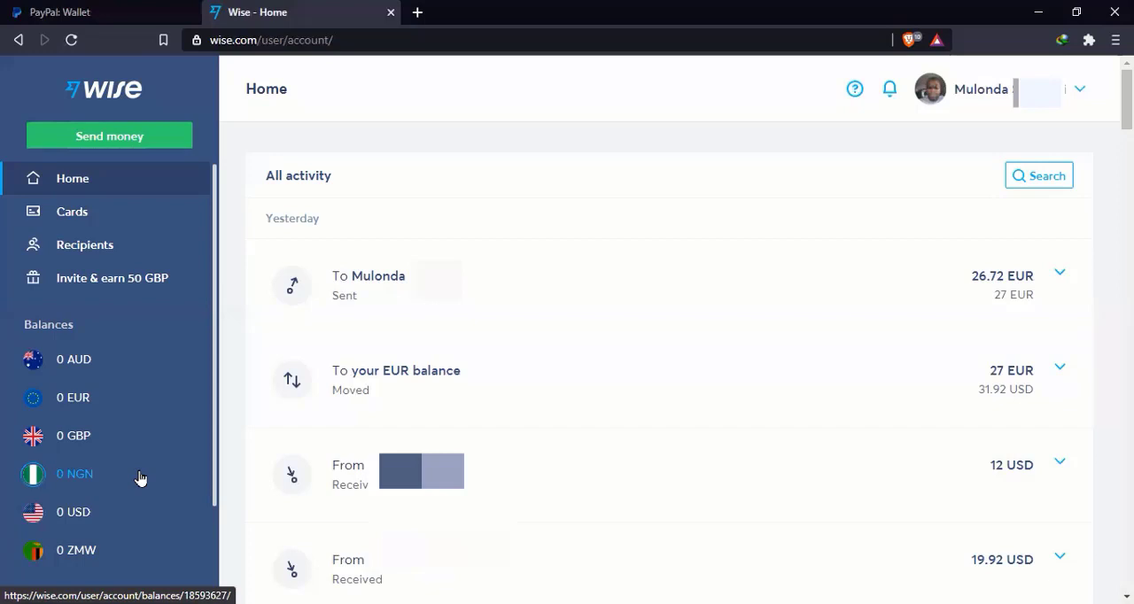
mouse_move(142, 549)
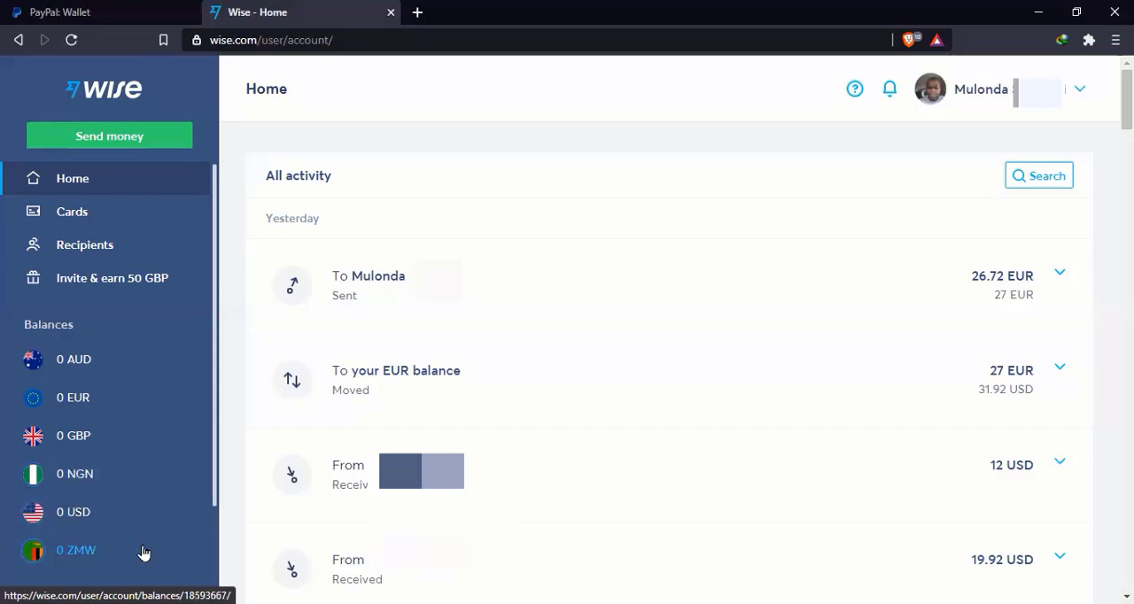
mouse_move(151, 557)
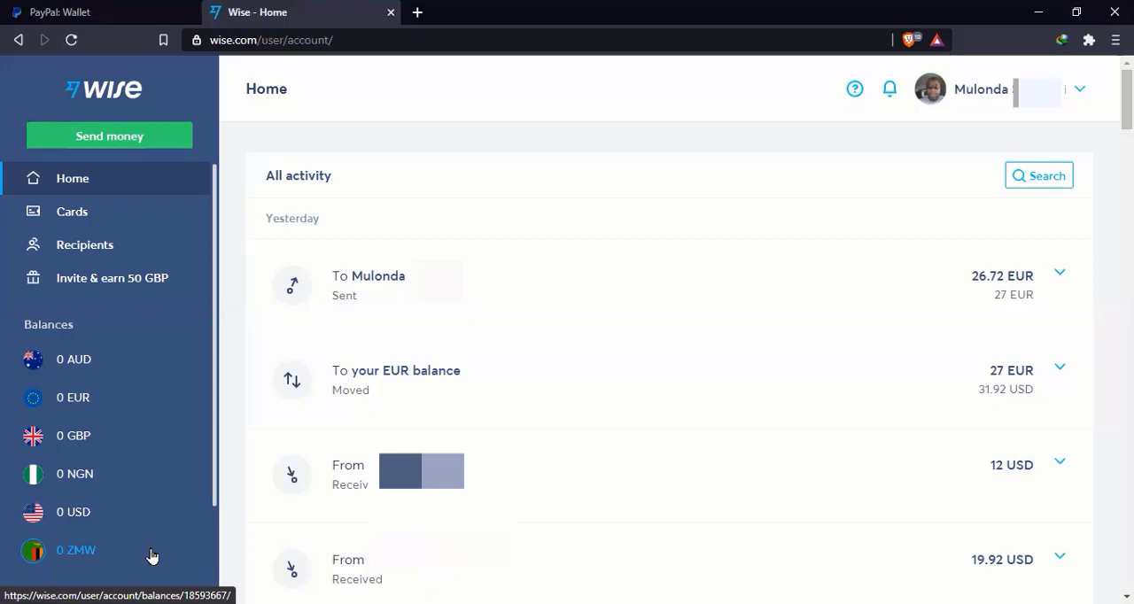
mouse_move(141, 550)
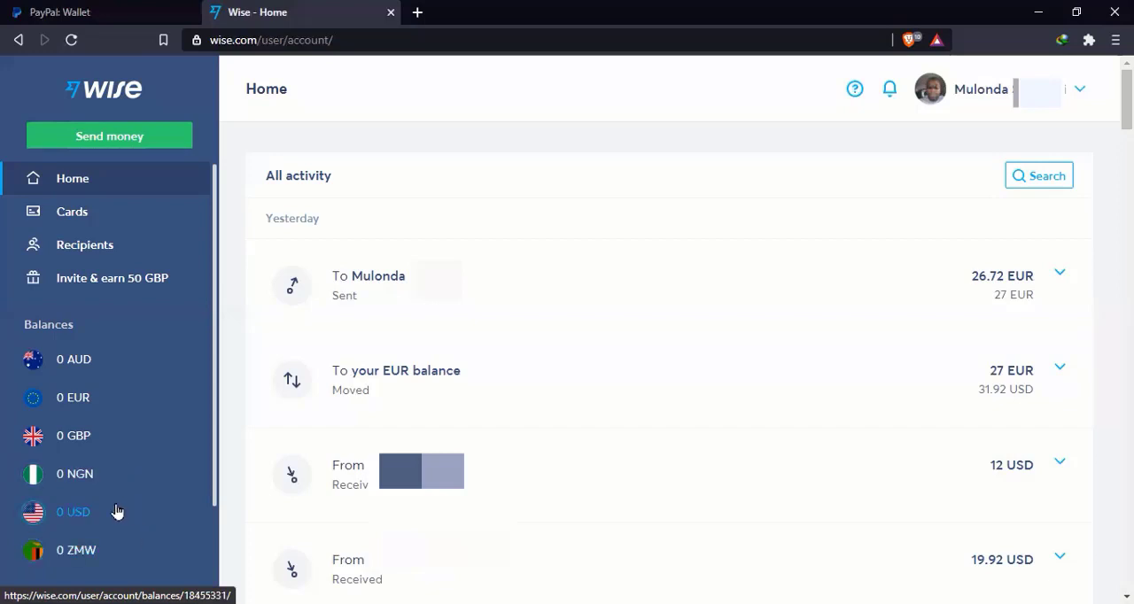
mouse_move(131, 514)
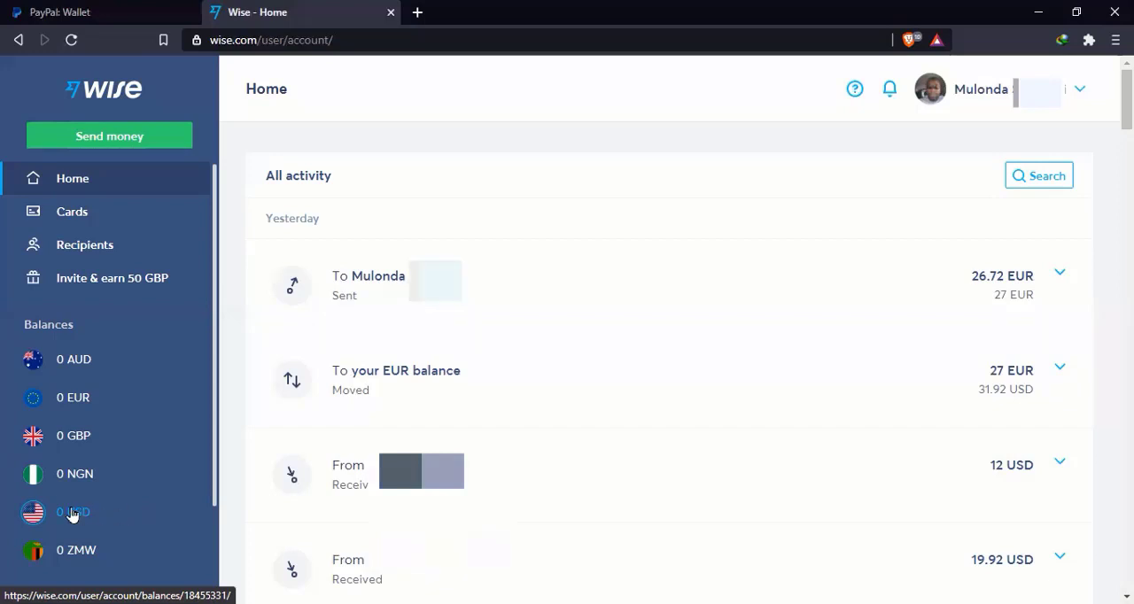
- Open the 0 USD balance page from the Balances sidebar
left_click(73, 512)
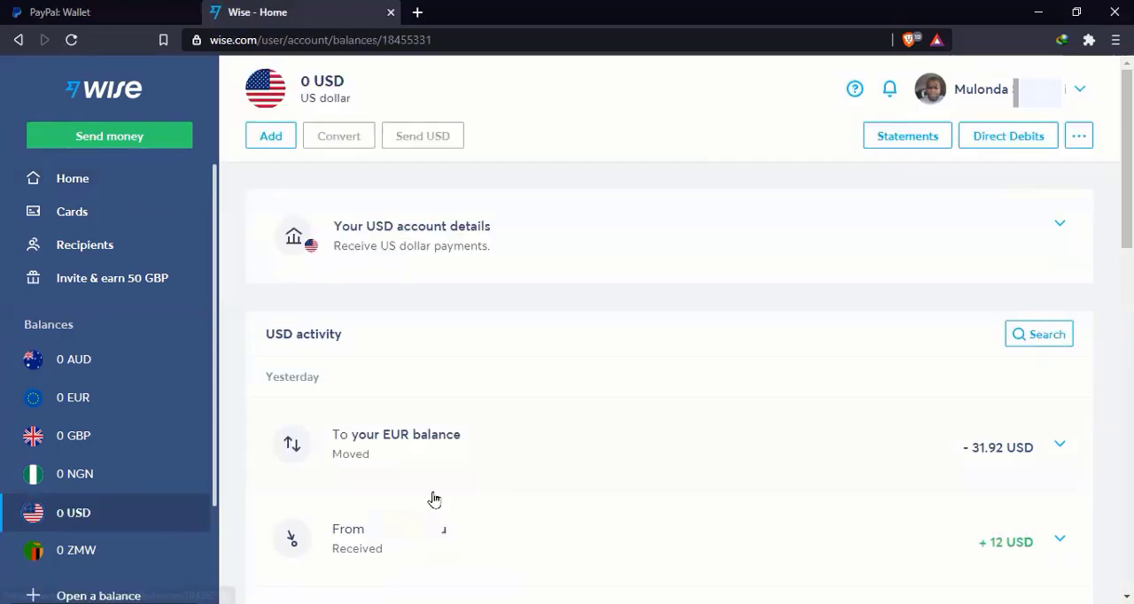
mouse_move(563, 447)
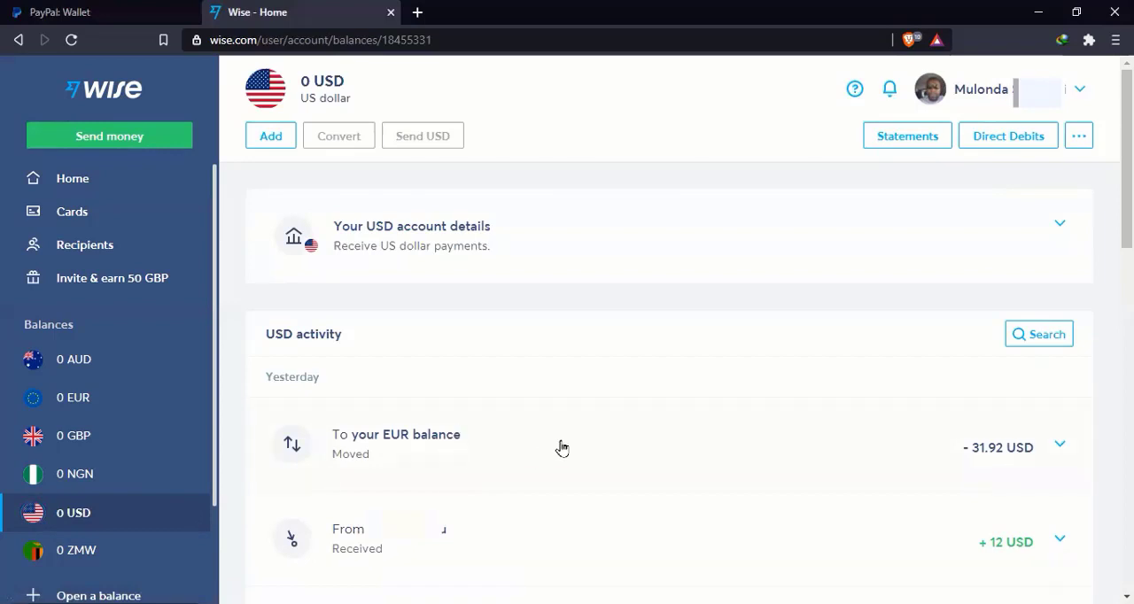
mouse_move(655, 273)
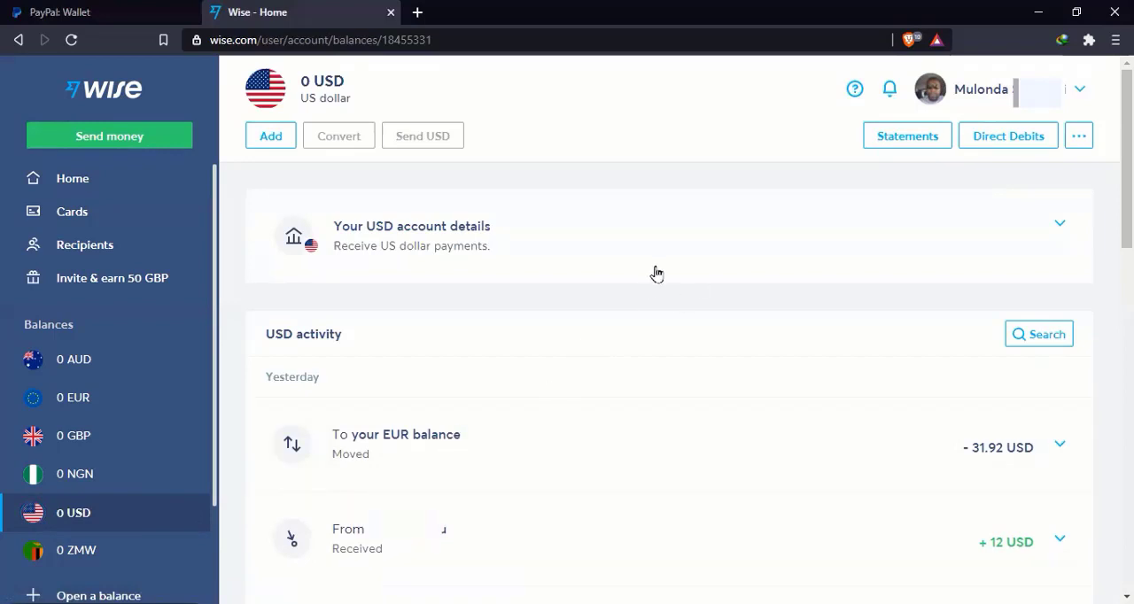
mouse_move(886, 528)
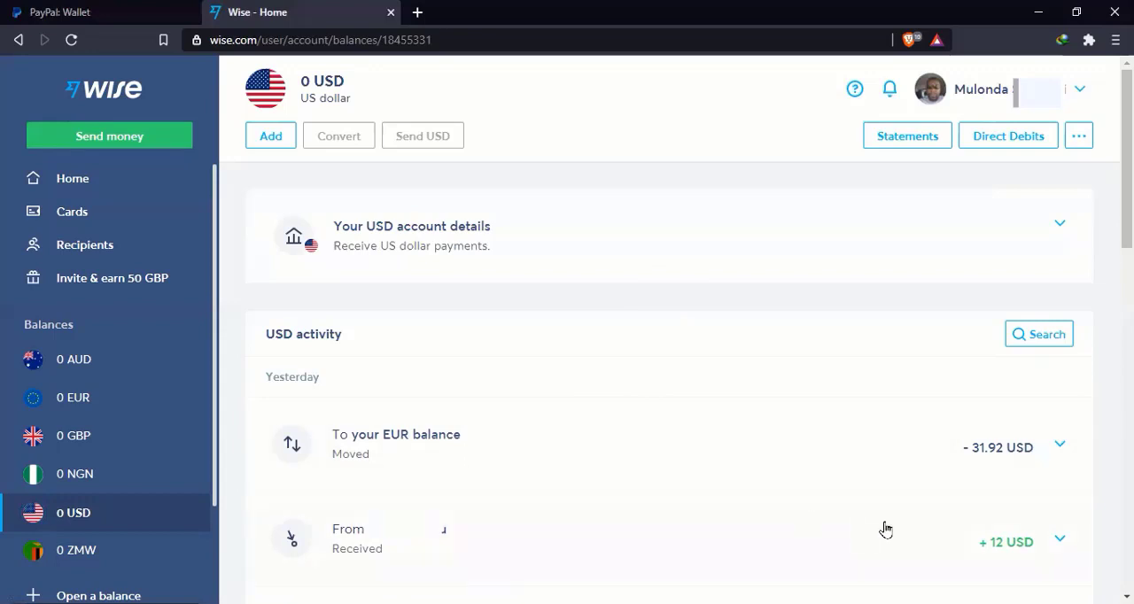
mouse_move(851, 464)
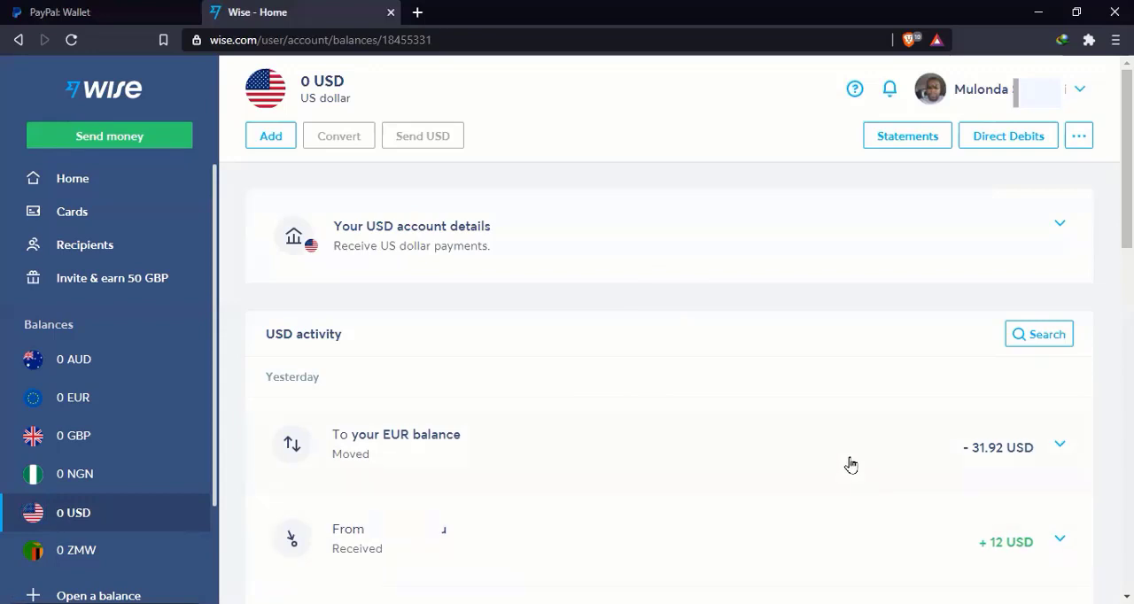
mouse_move(451, 216)
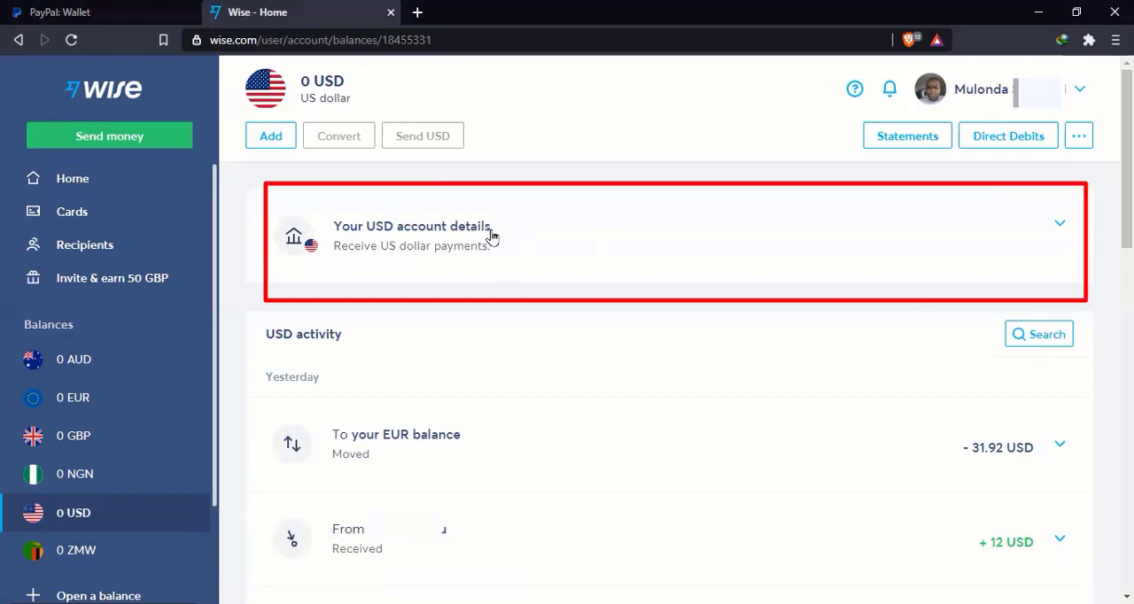
mouse_move(522, 237)
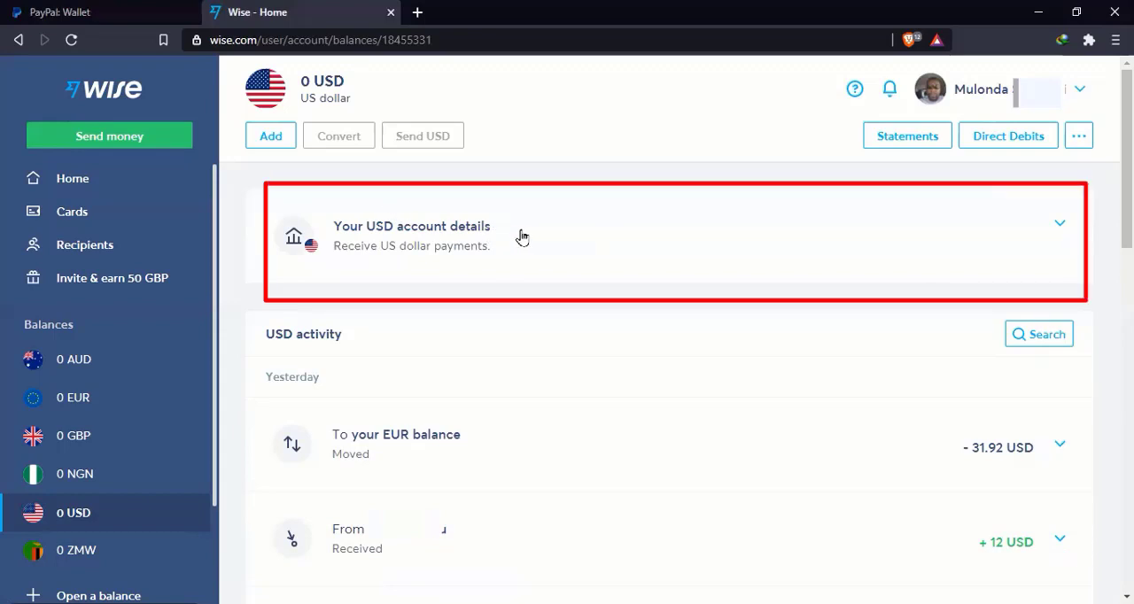
mouse_move(517, 251)
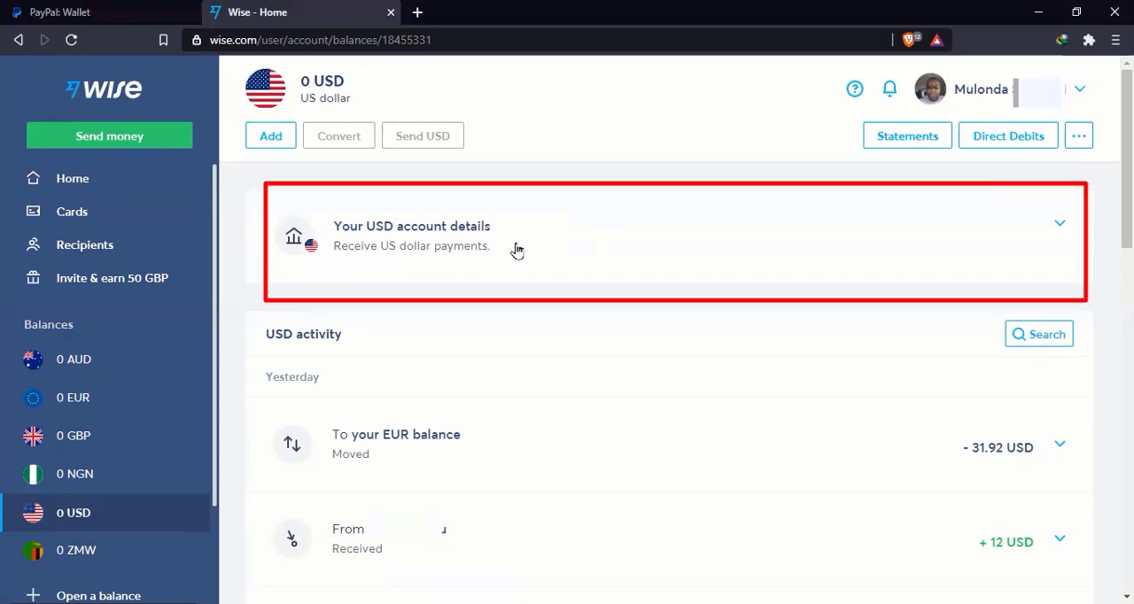
mouse_move(479, 258)
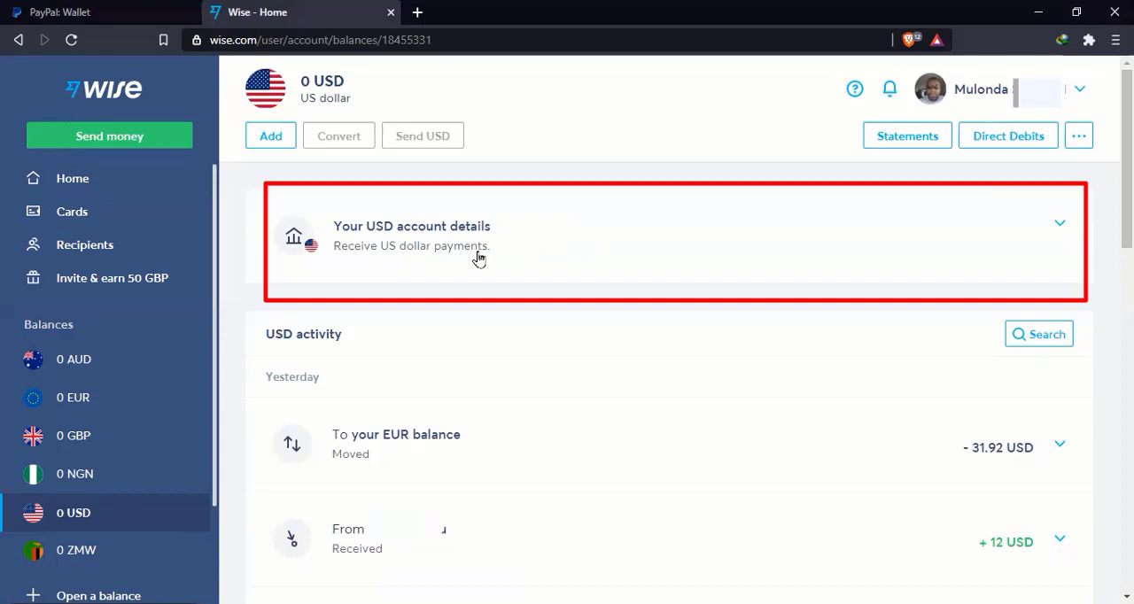
mouse_move(504, 252)
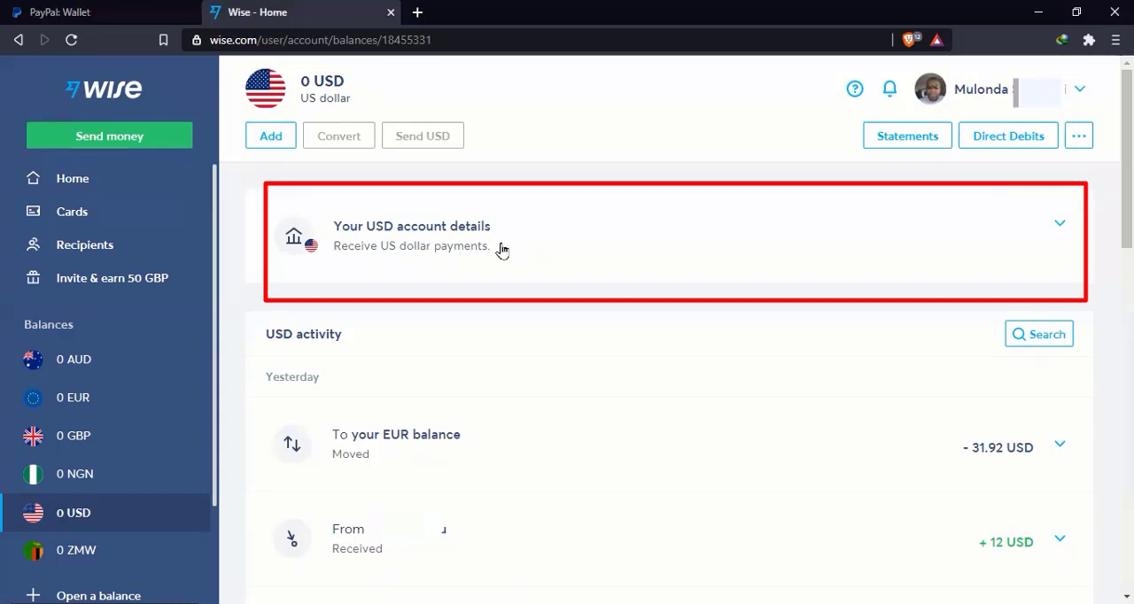
mouse_move(1048, 239)
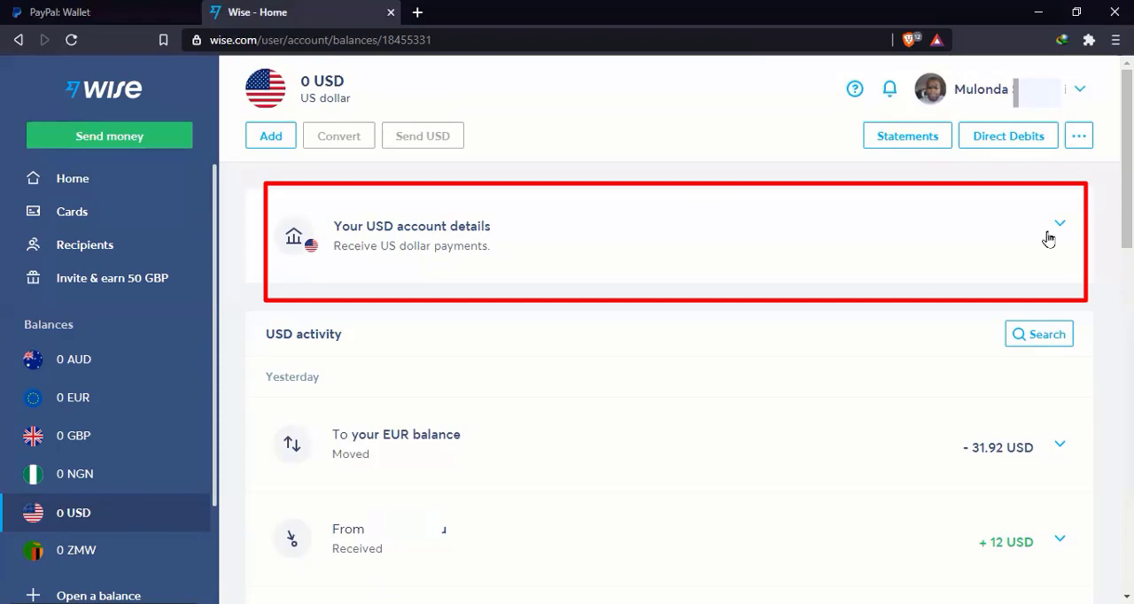
mouse_move(496, 237)
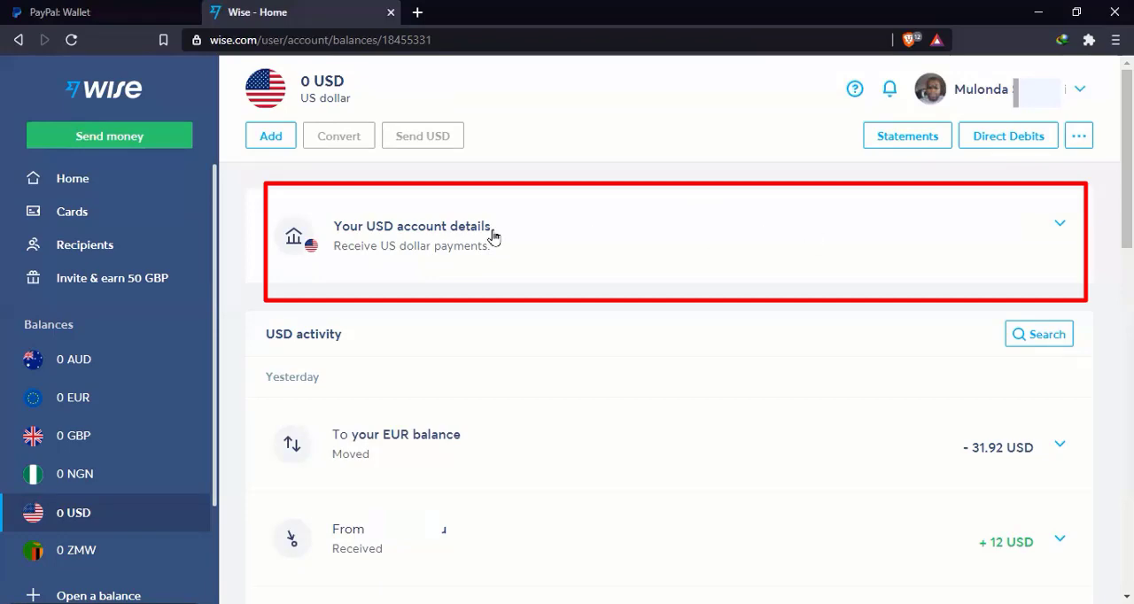
mouse_move(648, 241)
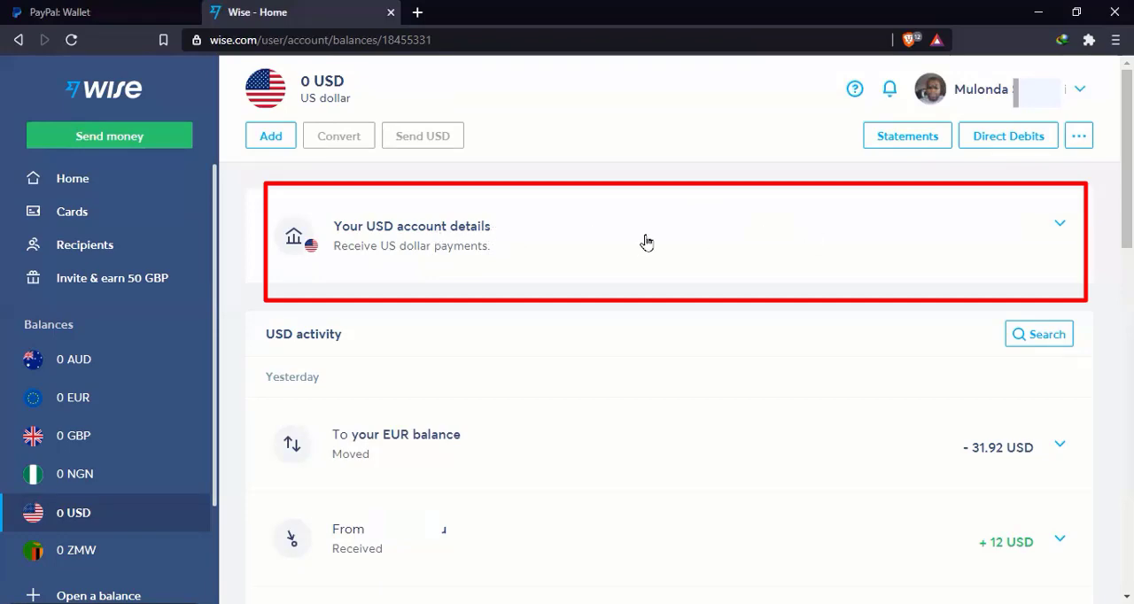
left_click(647, 234)
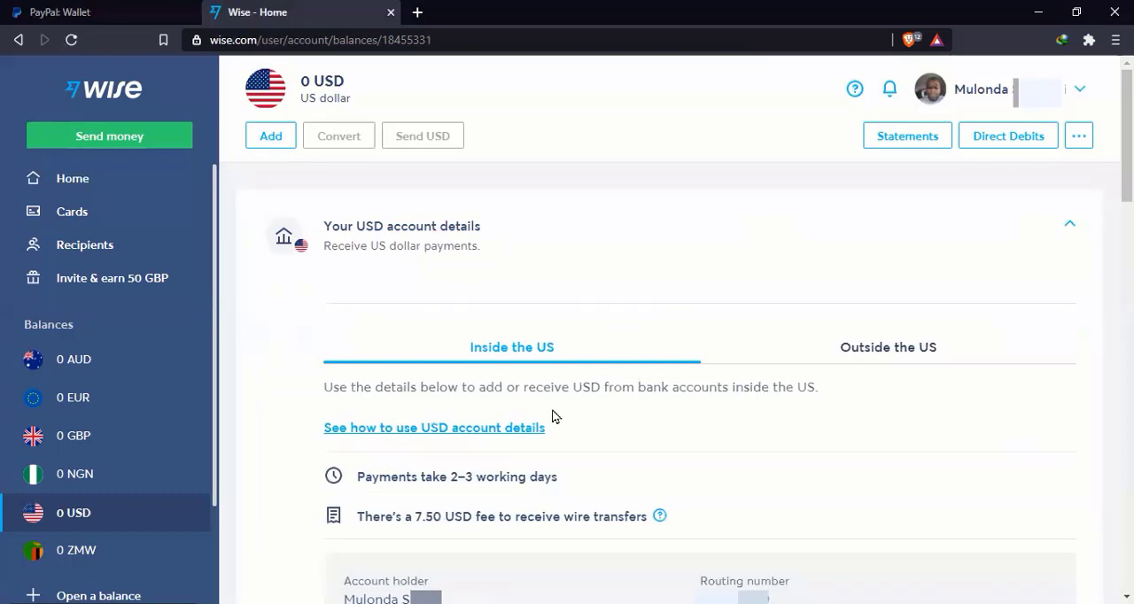
mouse_move(425, 259)
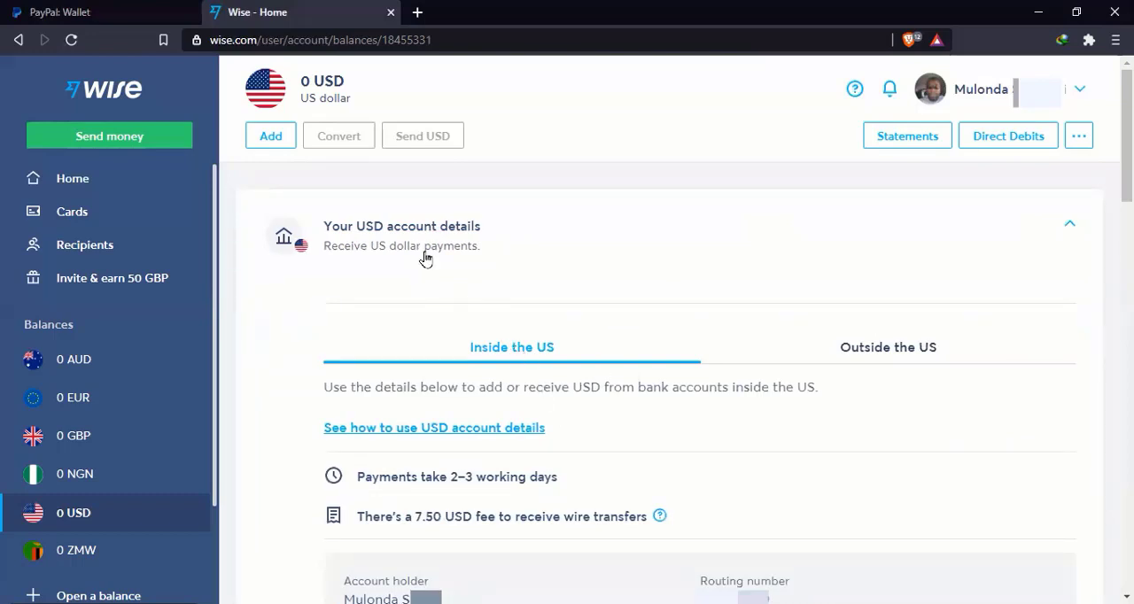
mouse_move(413, 259)
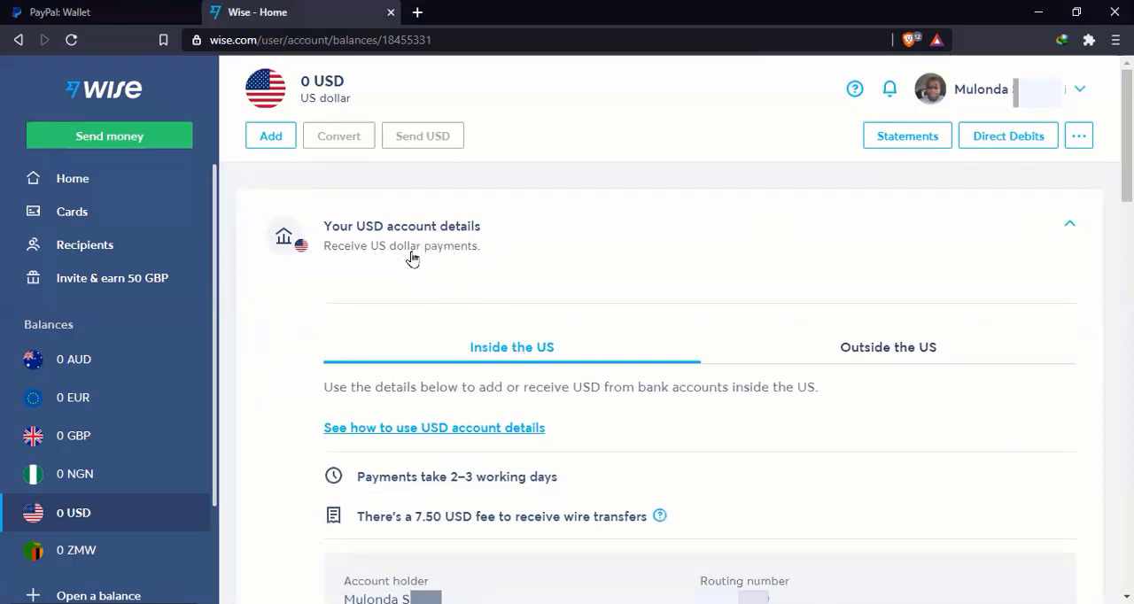
mouse_move(489, 369)
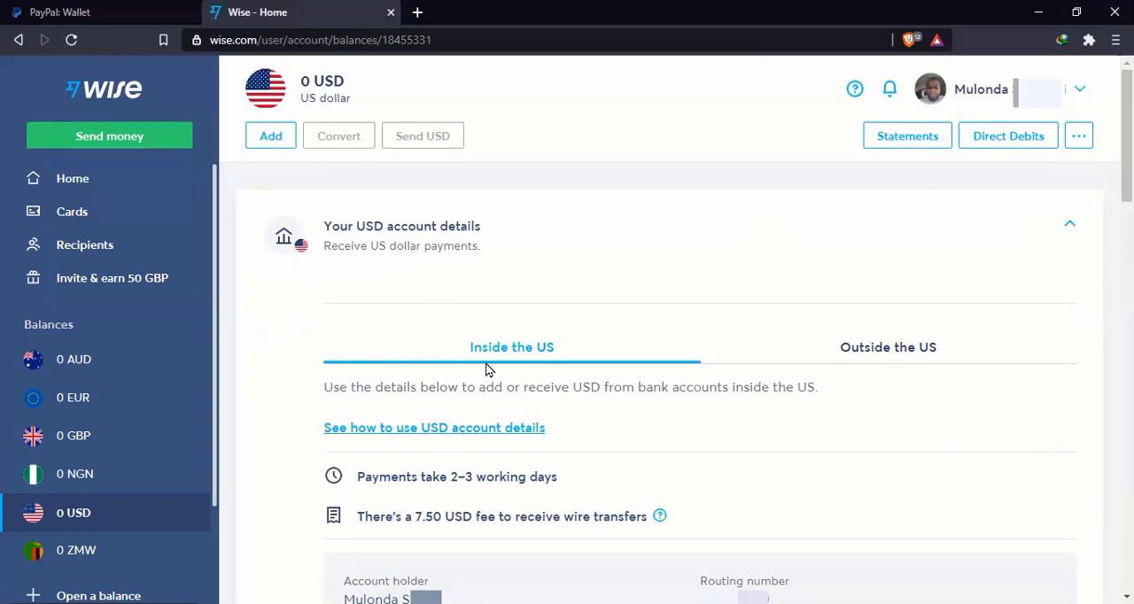
mouse_move(514, 358)
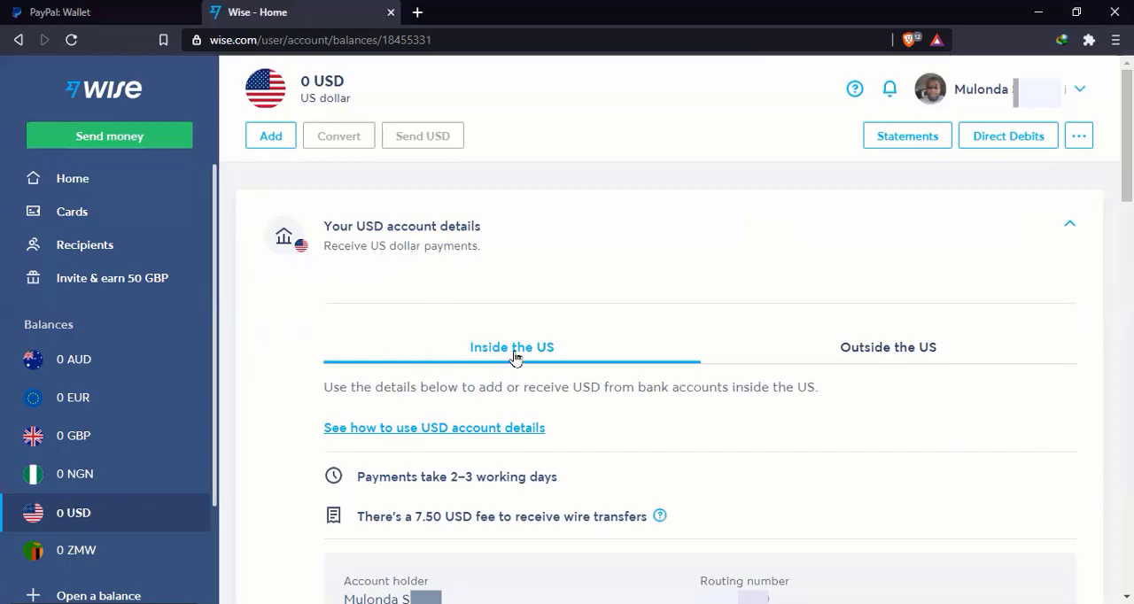
mouse_move(917, 357)
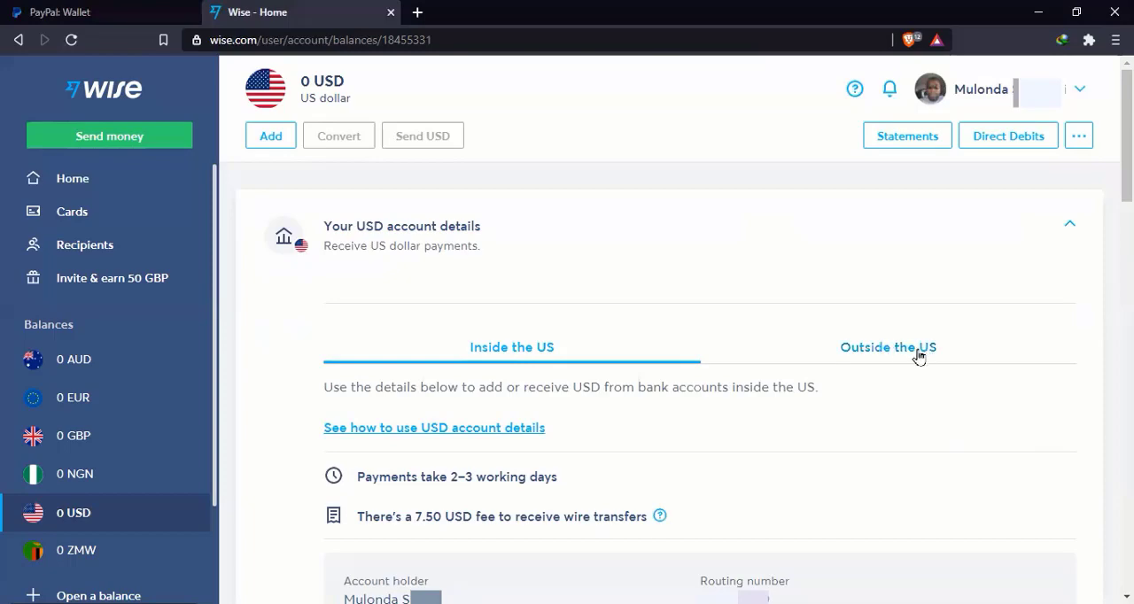
mouse_move(717, 338)
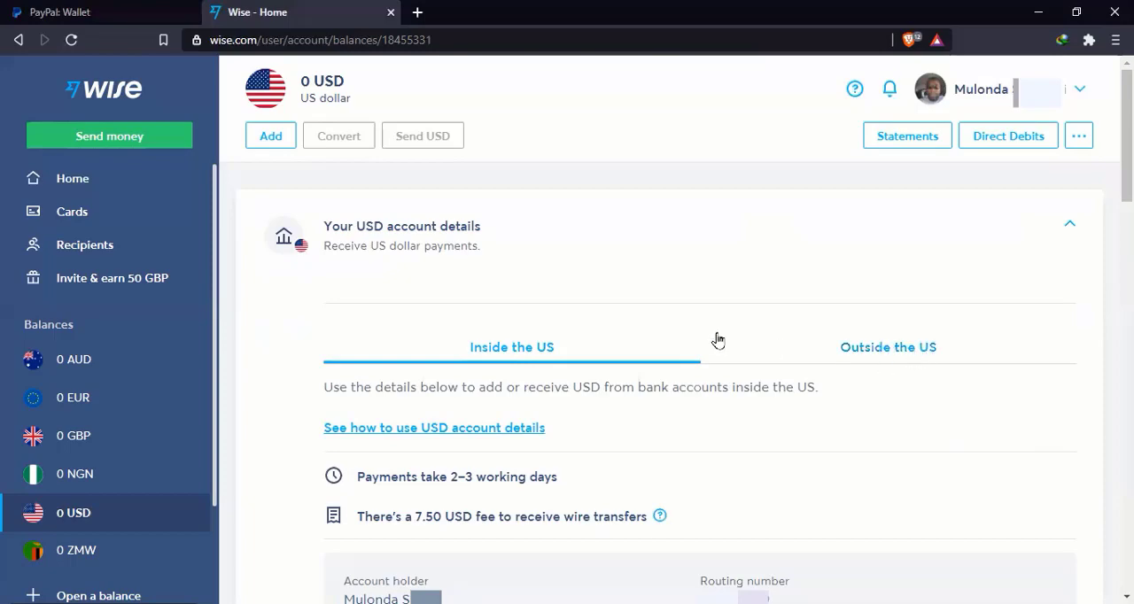
mouse_move(530, 362)
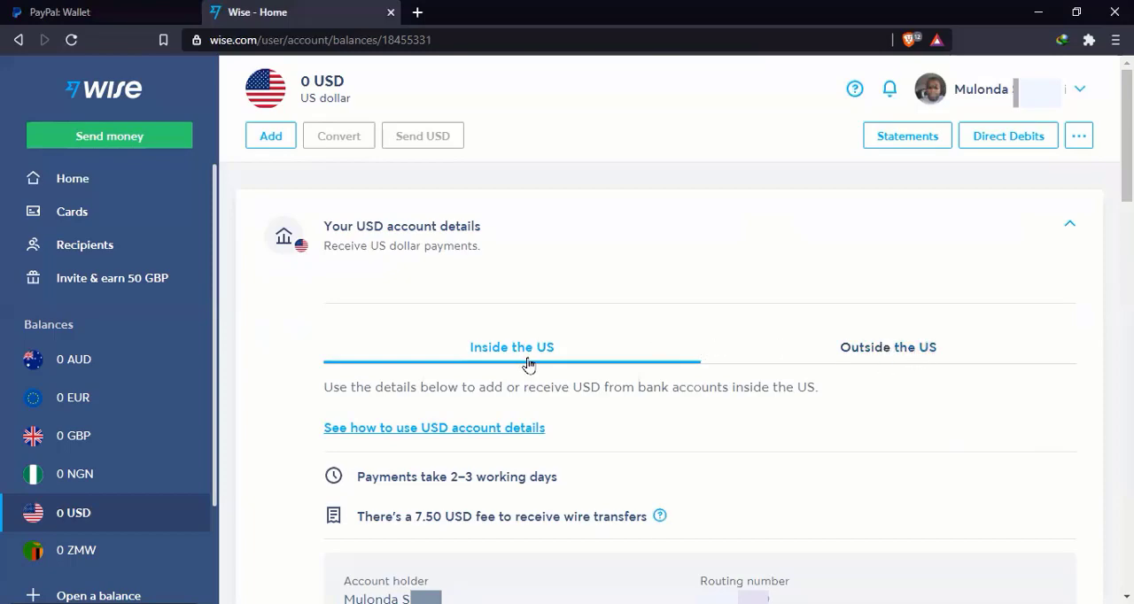
mouse_move(539, 361)
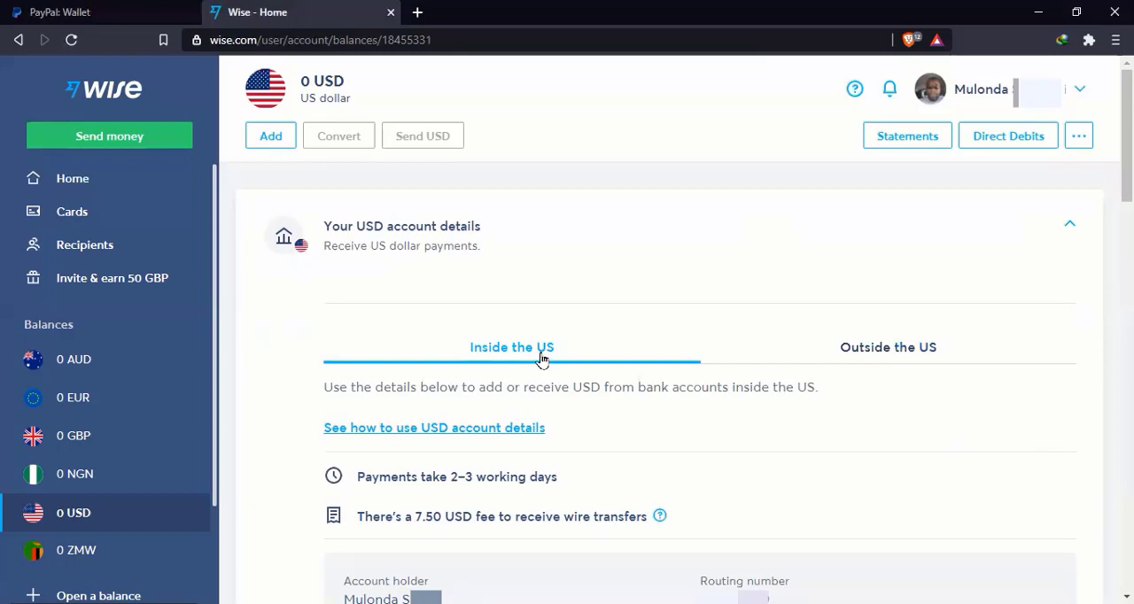
mouse_move(606, 376)
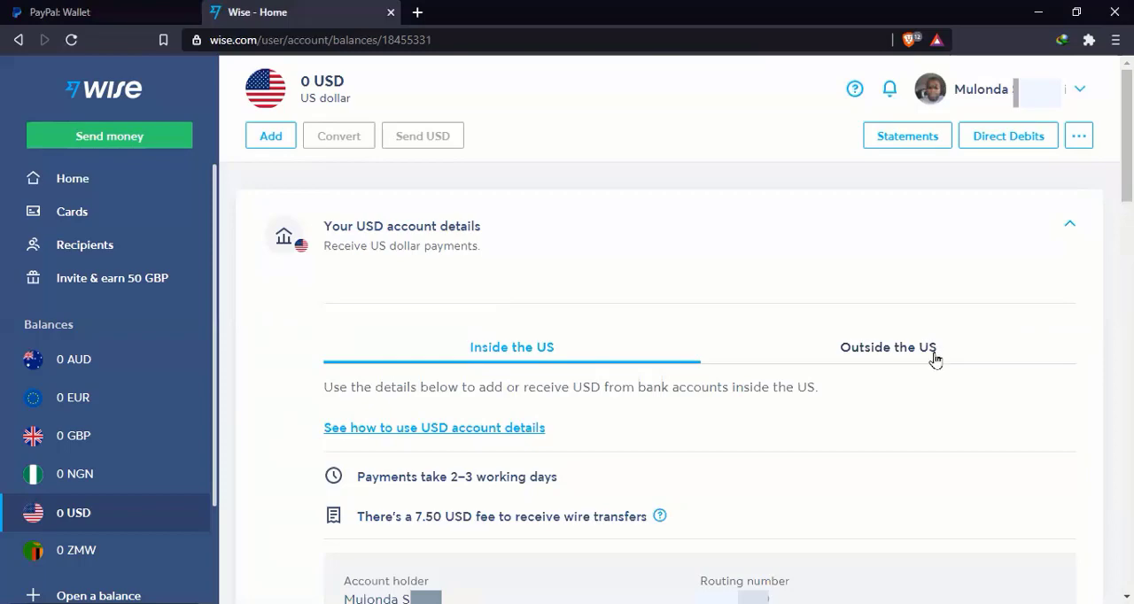
mouse_move(921, 372)
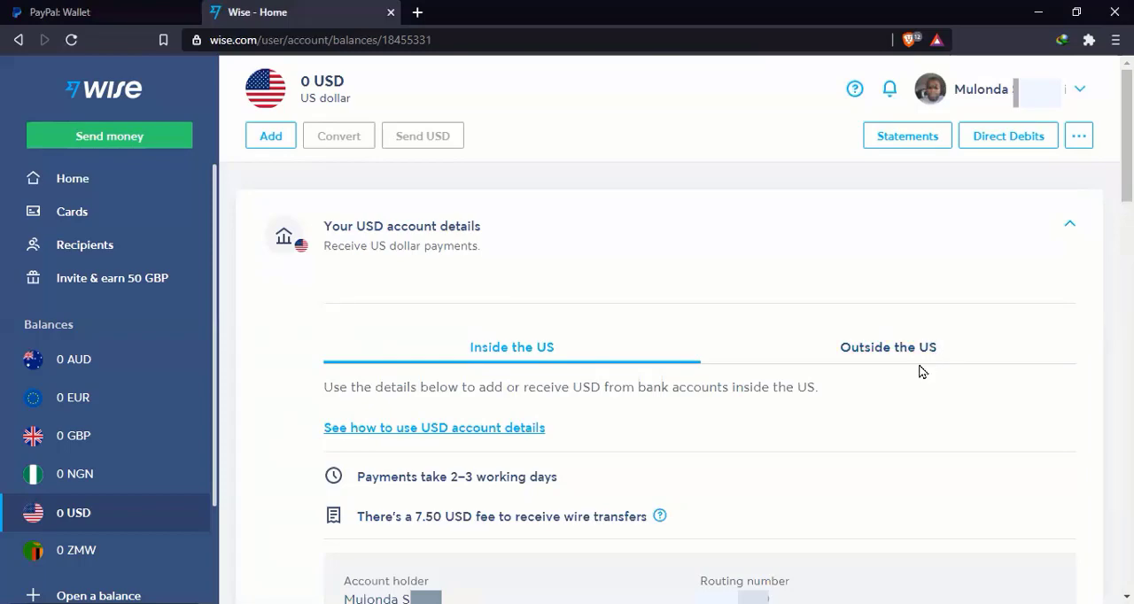
mouse_move(925, 372)
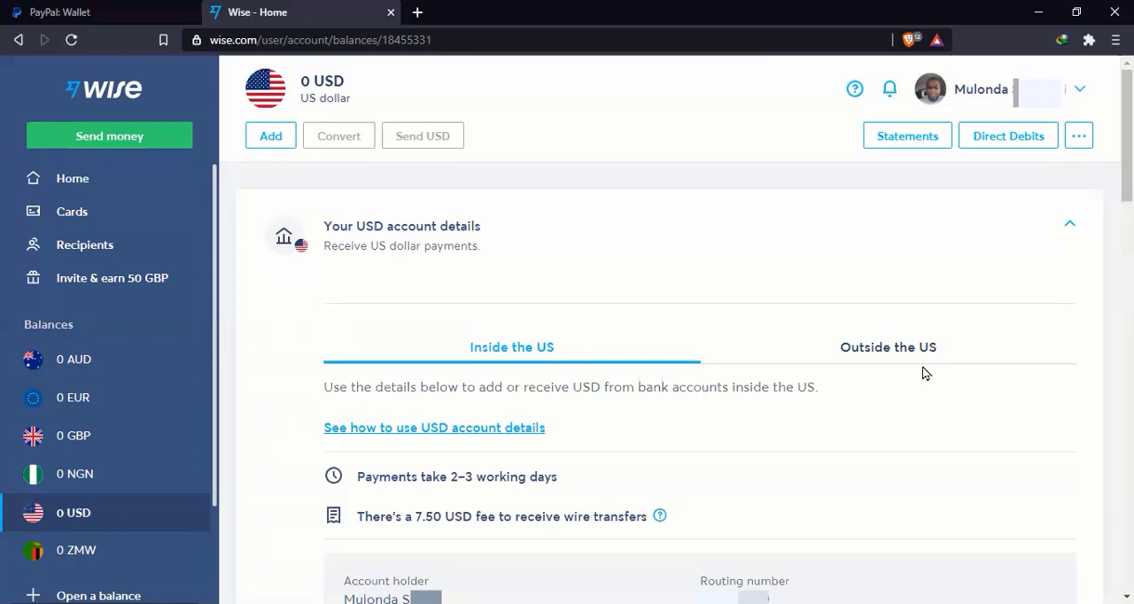
mouse_move(865, 411)
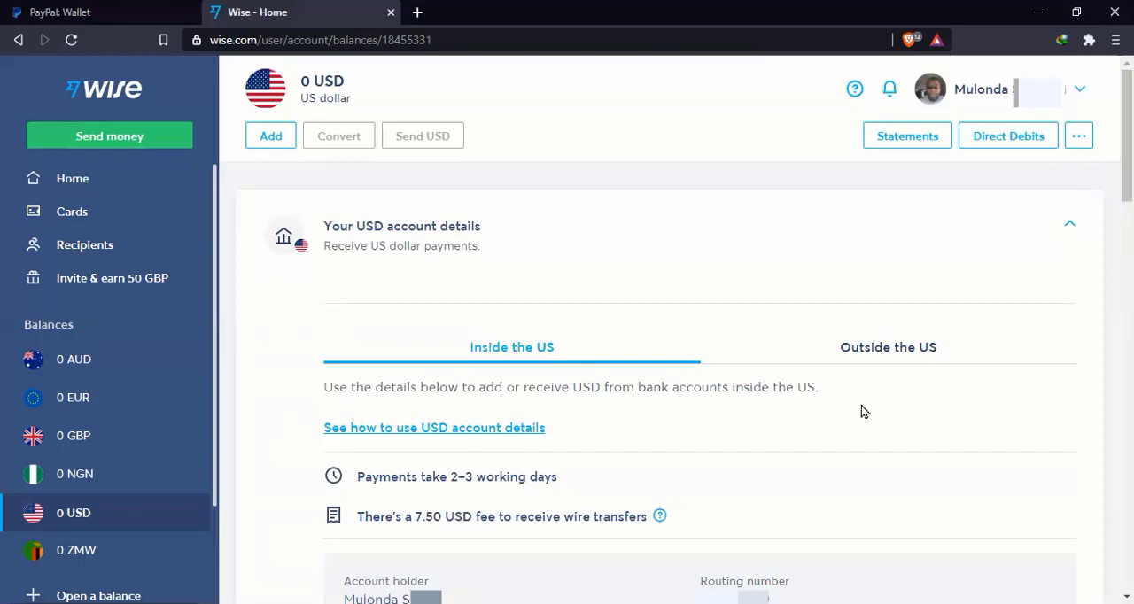
mouse_move(354, 409)
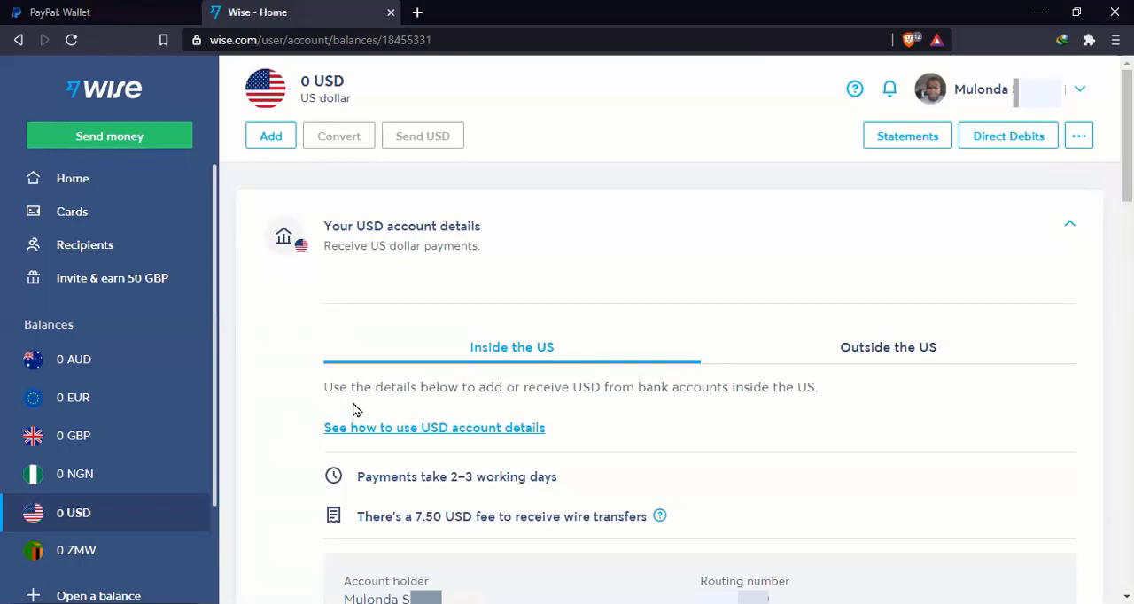
mouse_move(599, 402)
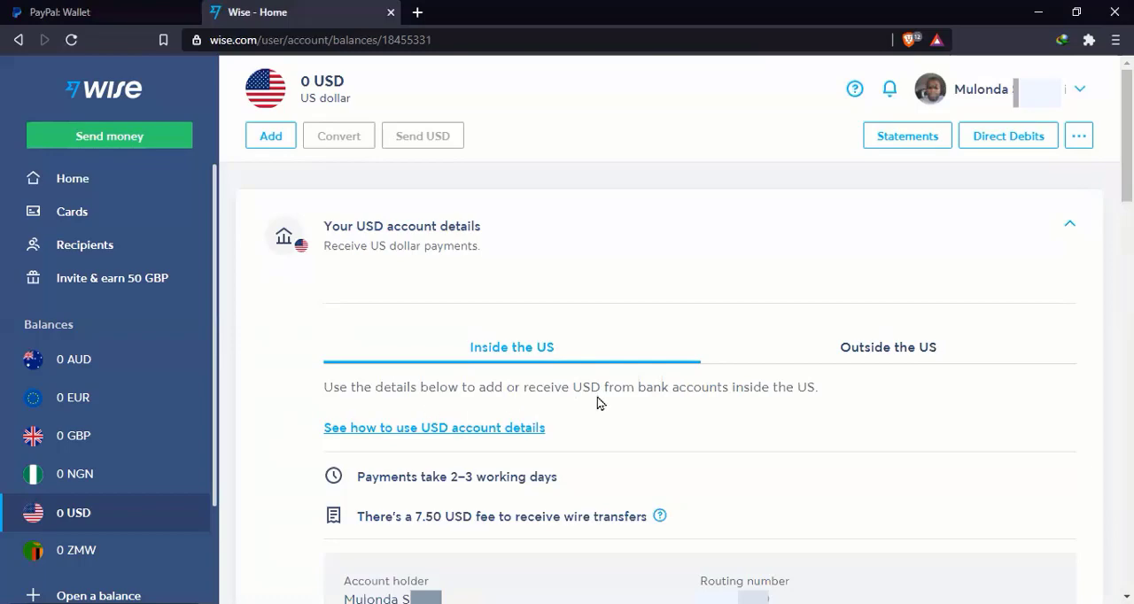
mouse_move(773, 404)
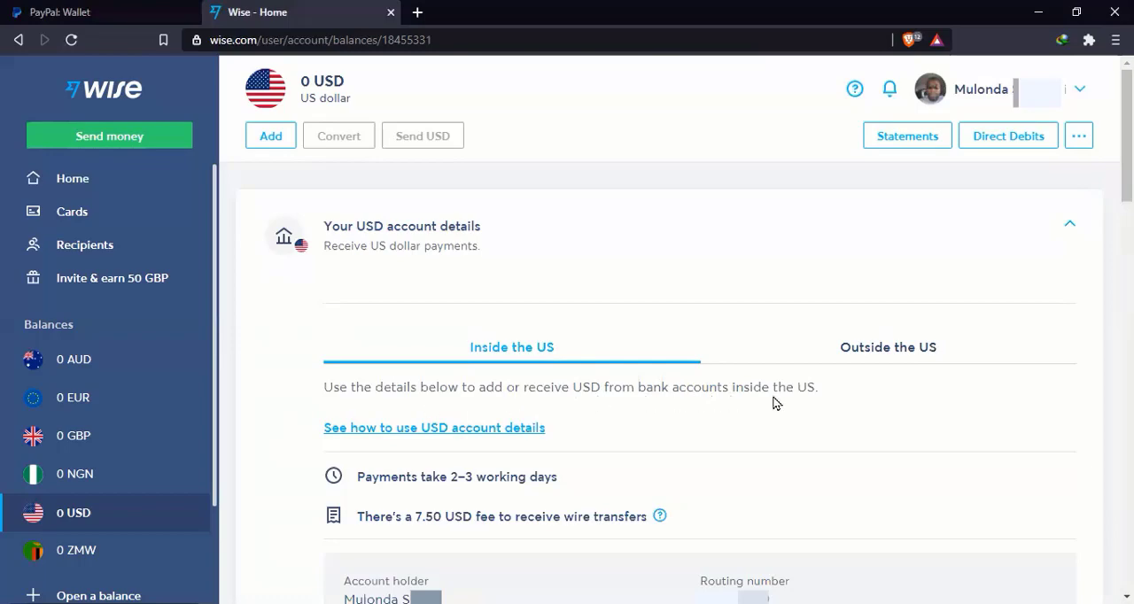
mouse_move(394, 481)
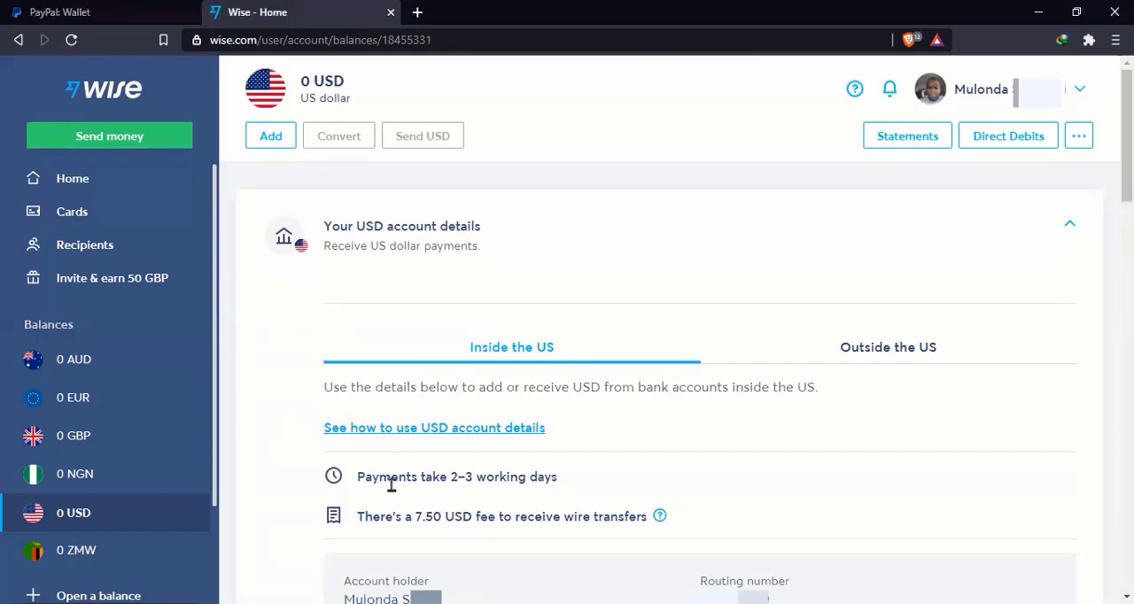
mouse_move(479, 493)
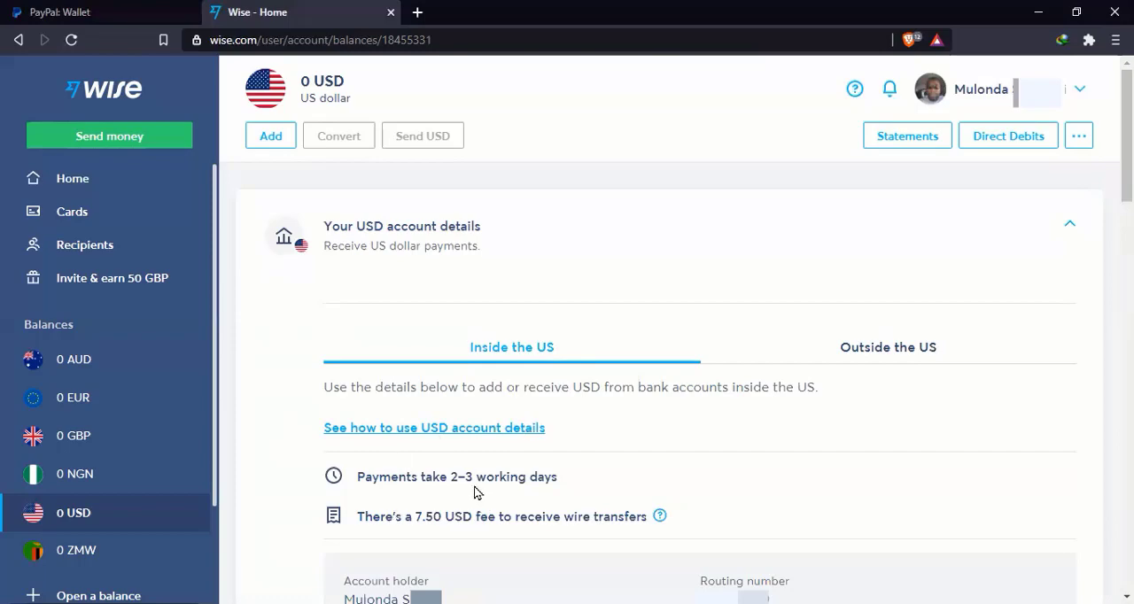
mouse_move(436, 540)
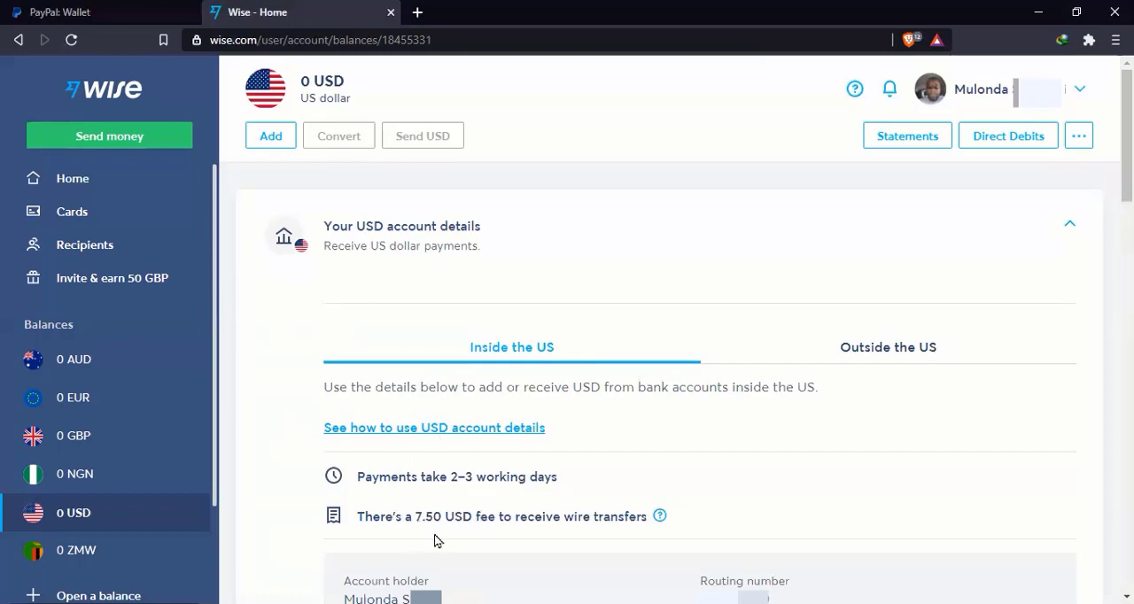
mouse_move(521, 535)
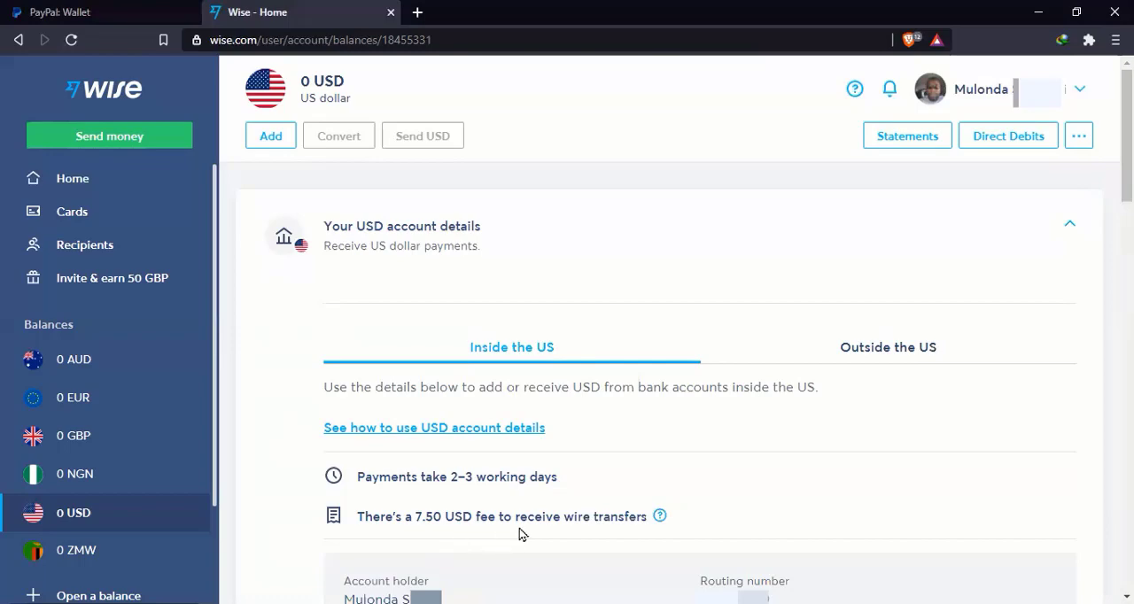
mouse_move(547, 517)
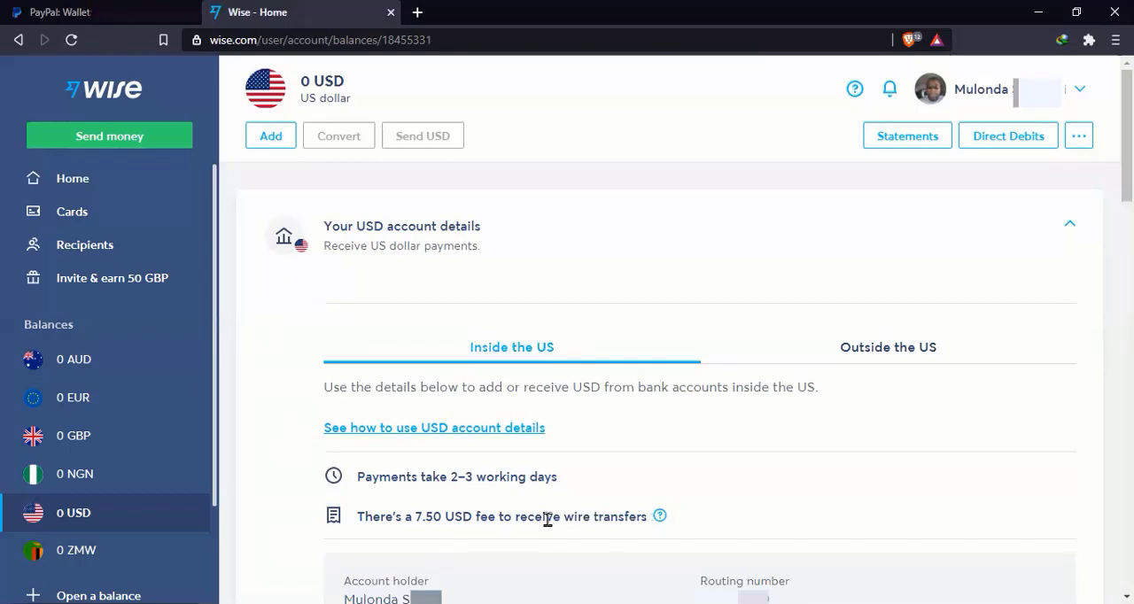
mouse_move(617, 517)
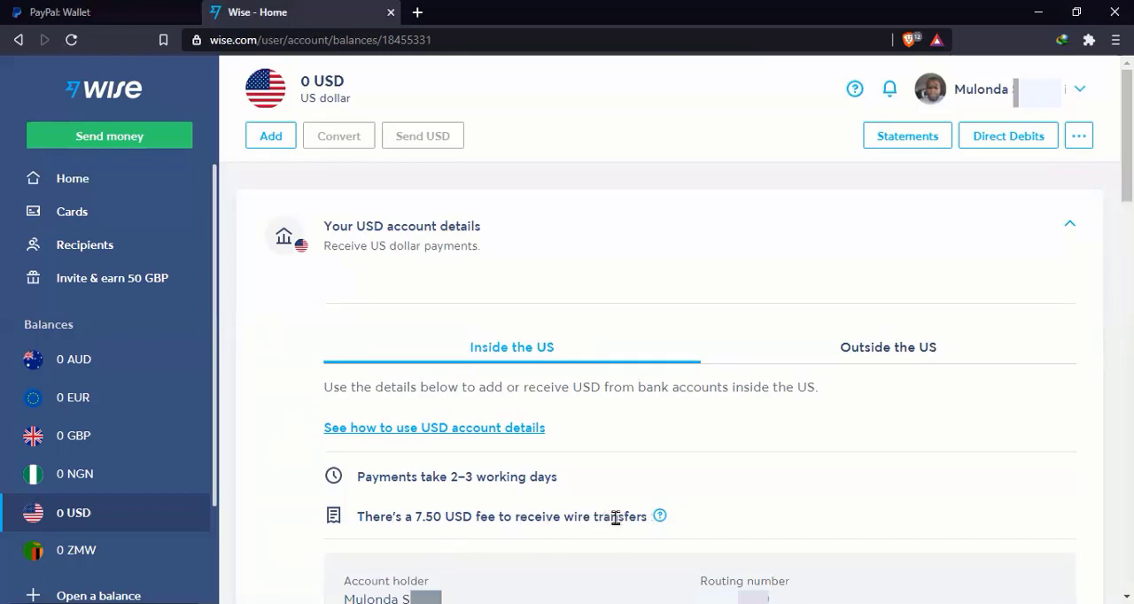
mouse_move(454, 517)
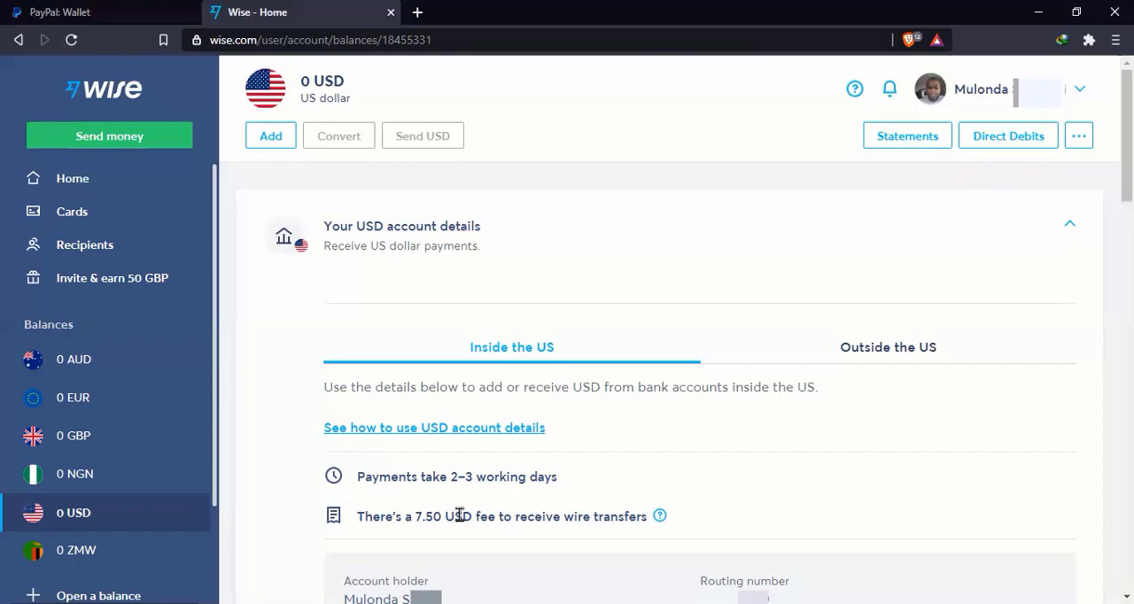
mouse_move(461, 517)
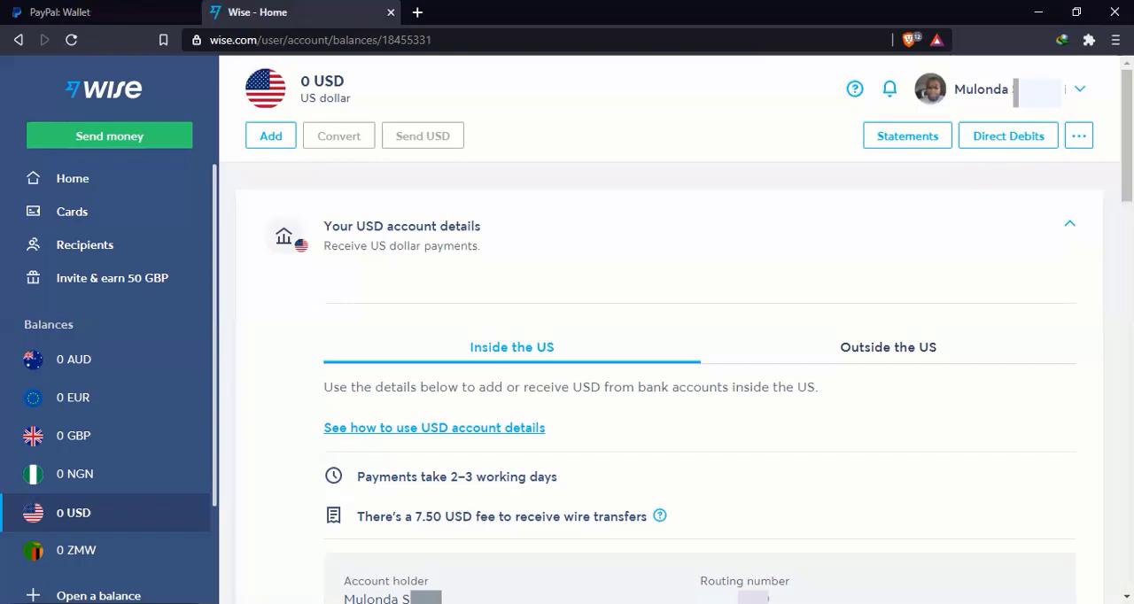
- Scroll the USD details down to the account holder, routing and account numbers
scroll("down", 3)
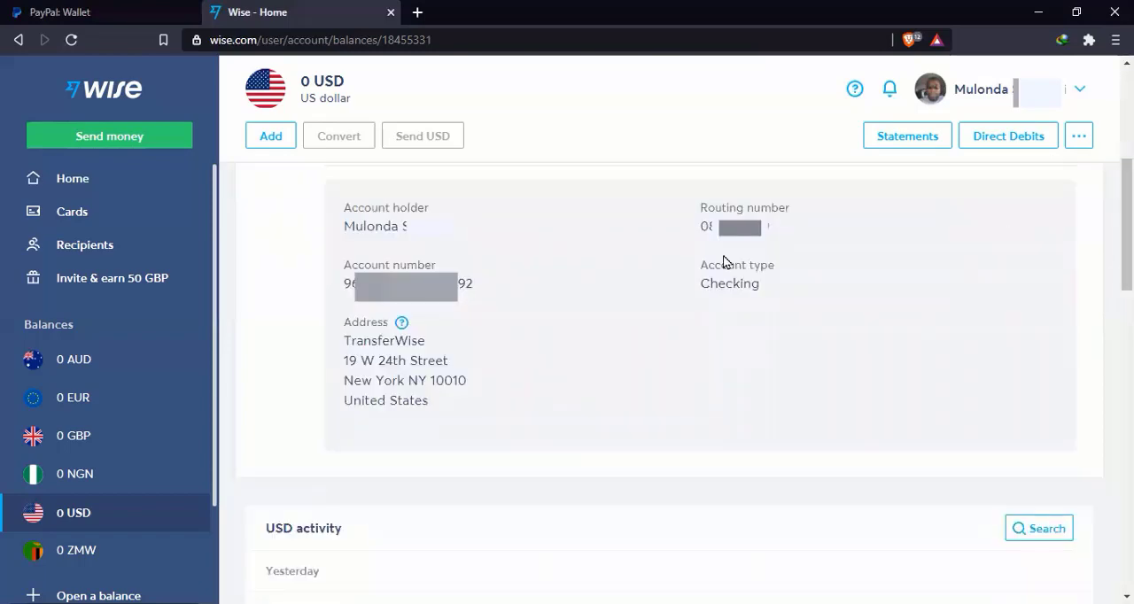
mouse_move(583, 312)
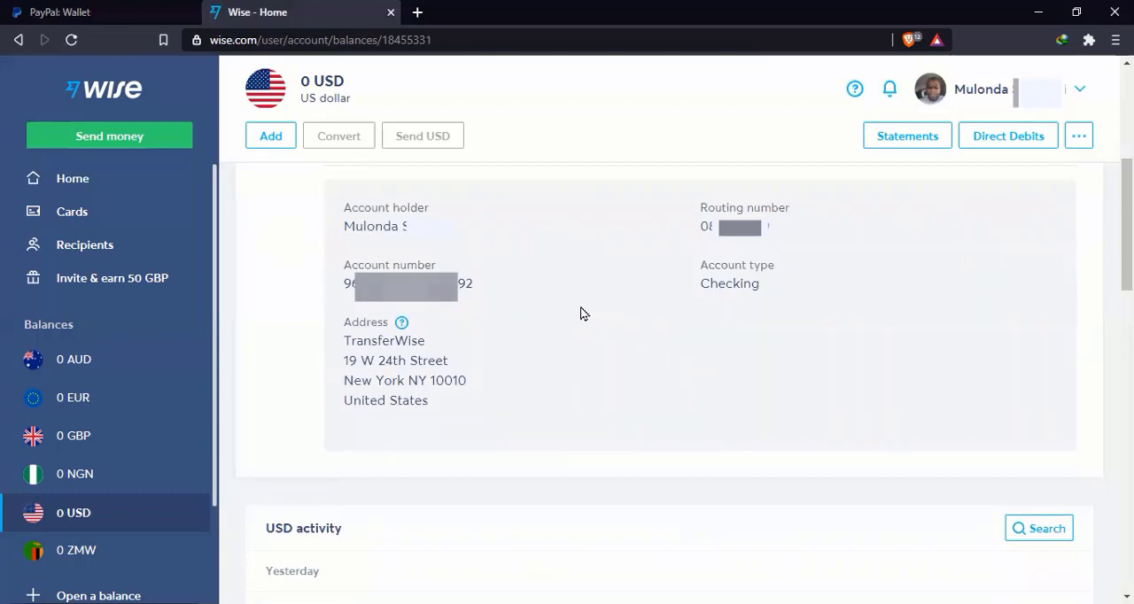
mouse_move(485, 248)
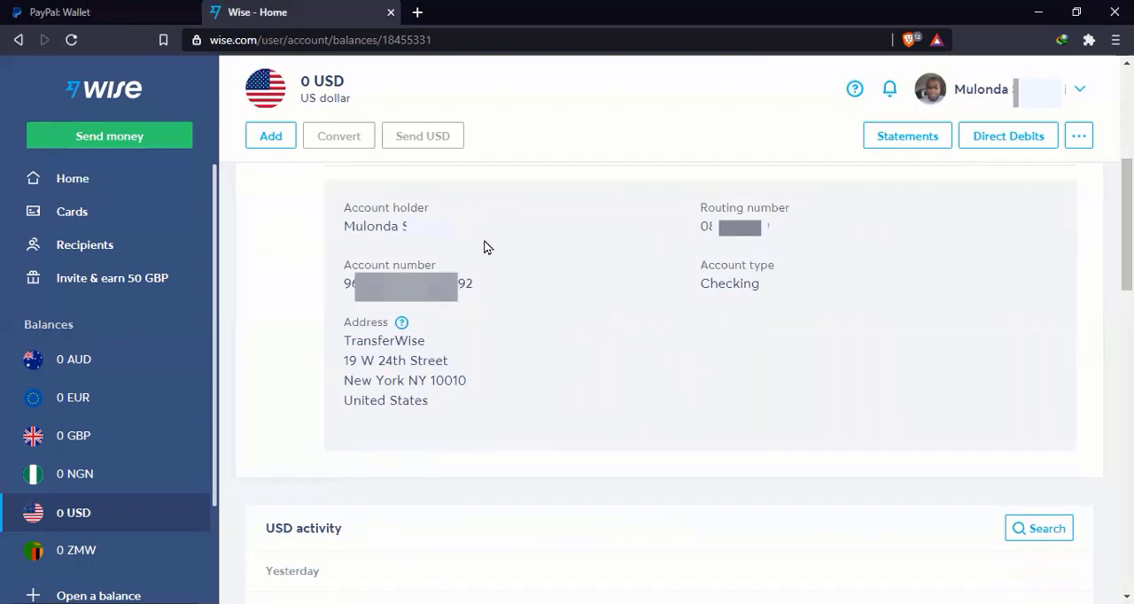
mouse_move(797, 211)
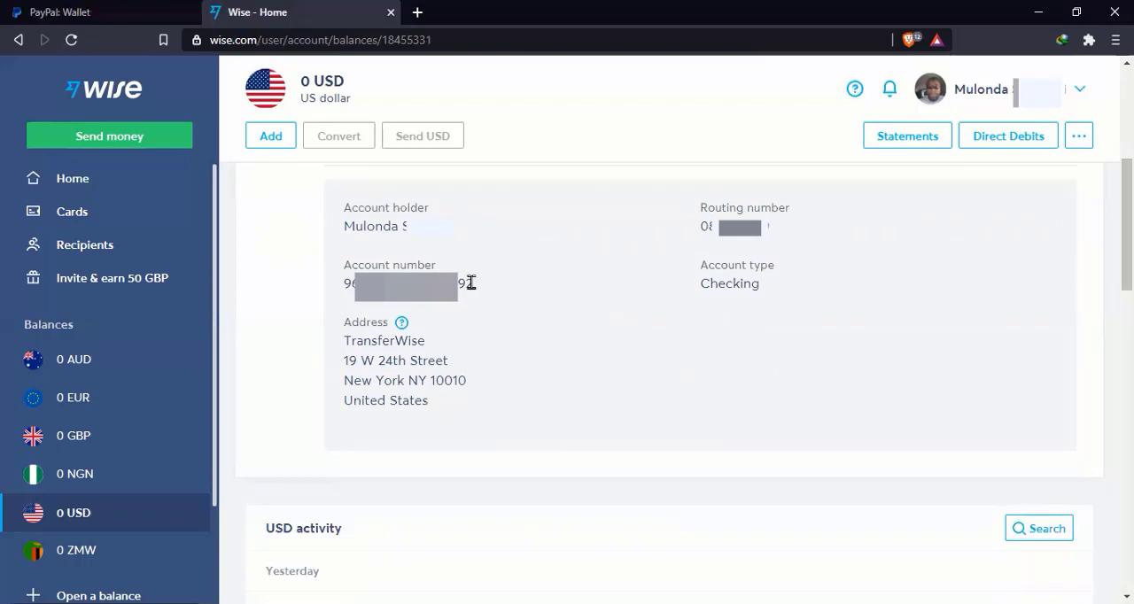
mouse_move(692, 291)
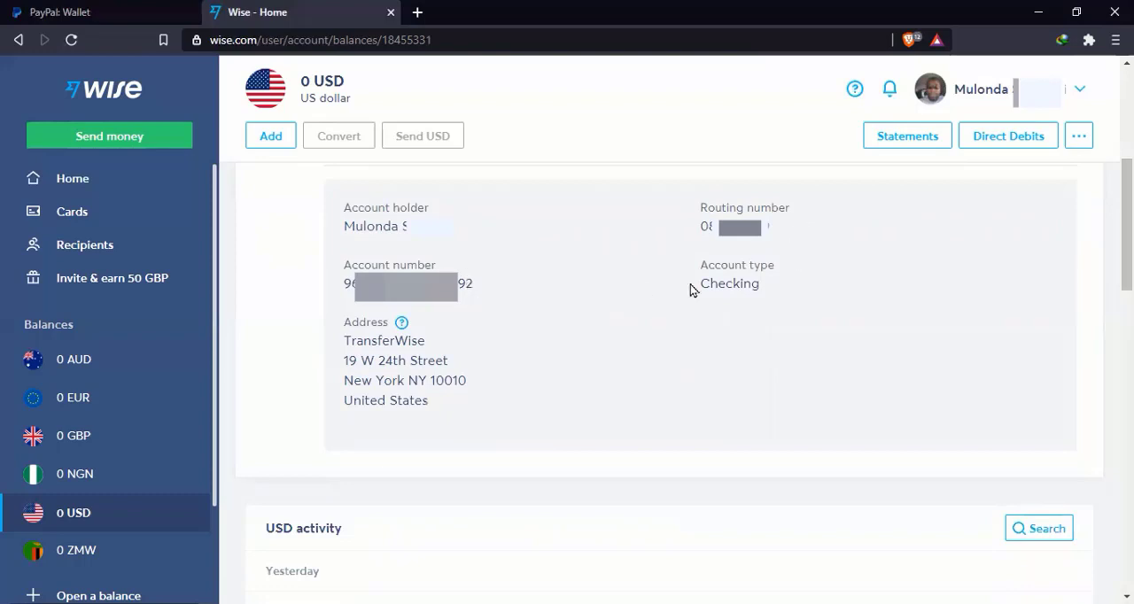
mouse_move(730, 301)
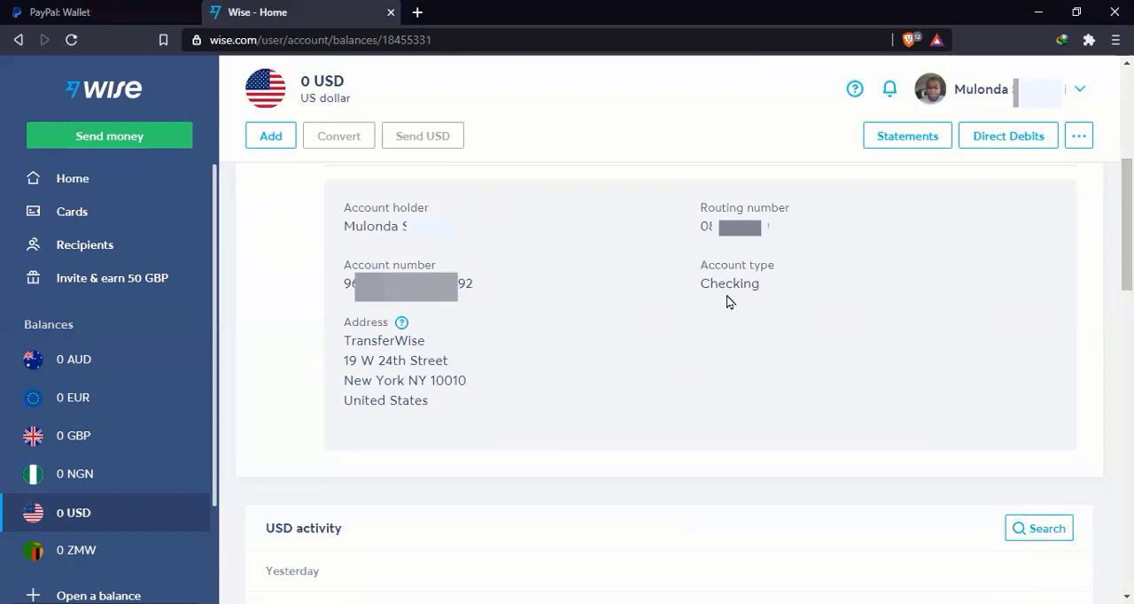
mouse_move(740, 301)
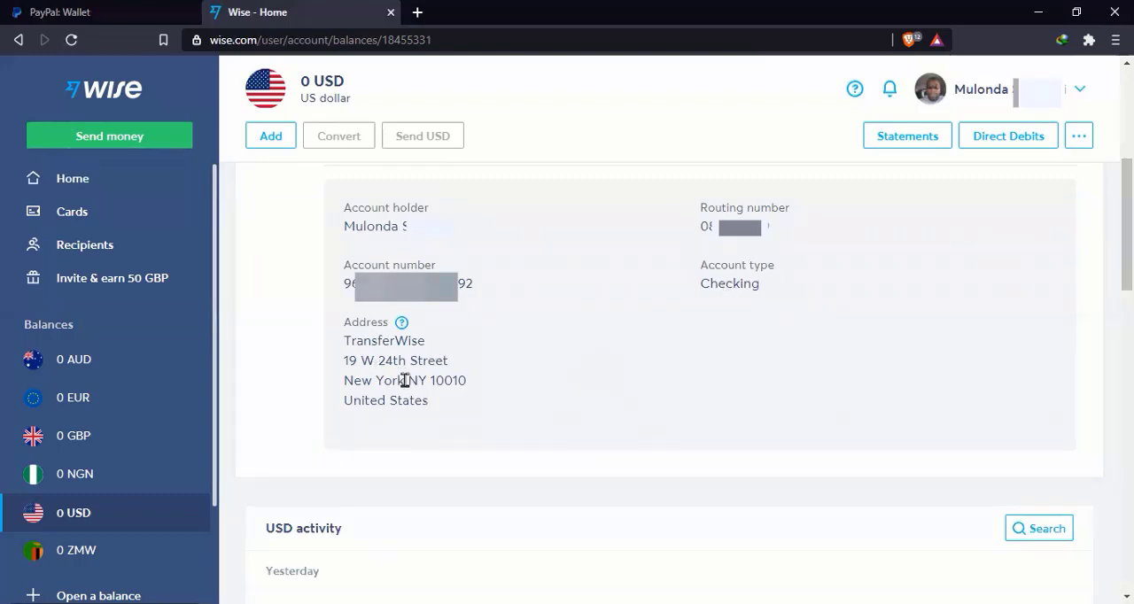
mouse_move(553, 356)
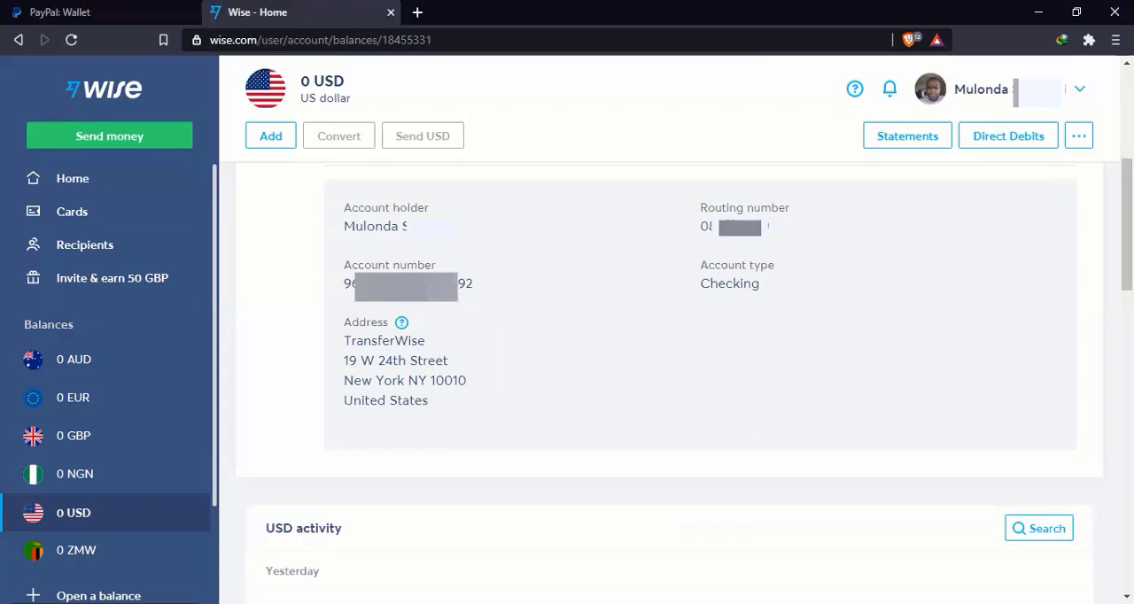
mouse_move(470, 294)
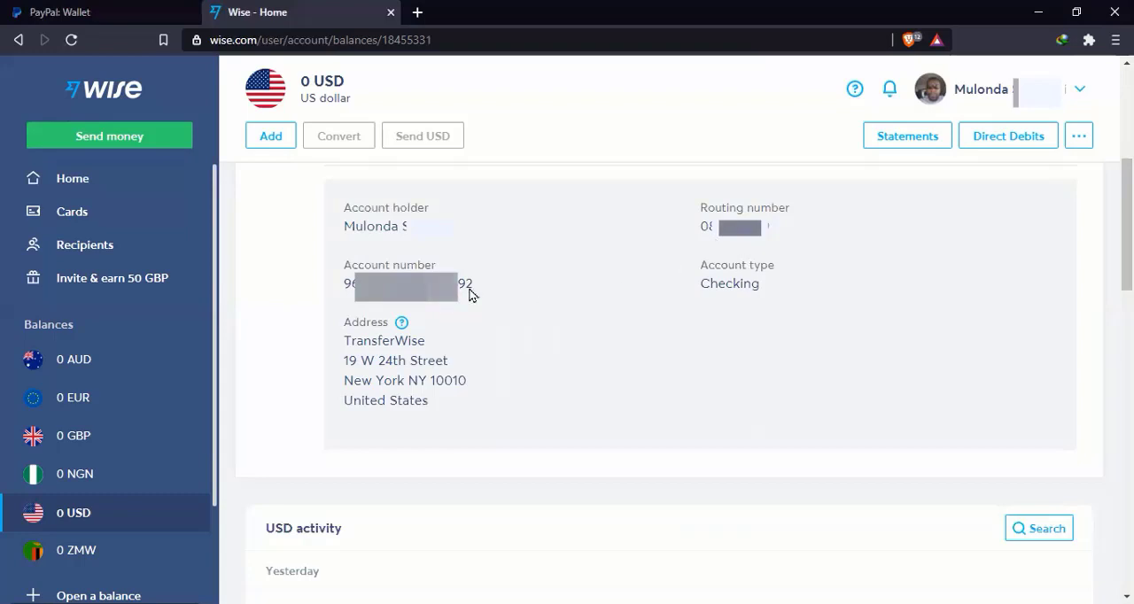
- Return to the PayPal Wallet tab and its U.S. bank-linking form
left_click(89, 11)
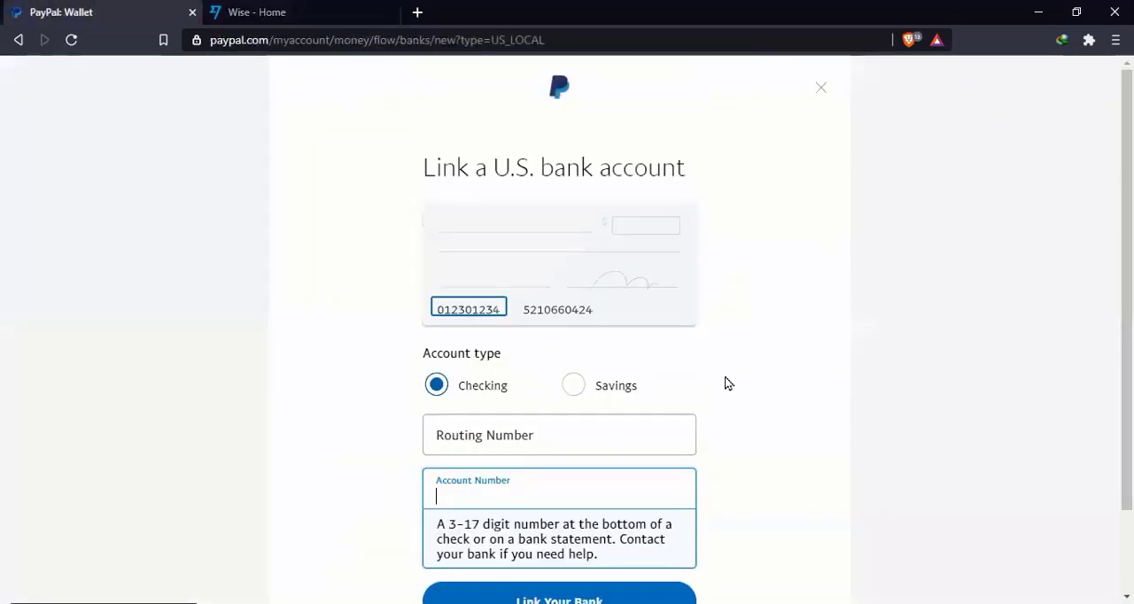
scroll("down", 3)
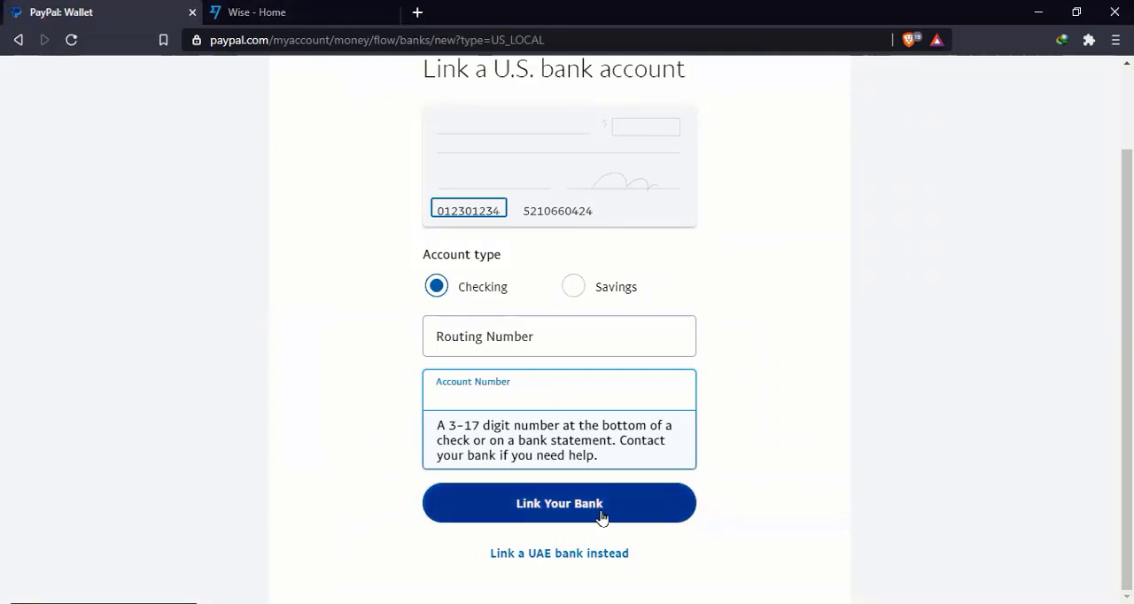
mouse_move(630, 491)
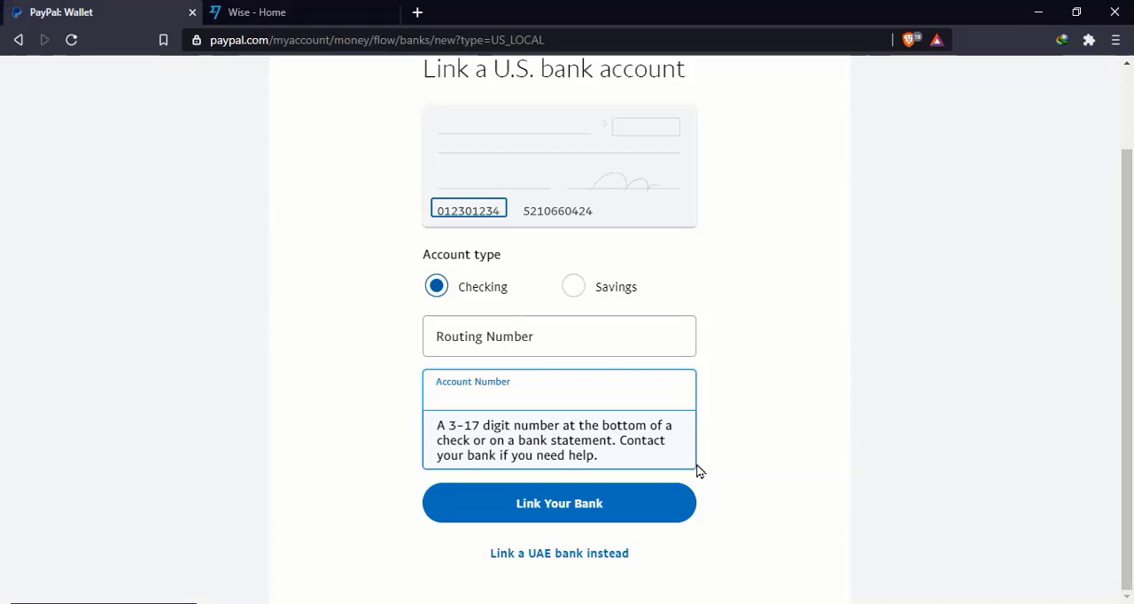
left_click(558, 399)
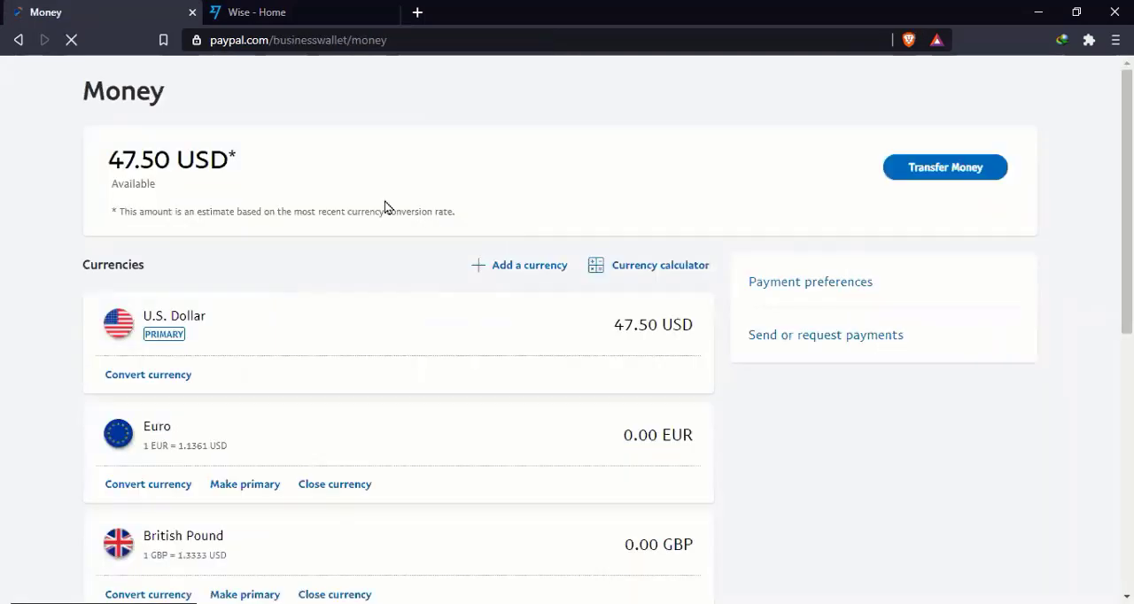
mouse_move(989, 181)
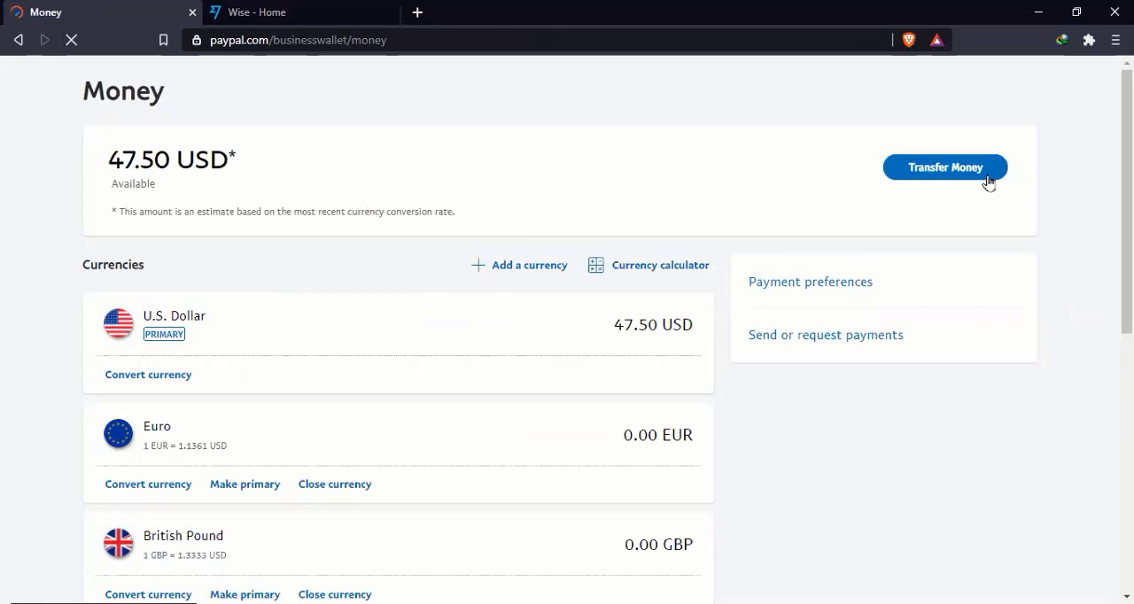
- Start transferring the USD balance and pick the UAB Finansines Paslaugos Contis Visa card as destination
left_click(944, 167)
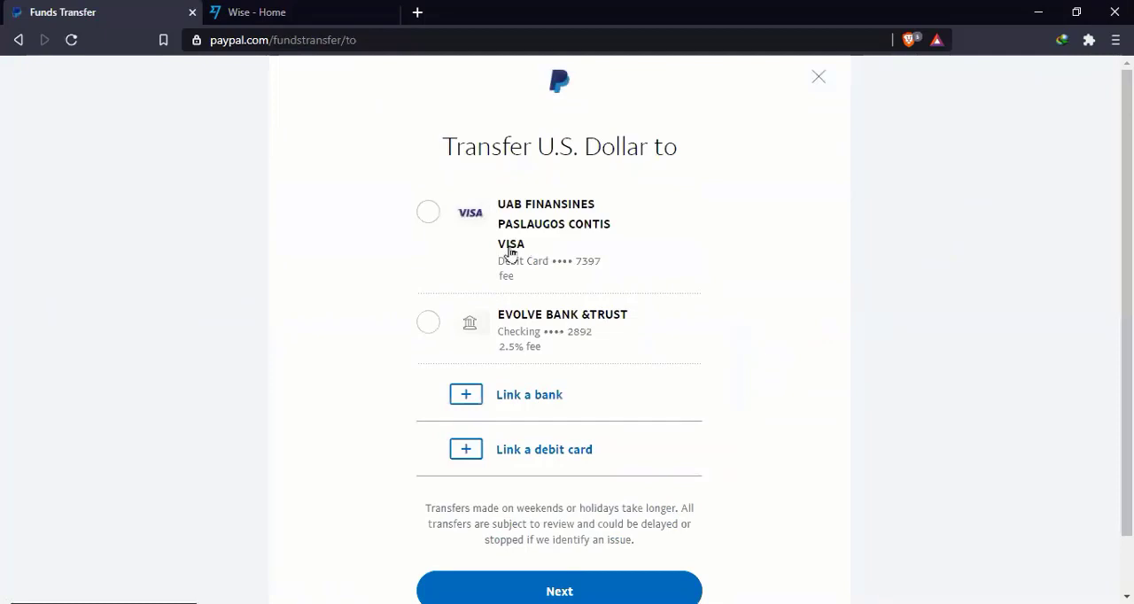
mouse_move(494, 234)
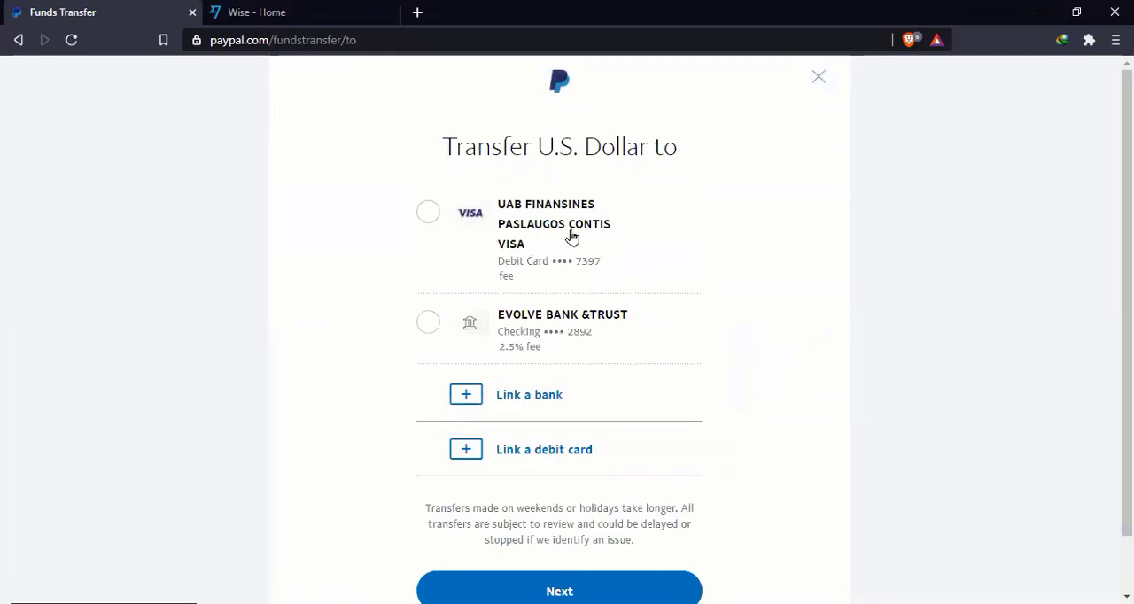
mouse_move(553, 346)
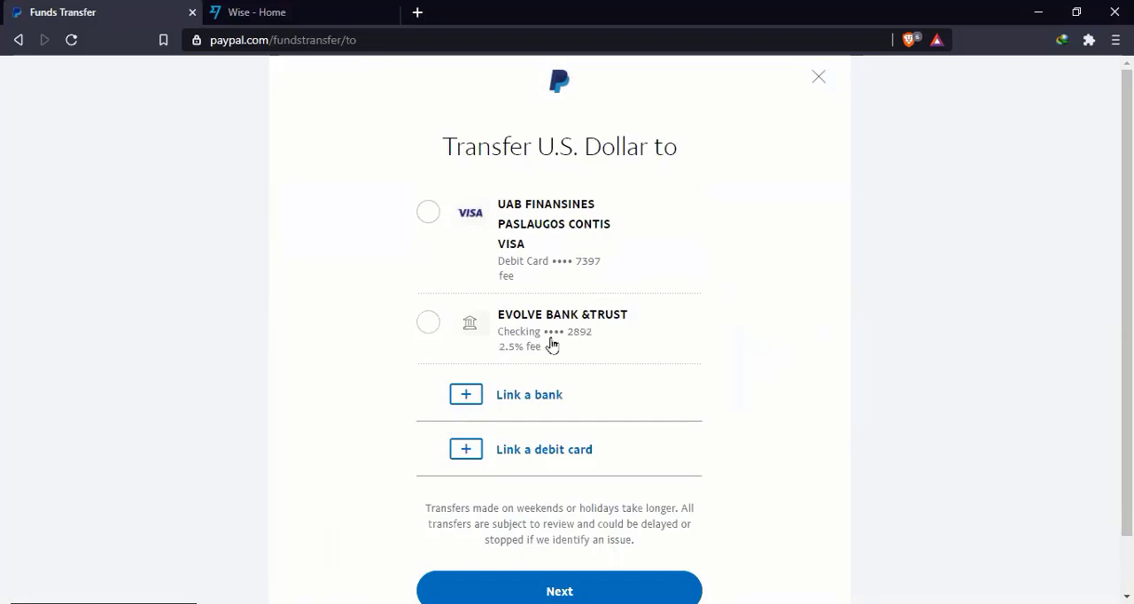
mouse_move(538, 348)
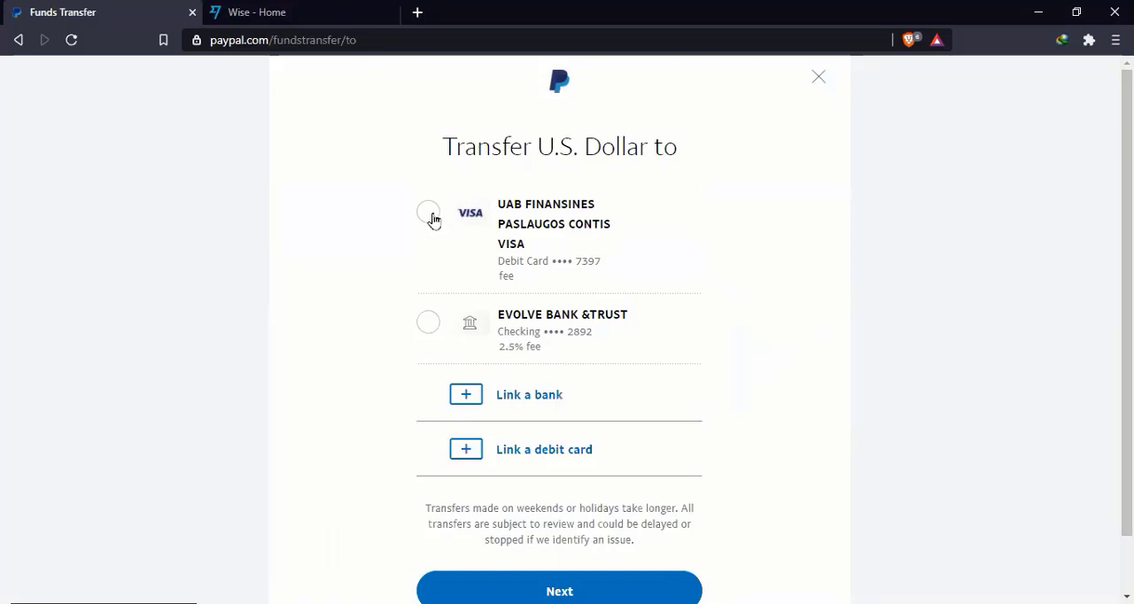
left_click(429, 213)
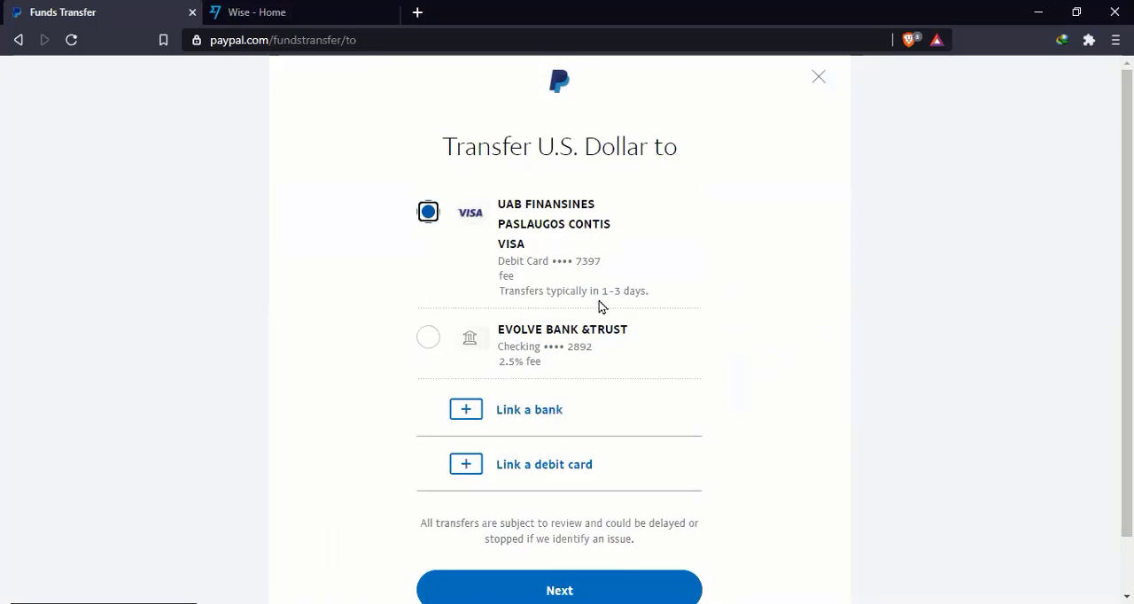
mouse_move(633, 305)
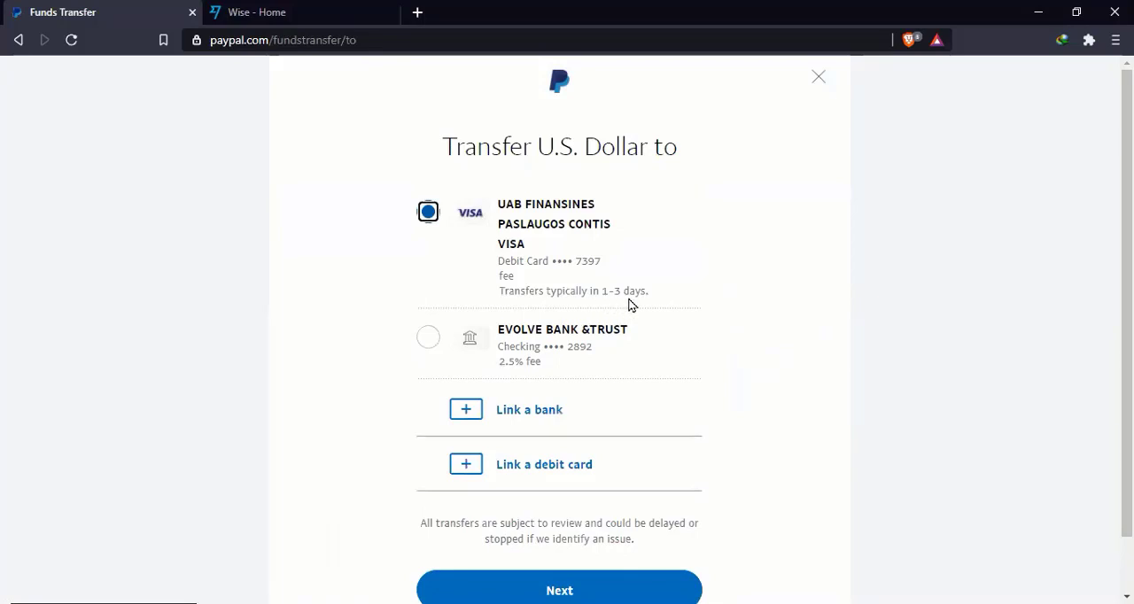
mouse_move(627, 326)
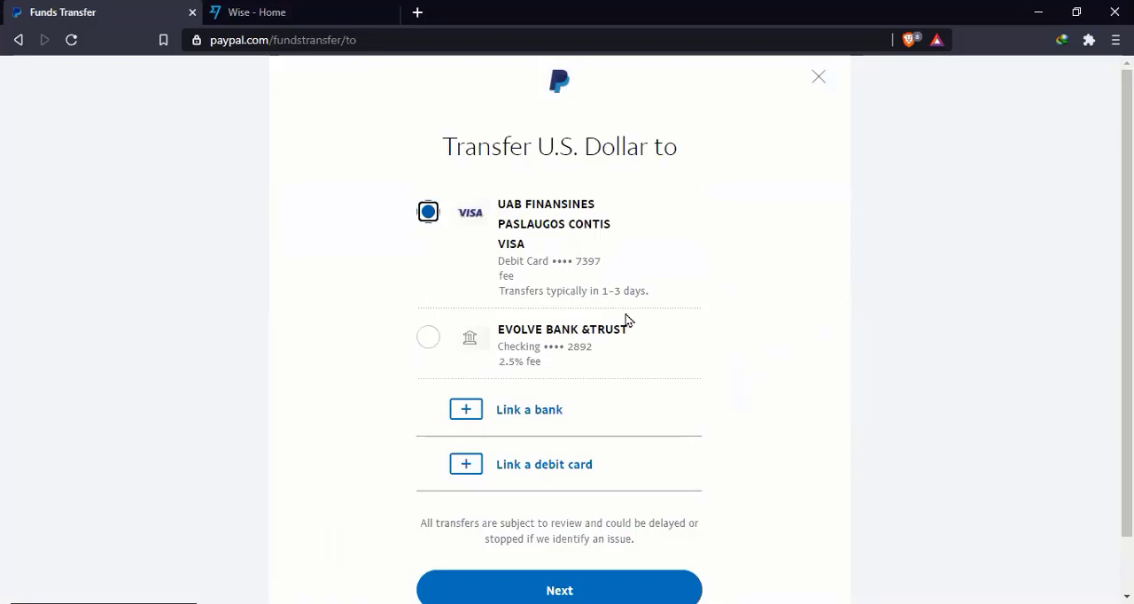
mouse_move(591, 538)
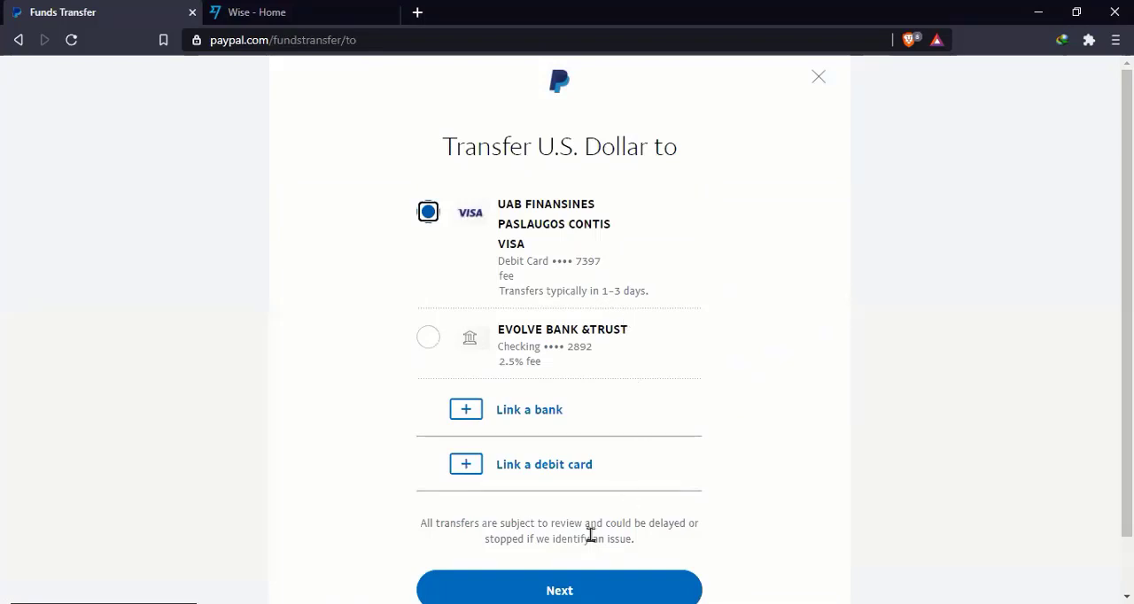
- Continue with the full 47.50 USD amount to the transfer review
left_click(560, 588)
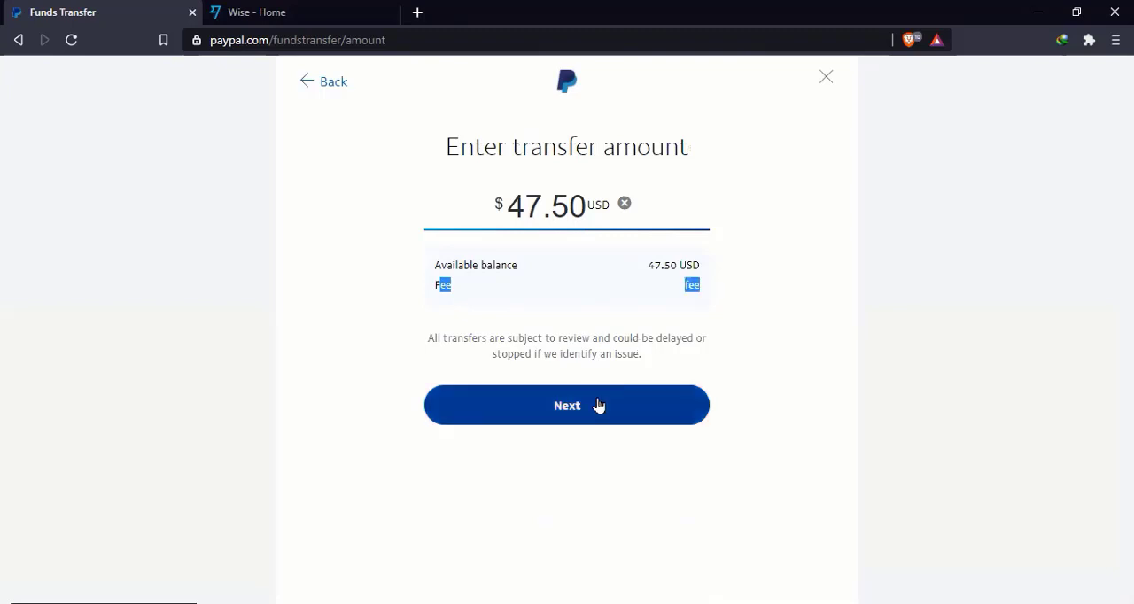
left_click(567, 404)
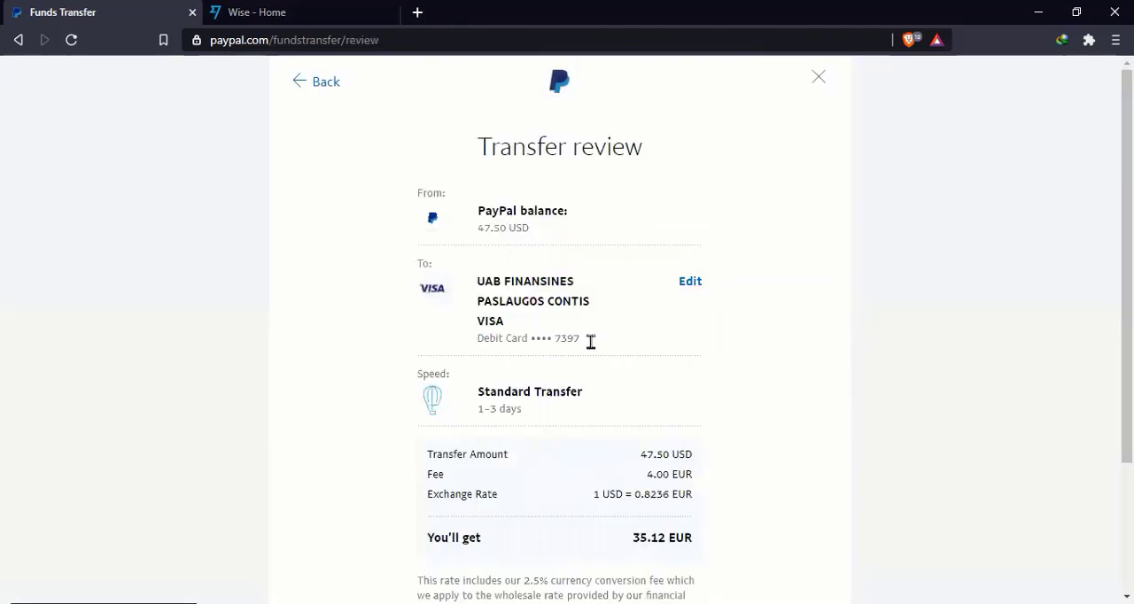
mouse_move(657, 479)
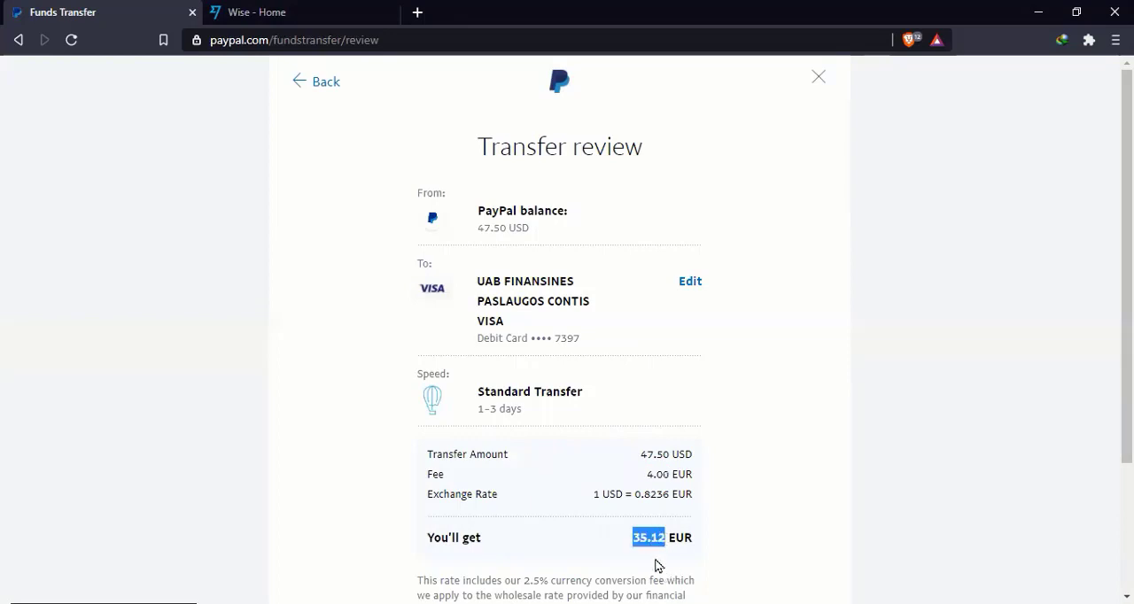
mouse_move(698, 539)
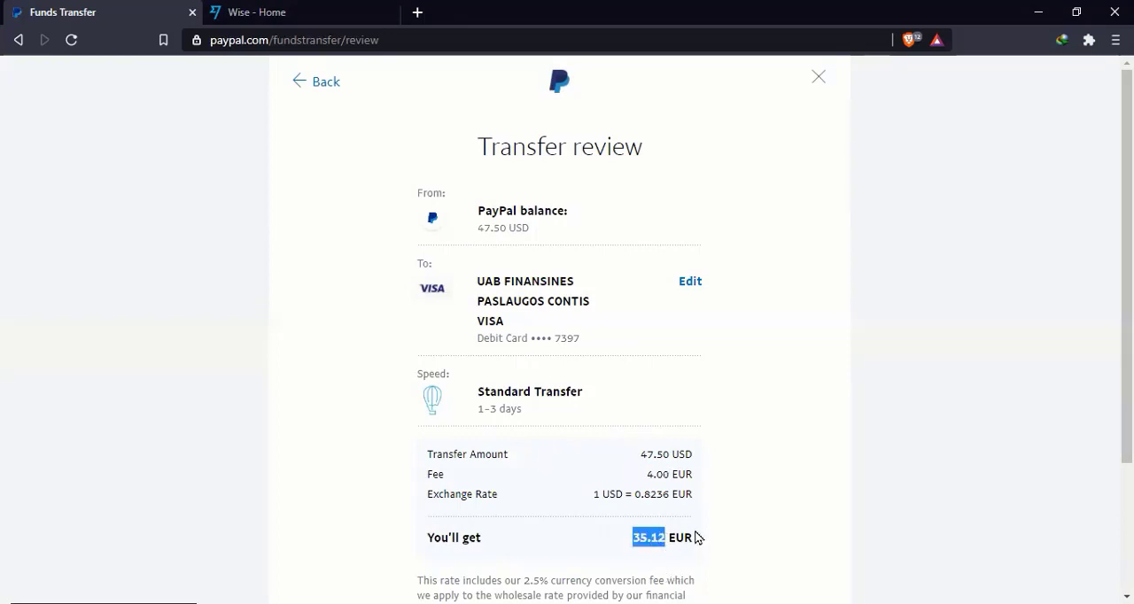
mouse_move(699, 534)
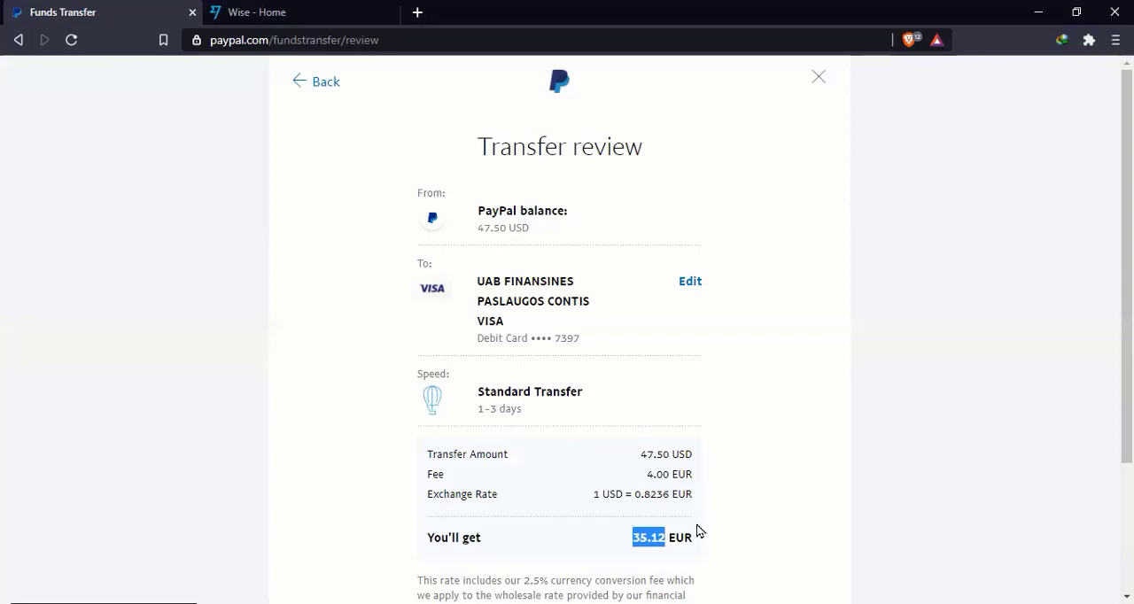
mouse_move(673, 524)
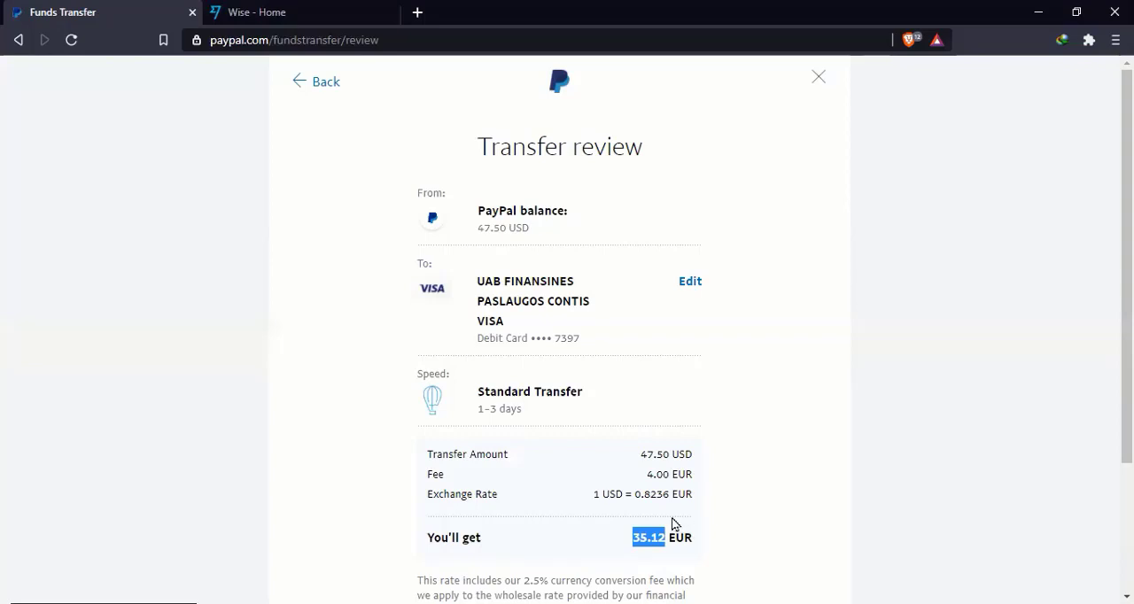
mouse_move(571, 351)
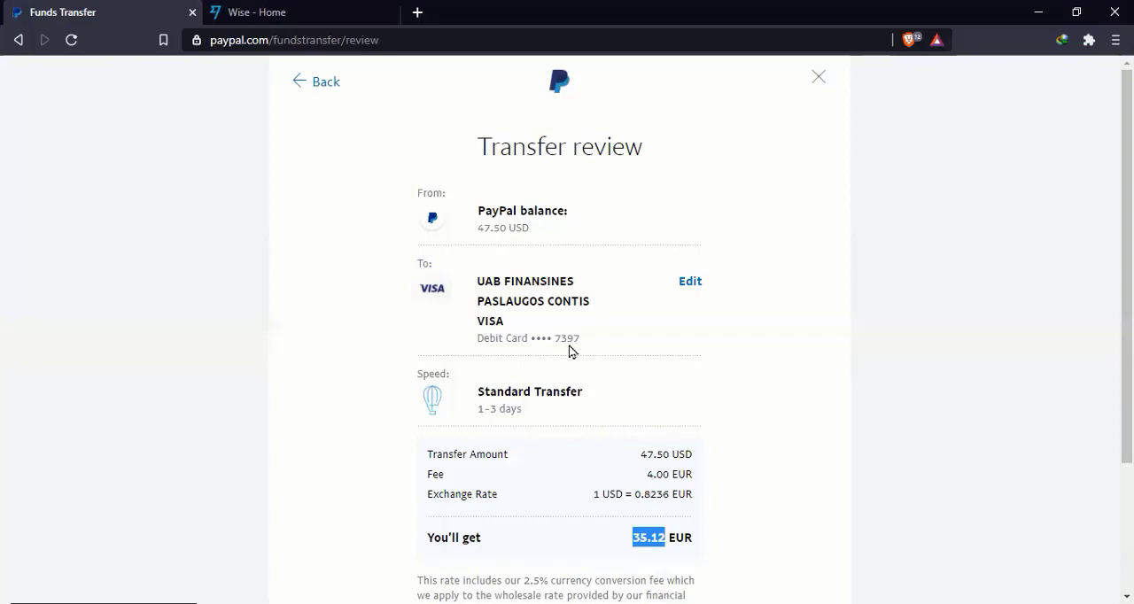
mouse_move(563, 335)
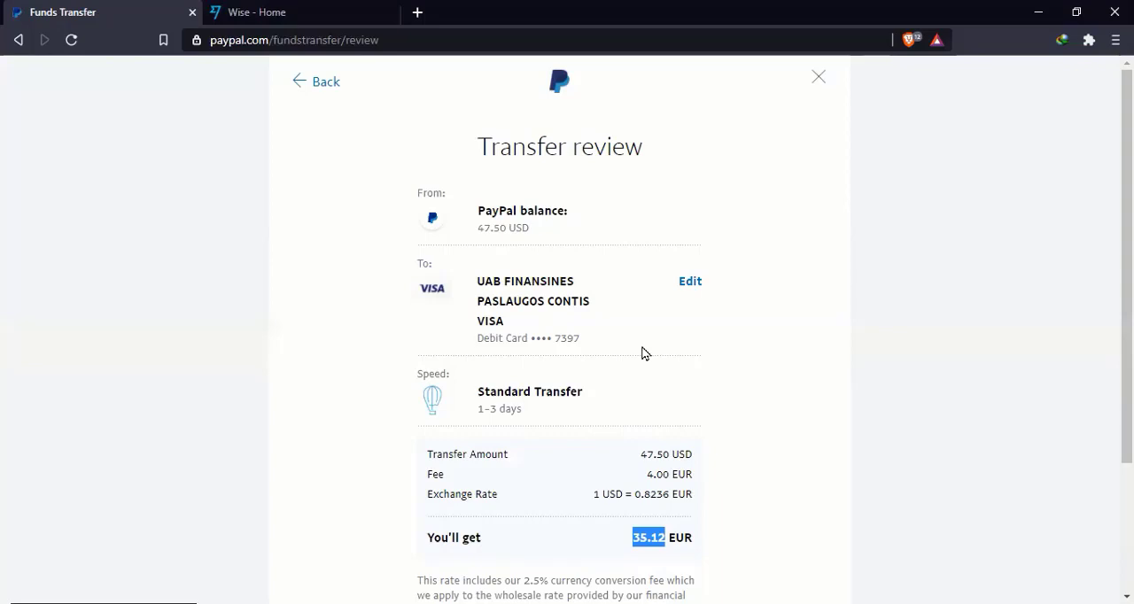
mouse_move(709, 358)
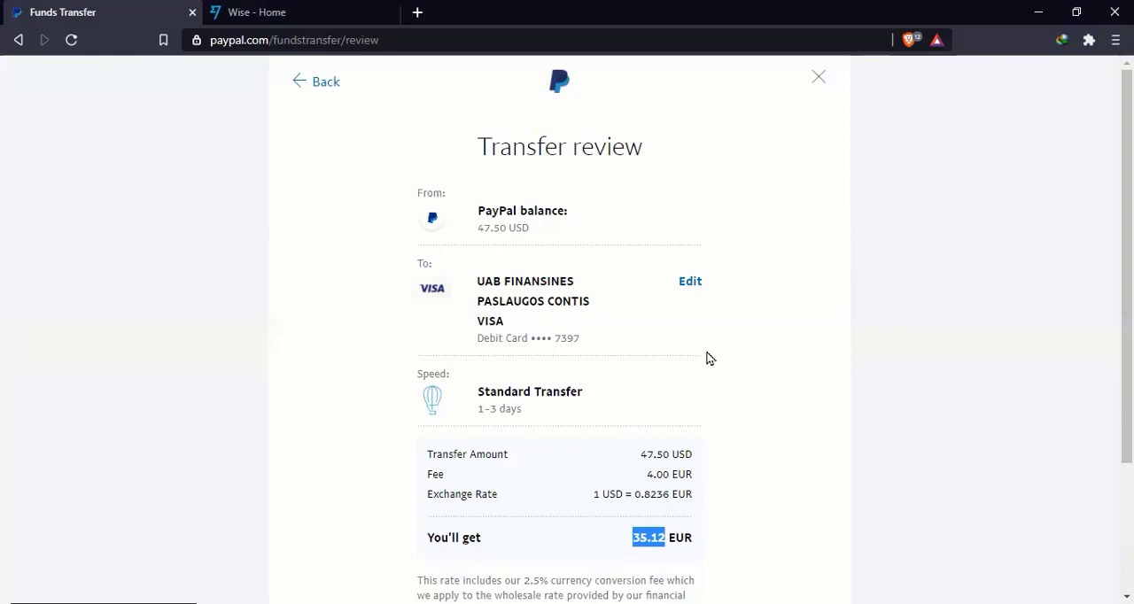
mouse_move(799, 195)
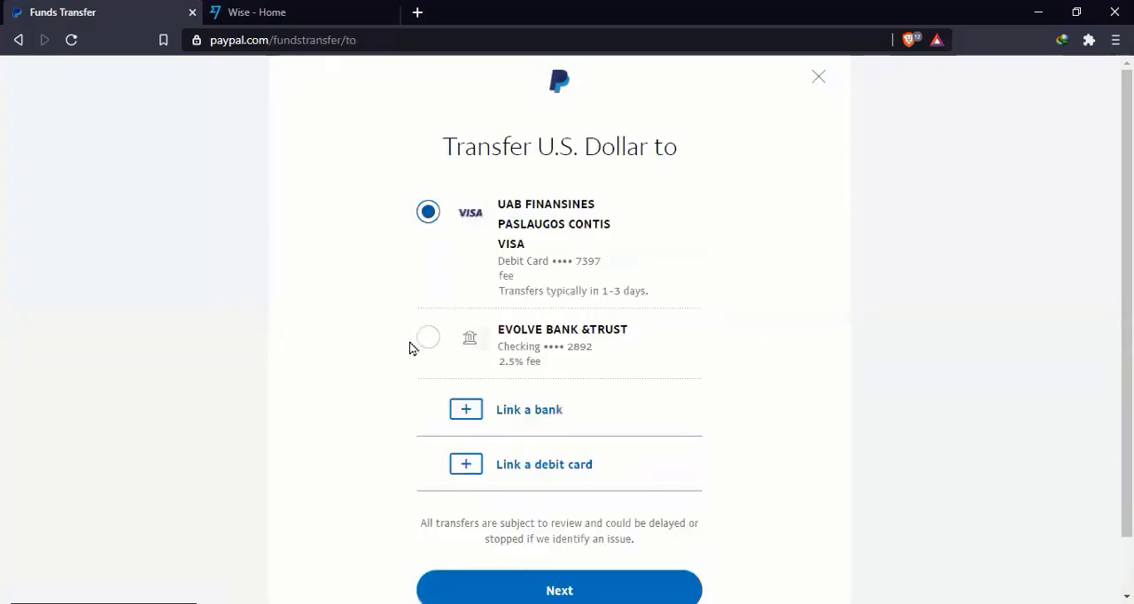
- Choose the EVOLVE BANK & TRUST checking account as the transfer destination
left_click(427, 336)
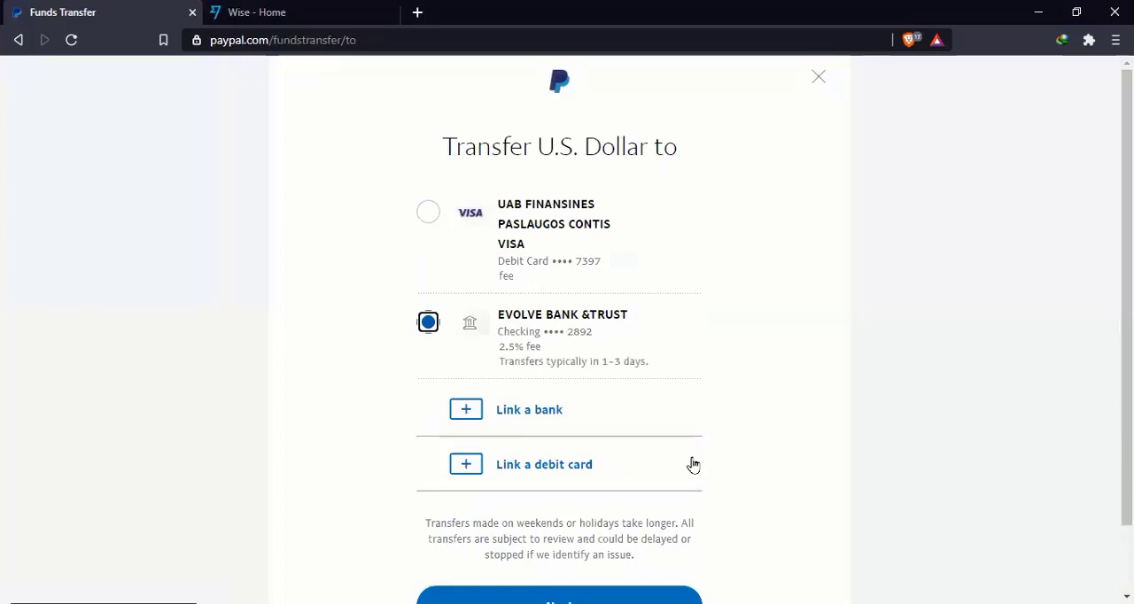
mouse_move(510, 358)
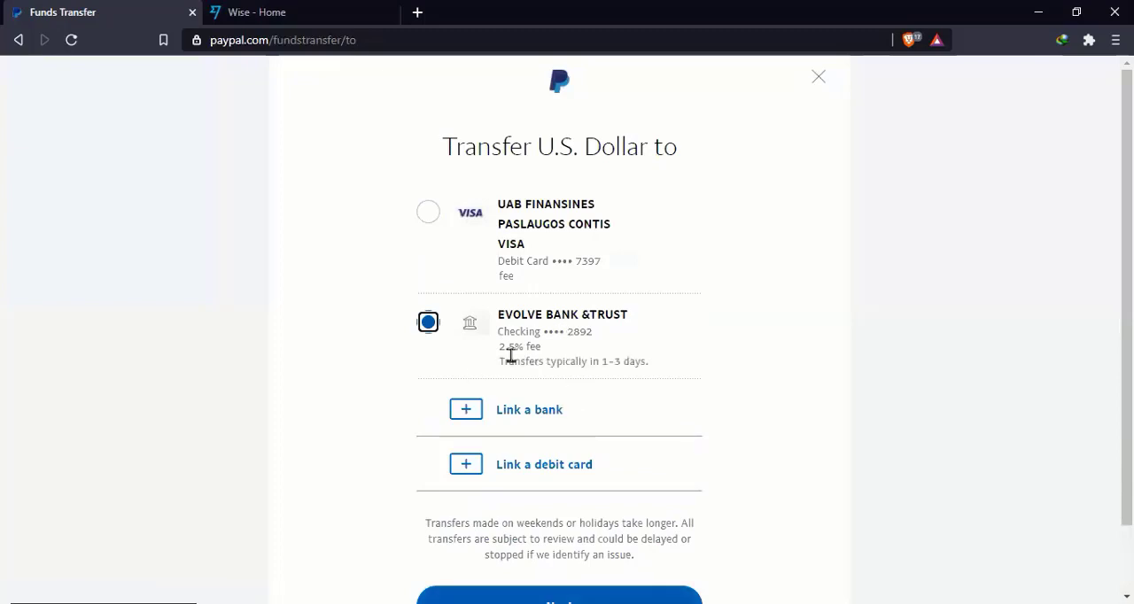
mouse_move(542, 512)
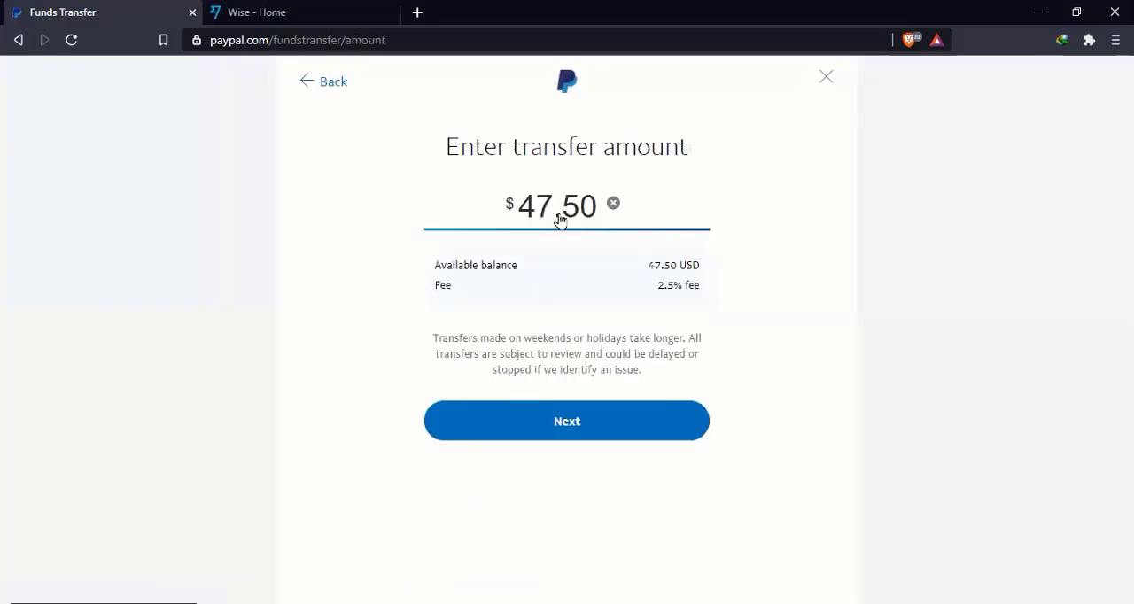
mouse_move(588, 205)
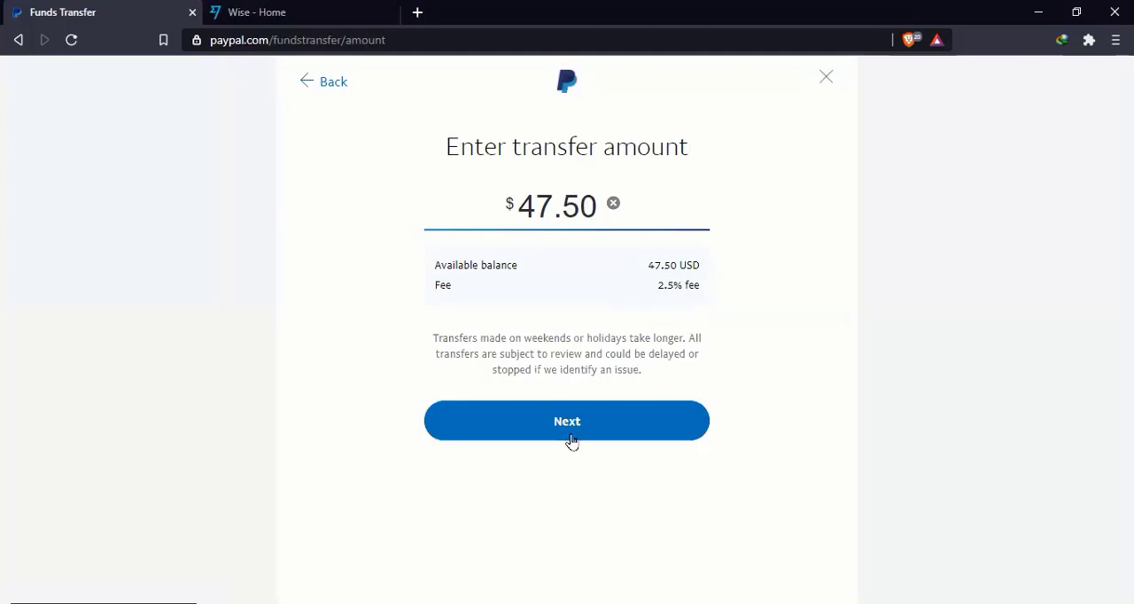
left_click(567, 422)
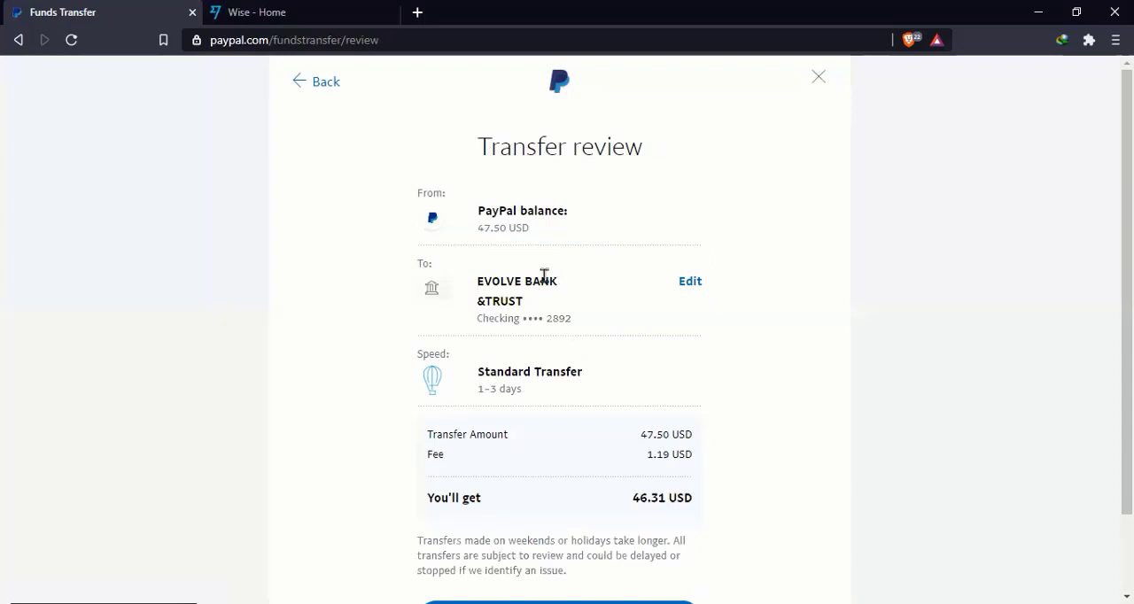
mouse_move(666, 469)
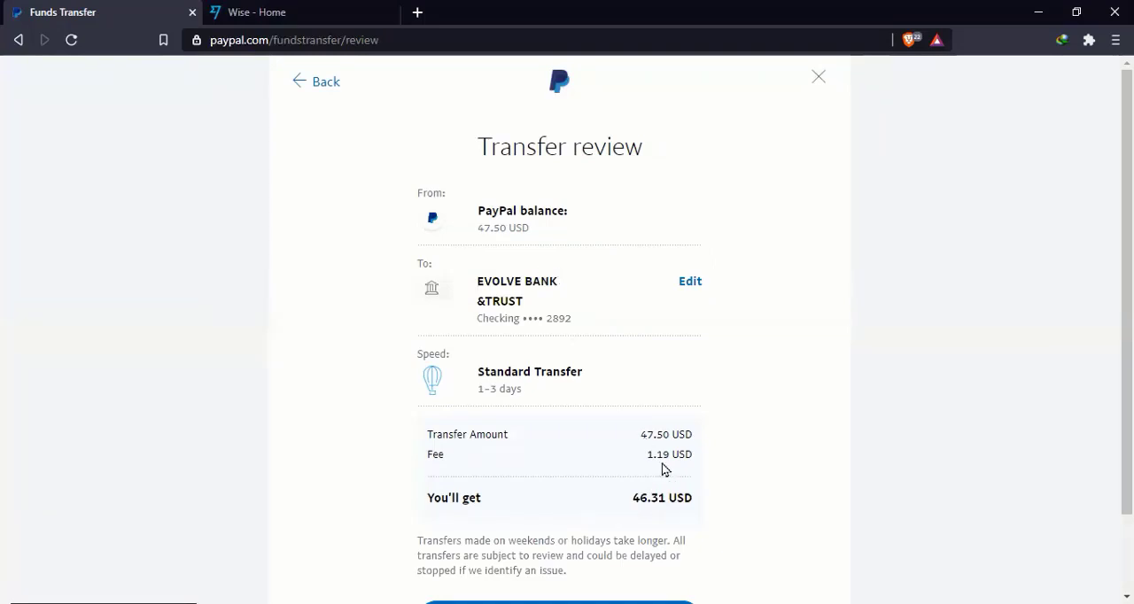
mouse_move(673, 472)
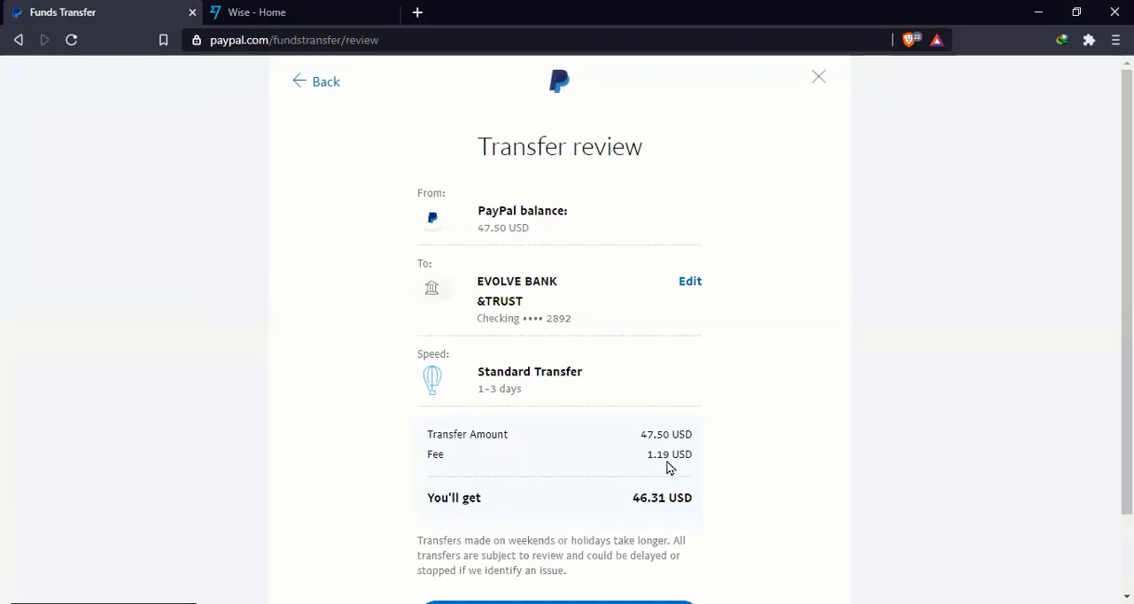
mouse_move(672, 453)
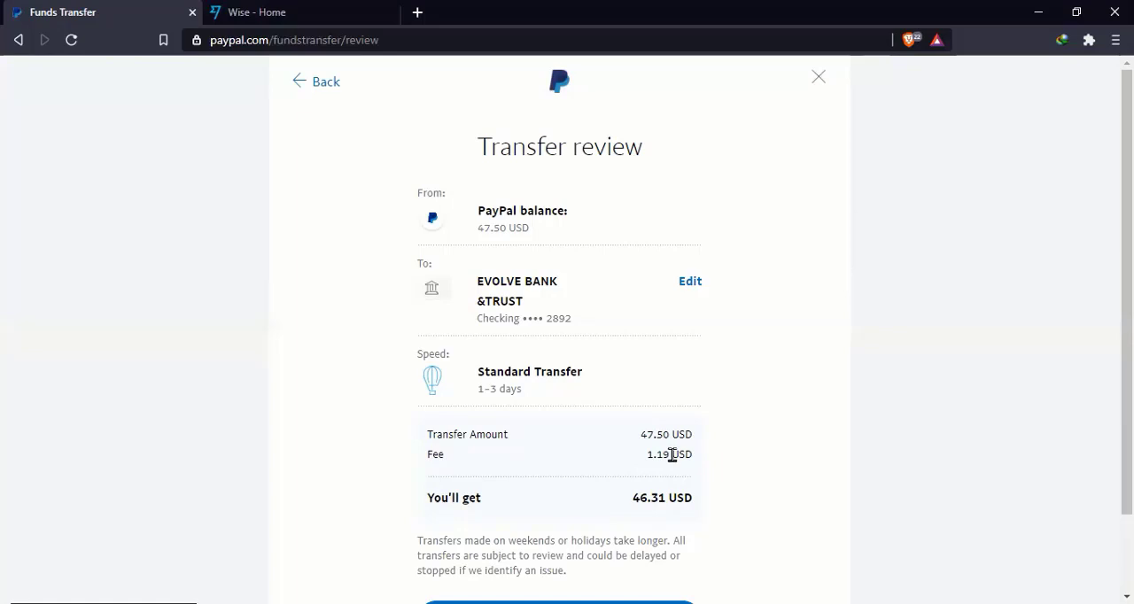
mouse_move(625, 443)
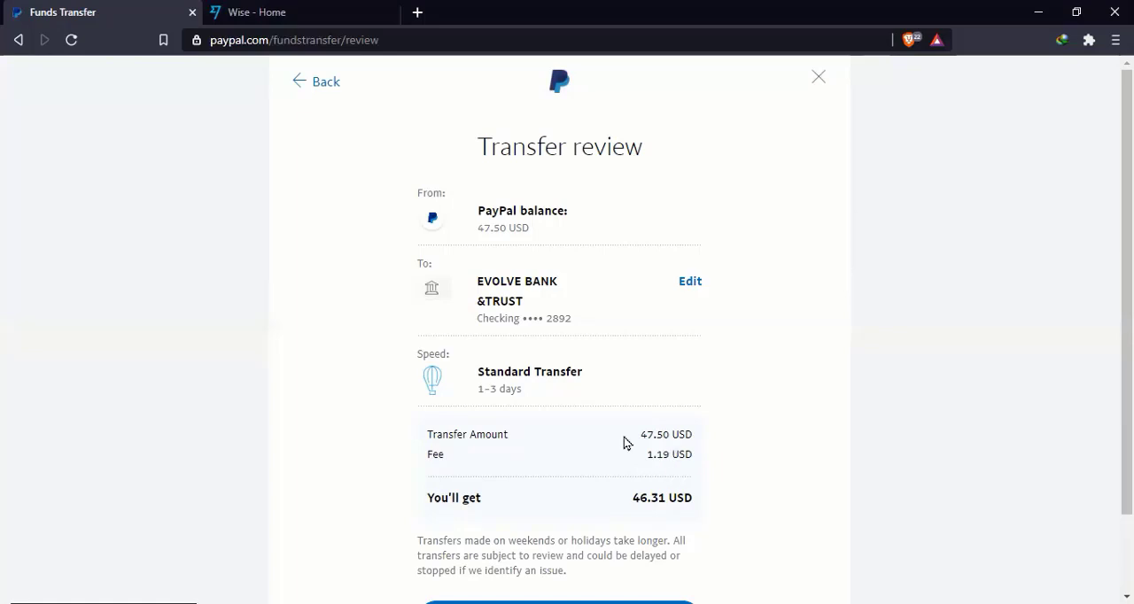
mouse_move(638, 370)
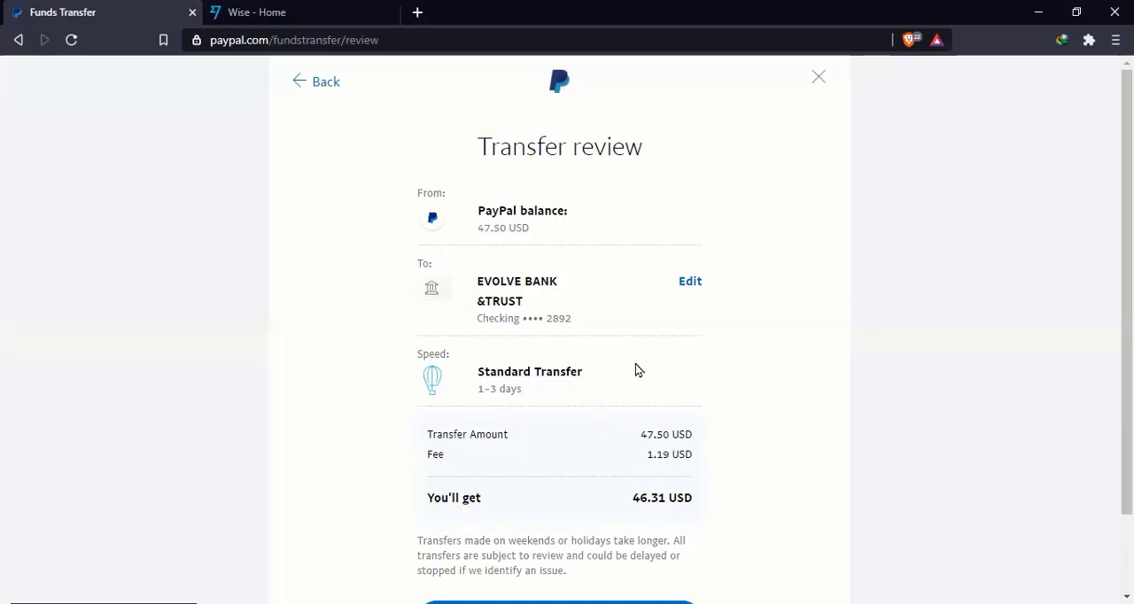
mouse_move(525, 365)
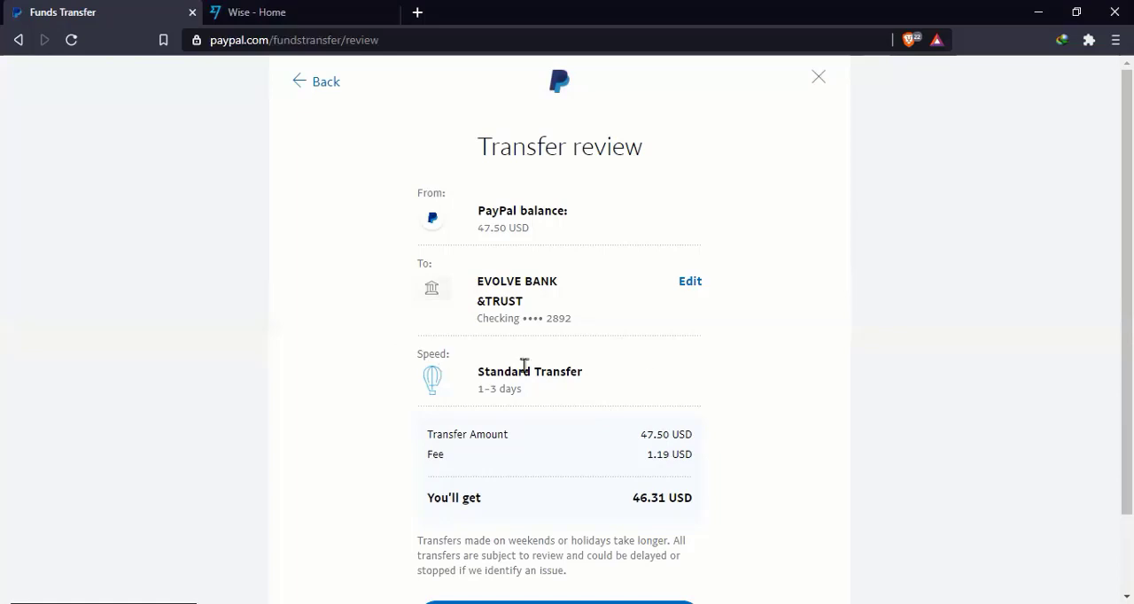
mouse_move(540, 469)
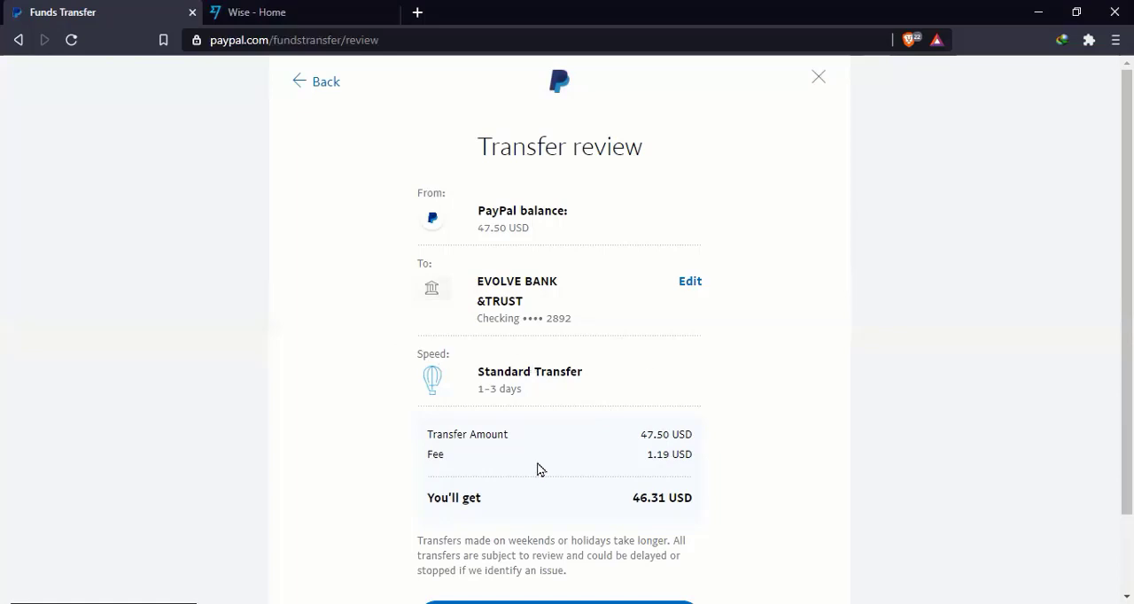
mouse_move(584, 472)
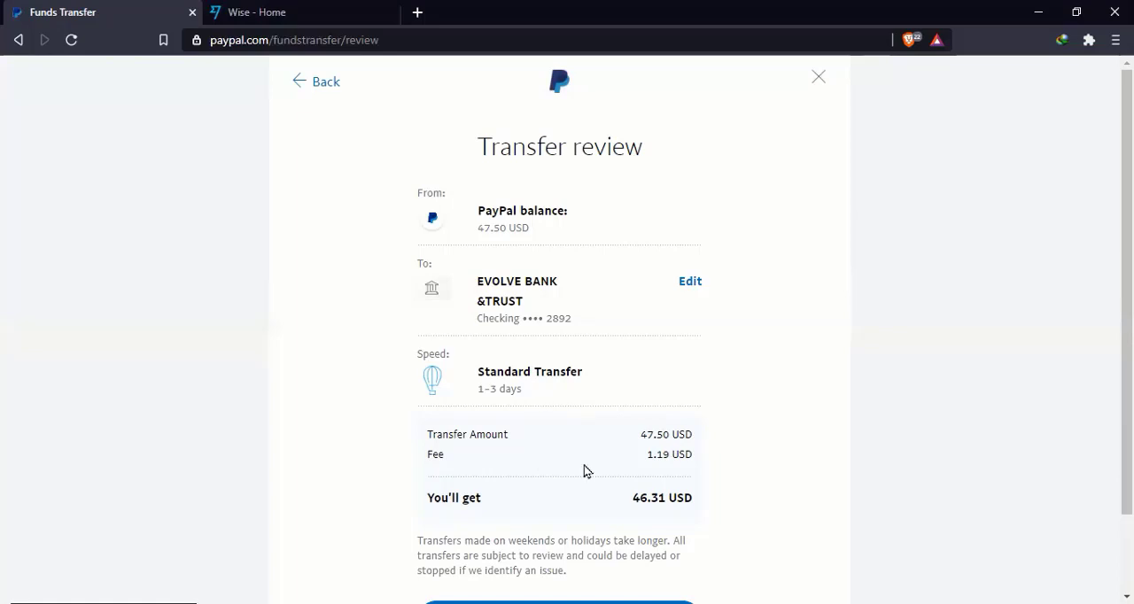
mouse_move(647, 457)
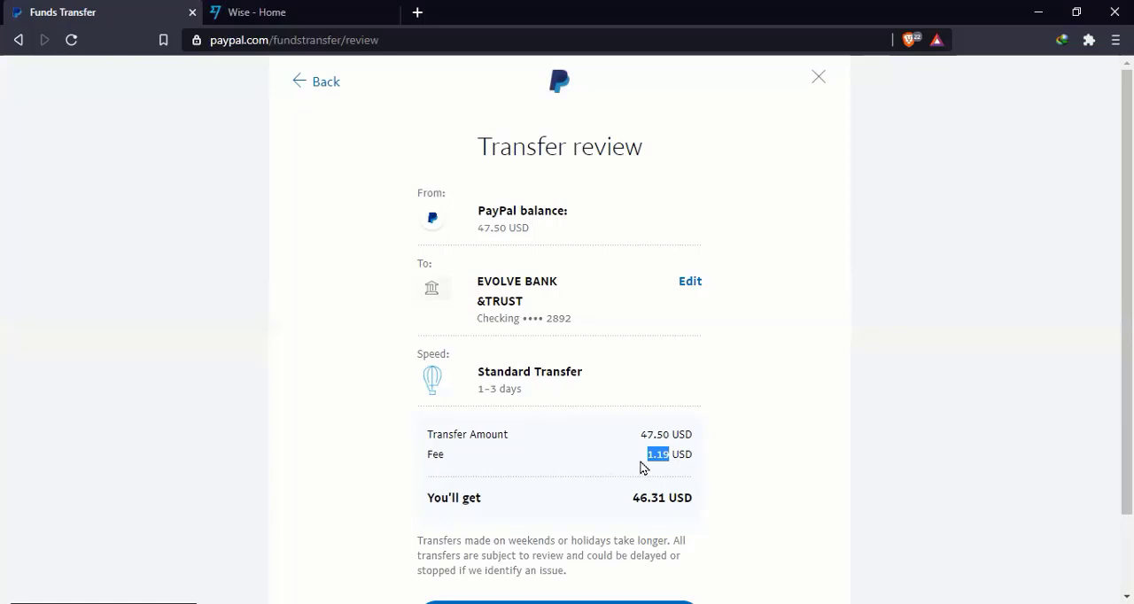
mouse_move(433, 377)
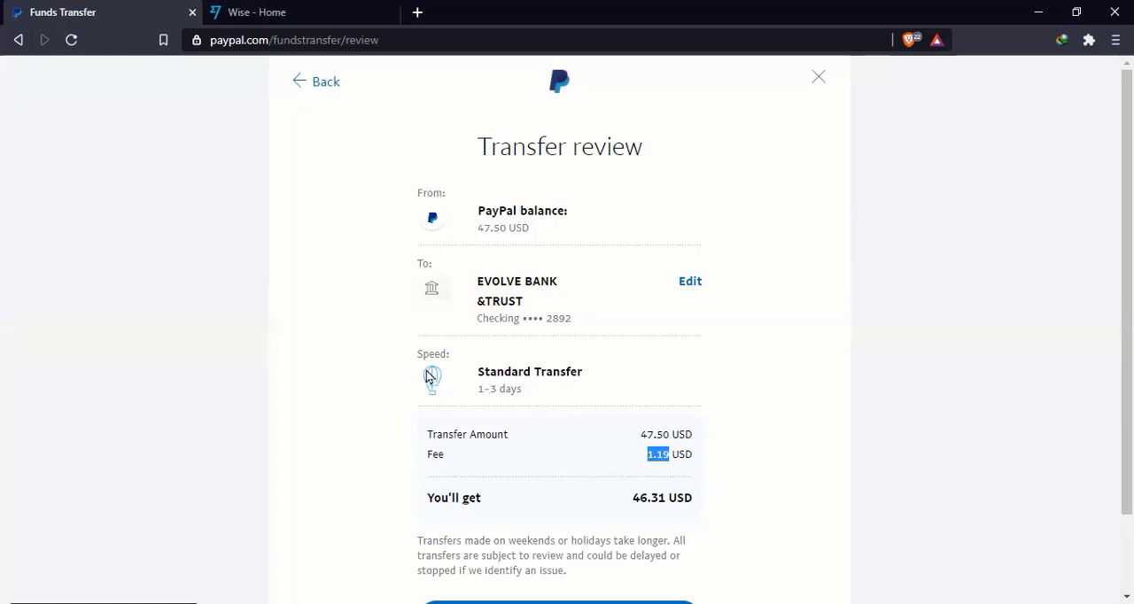
mouse_move(562, 424)
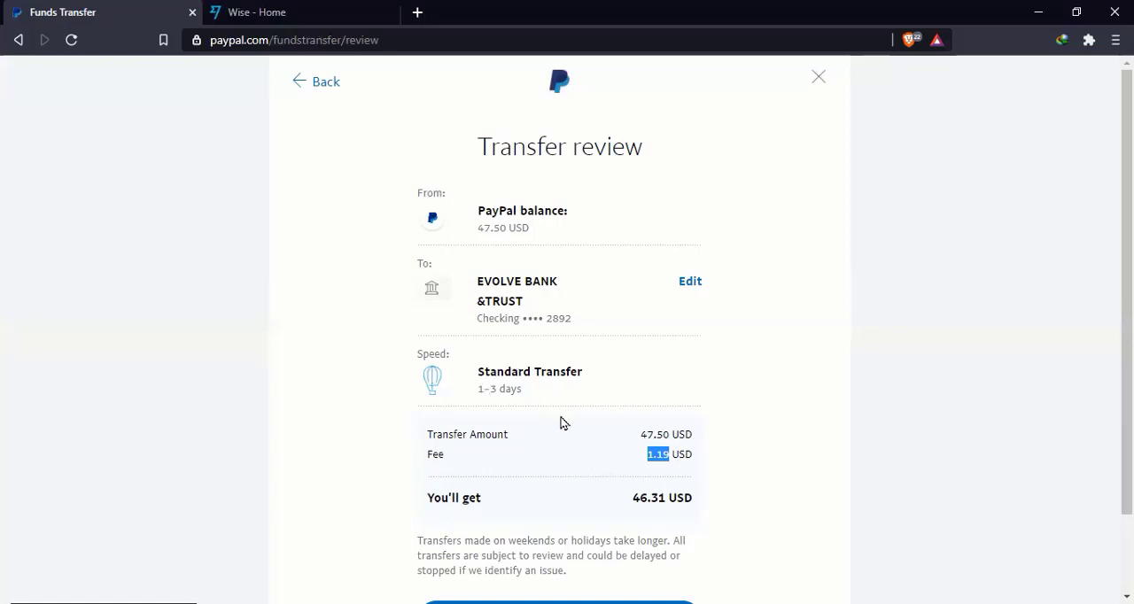
mouse_move(533, 411)
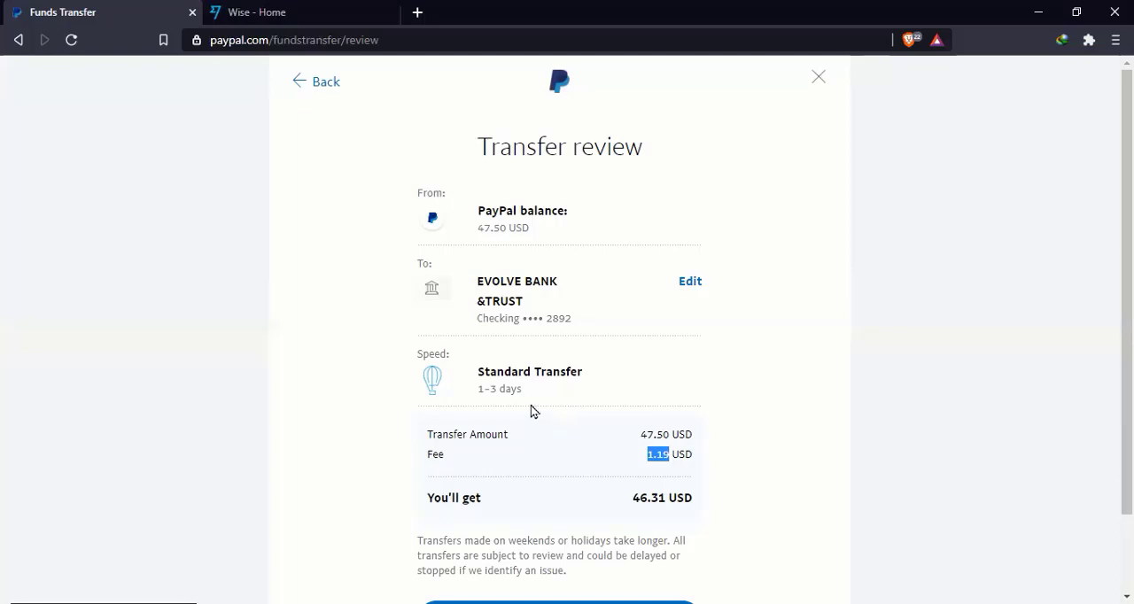
mouse_move(535, 425)
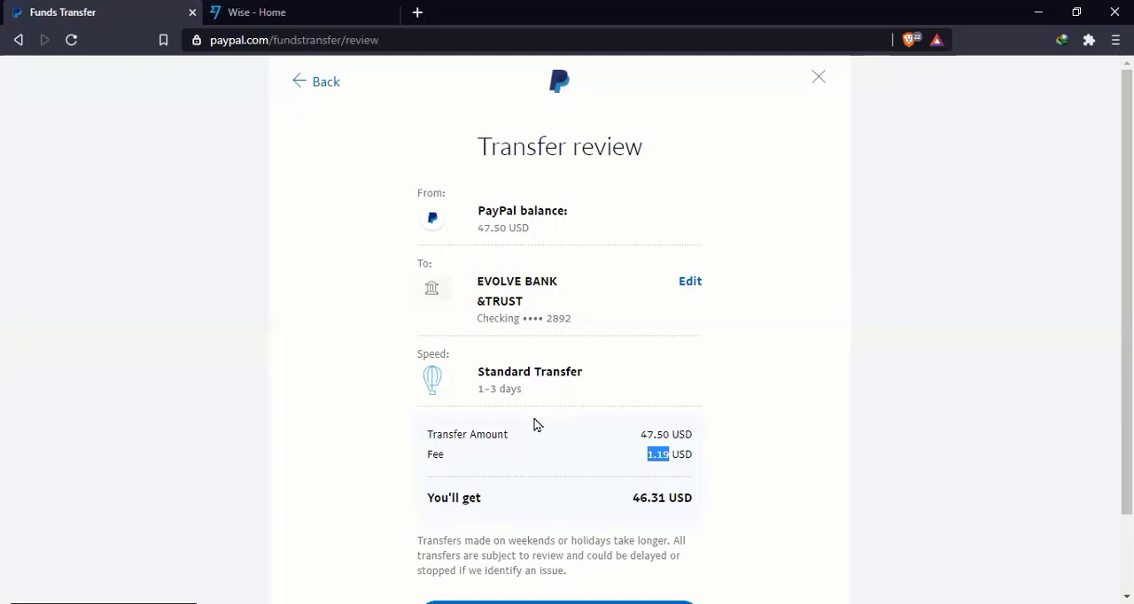
- Submit the 46.31 USD transfer with Transfer Now and note the 1–3 day arrival estimate
left_click(567, 600)
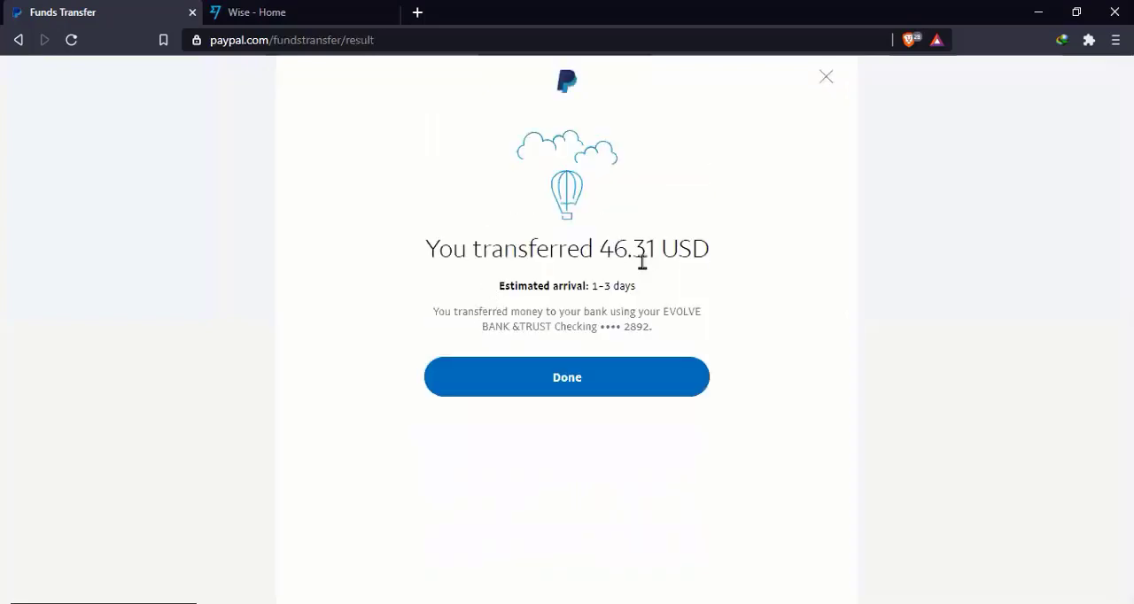
mouse_move(546, 311)
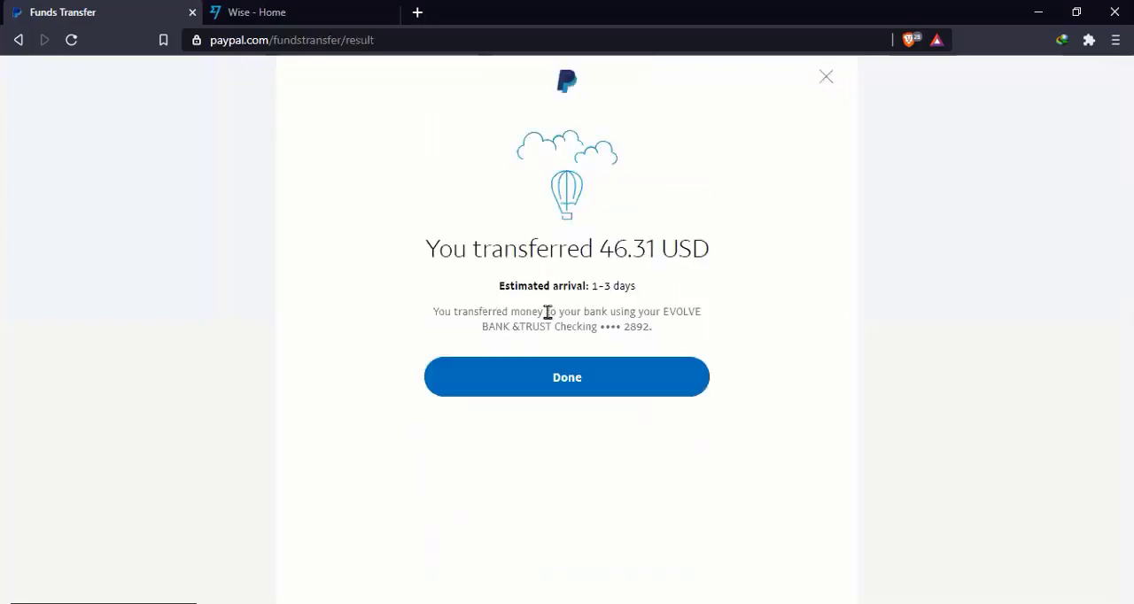
mouse_move(601, 299)
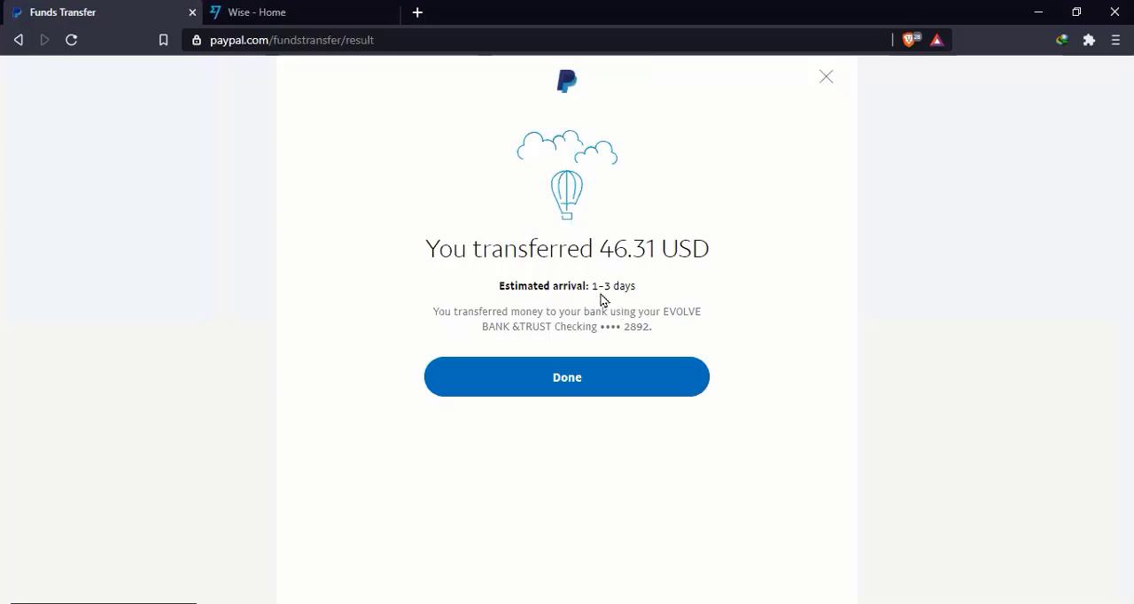
double_click(597, 285)
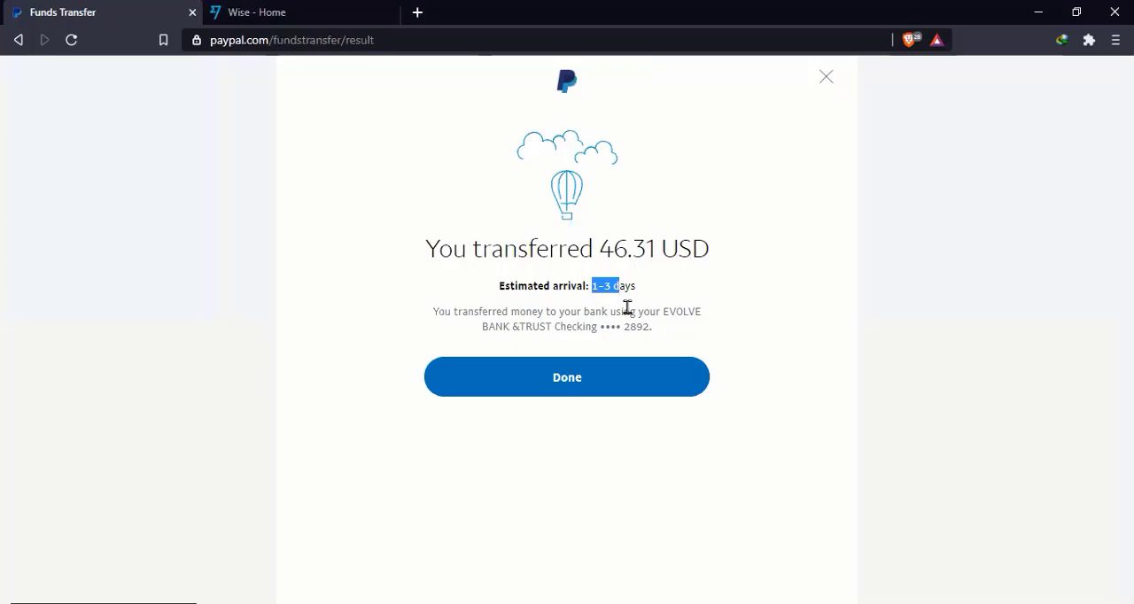
mouse_move(528, 397)
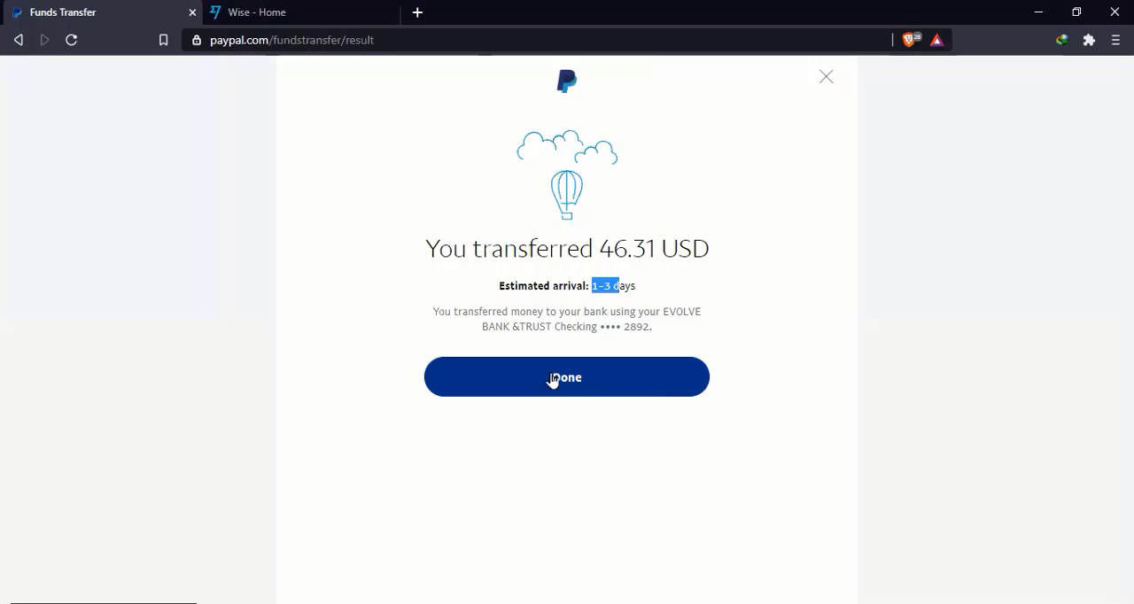
mouse_move(631, 460)
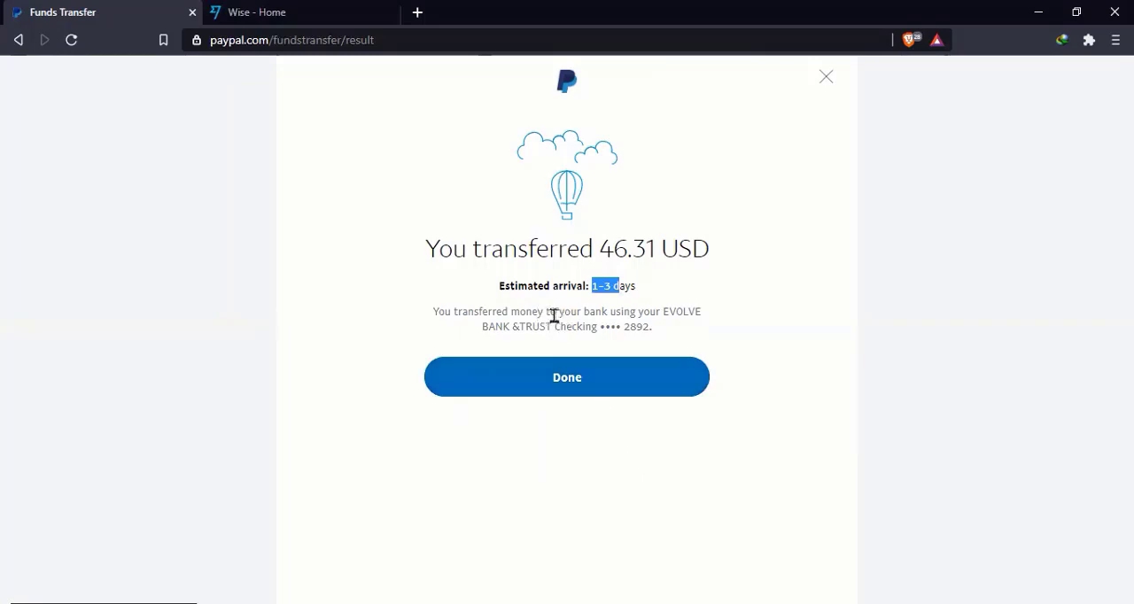
mouse_move(408, 329)
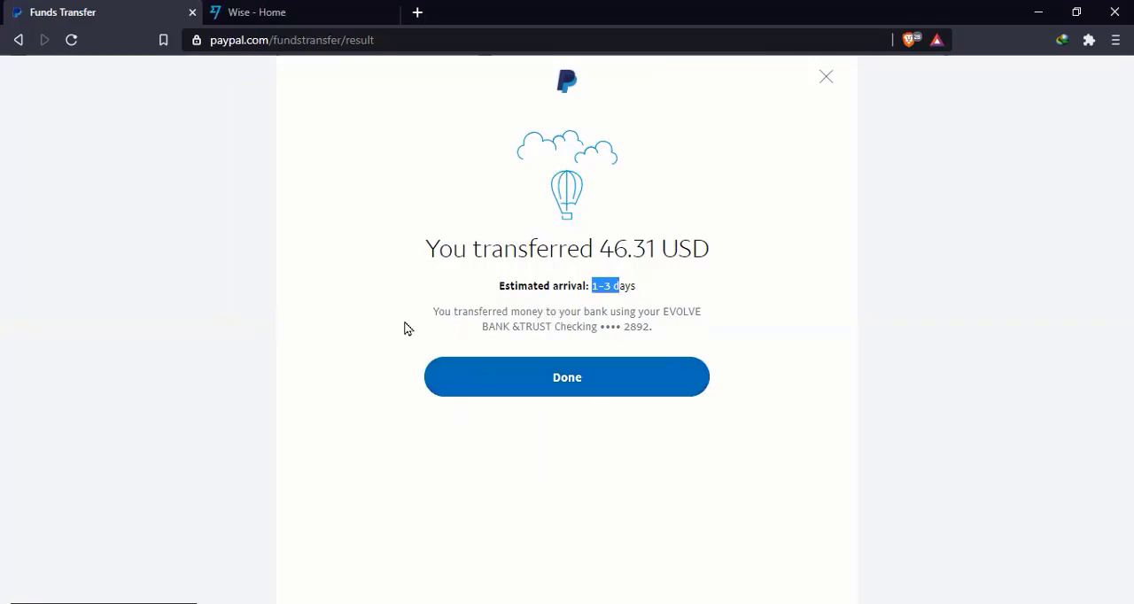
mouse_move(372, 357)
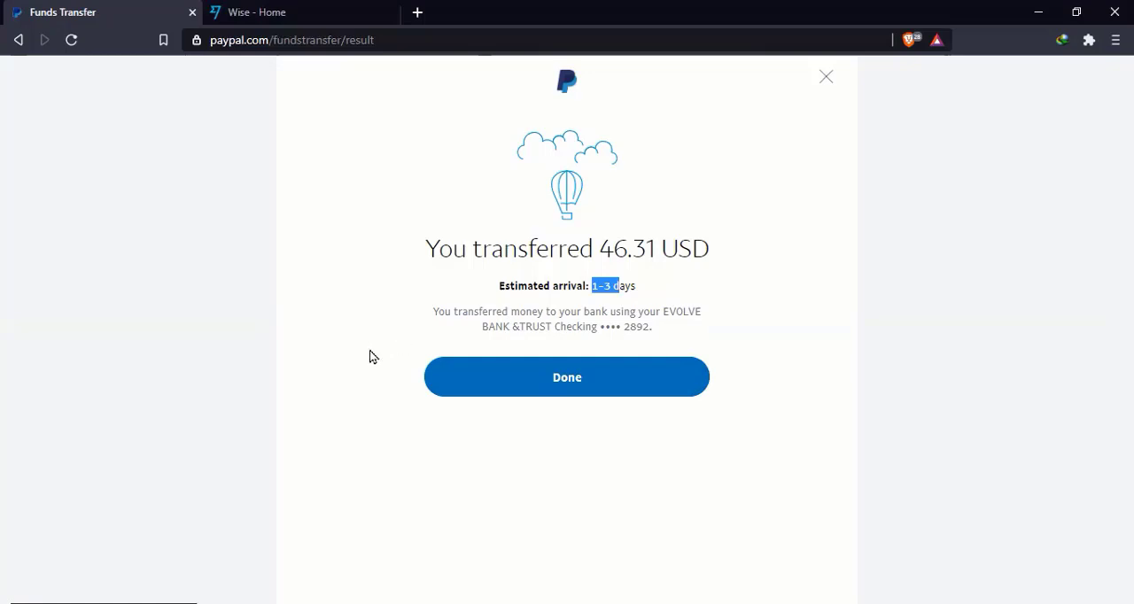
mouse_move(553, 423)
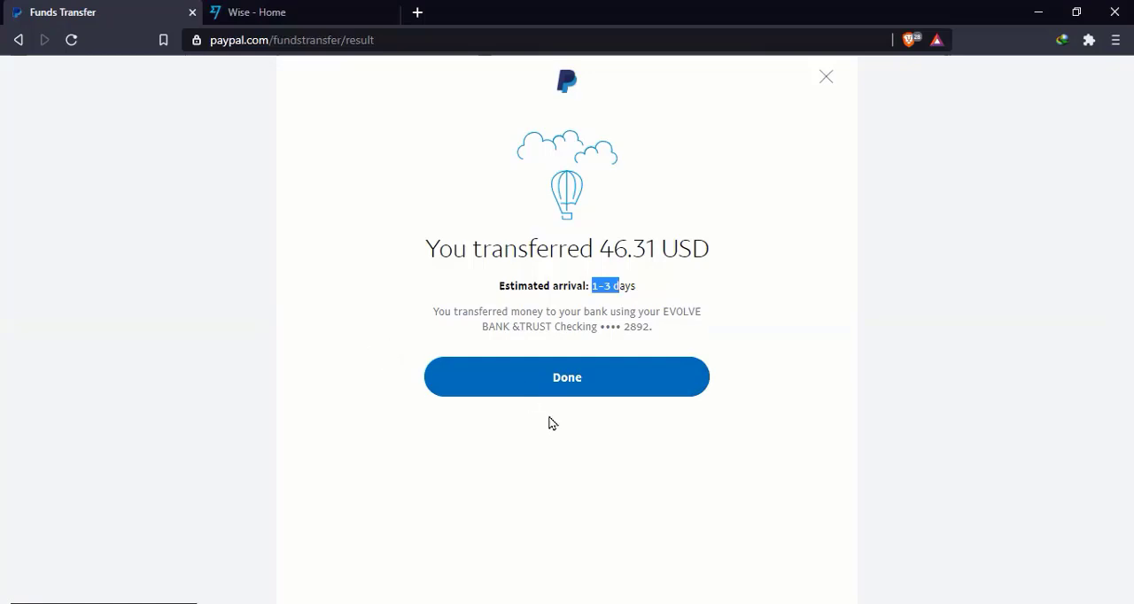
mouse_move(675, 438)
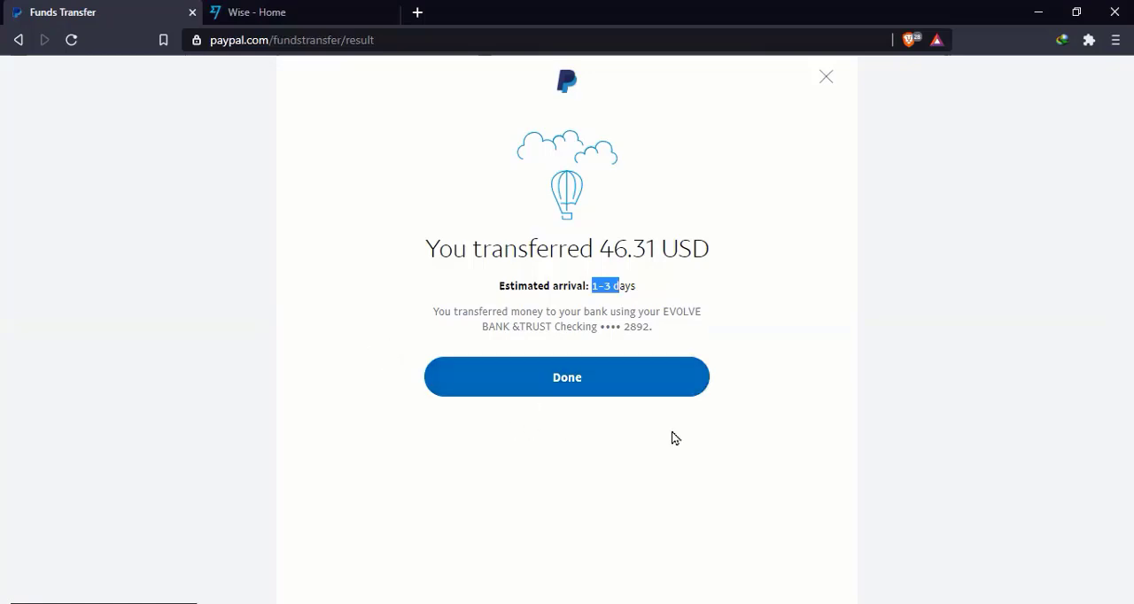
mouse_move(577, 424)
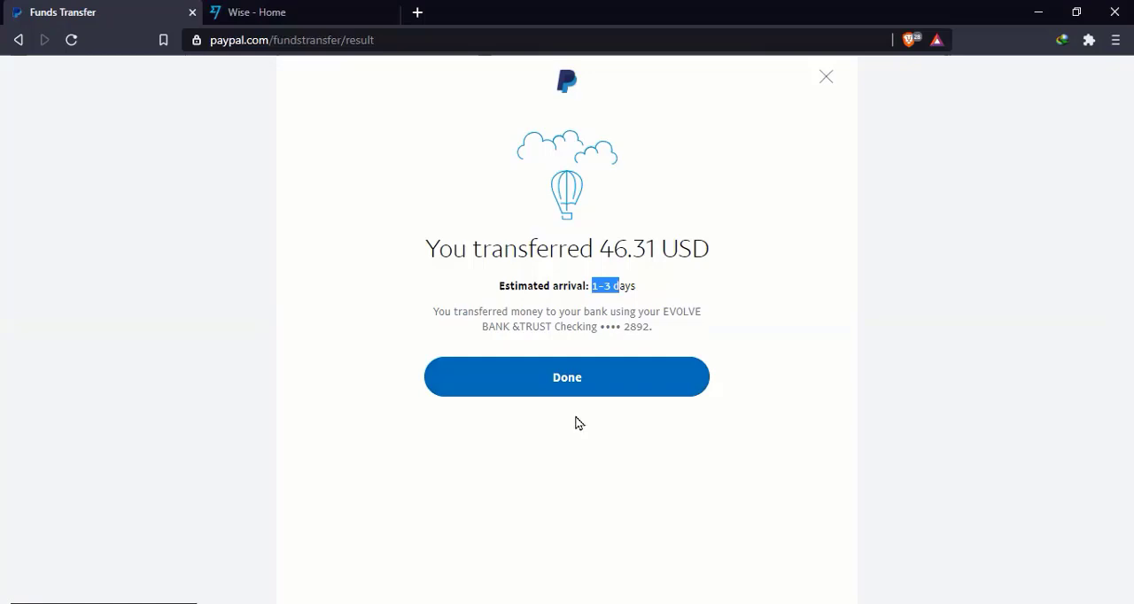
mouse_move(625, 432)
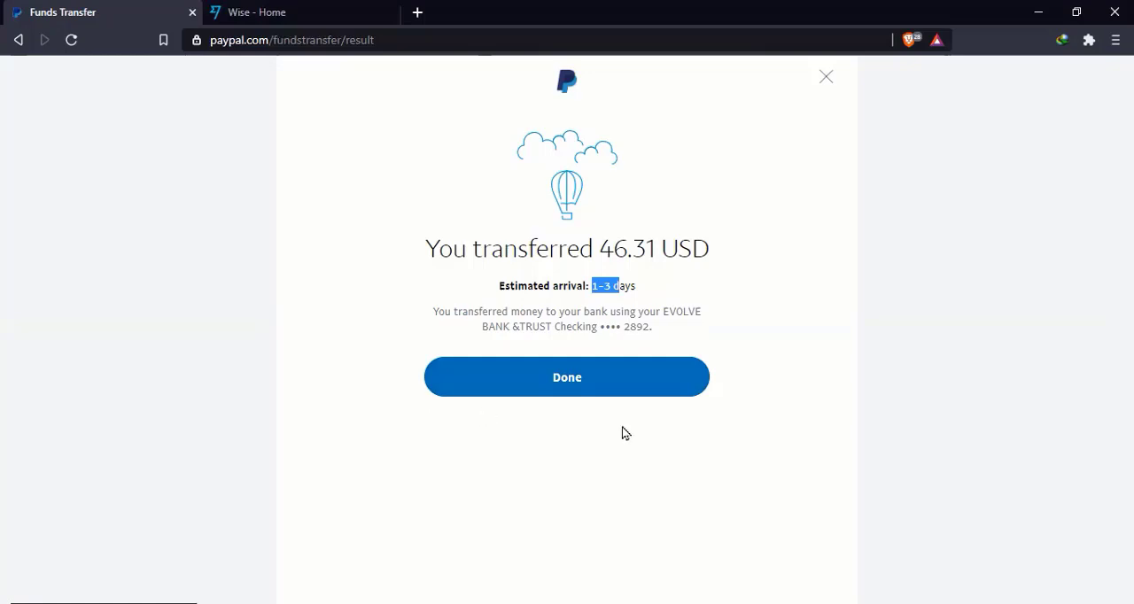
mouse_move(362, 400)
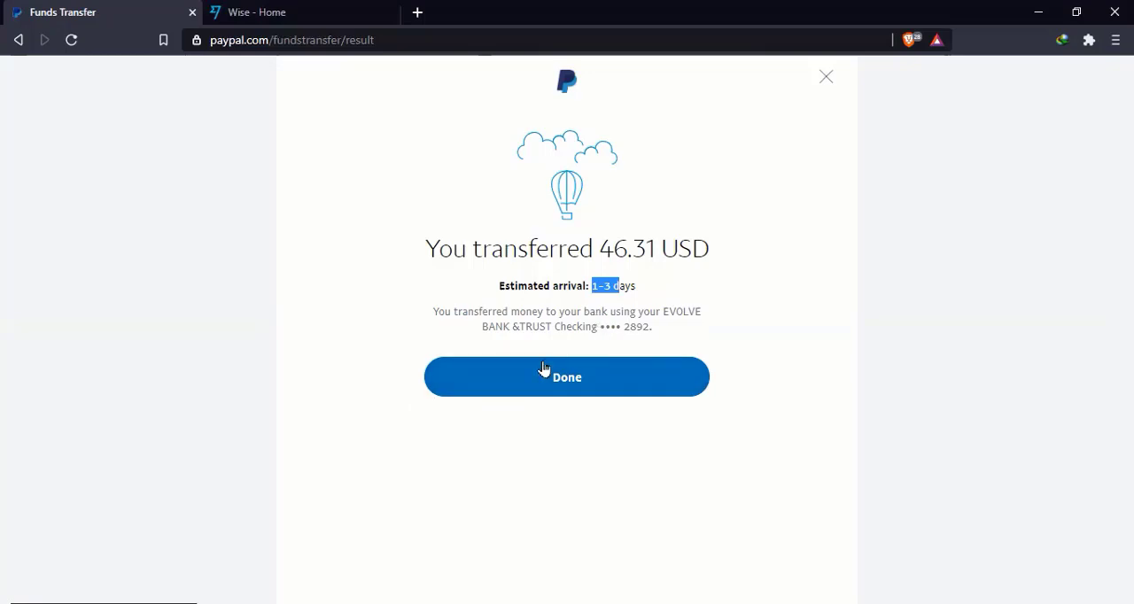
mouse_move(575, 348)
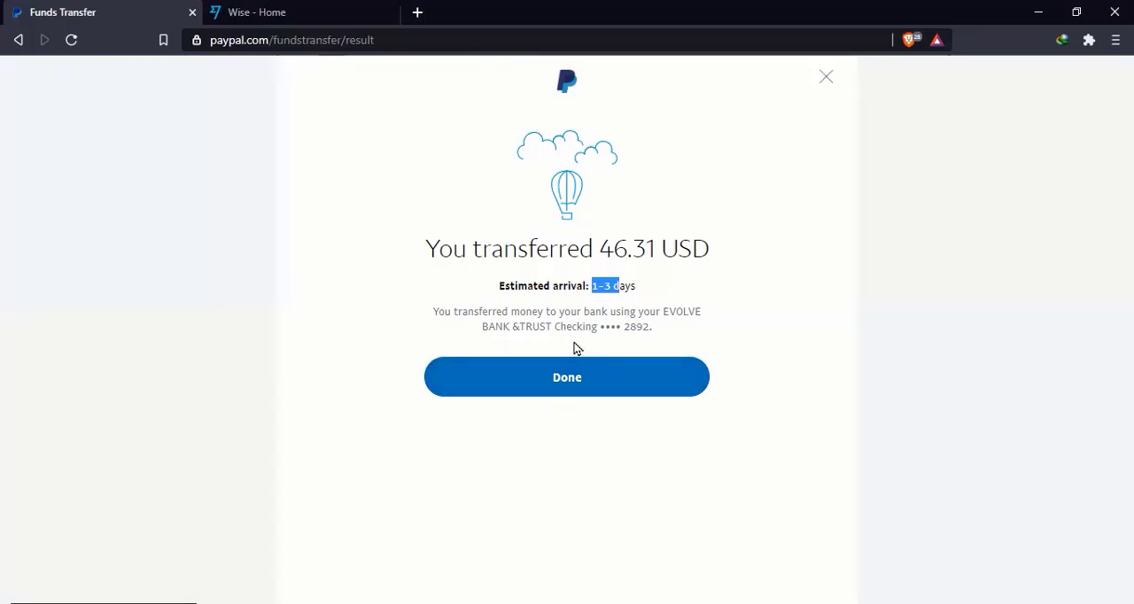
mouse_move(795, 344)
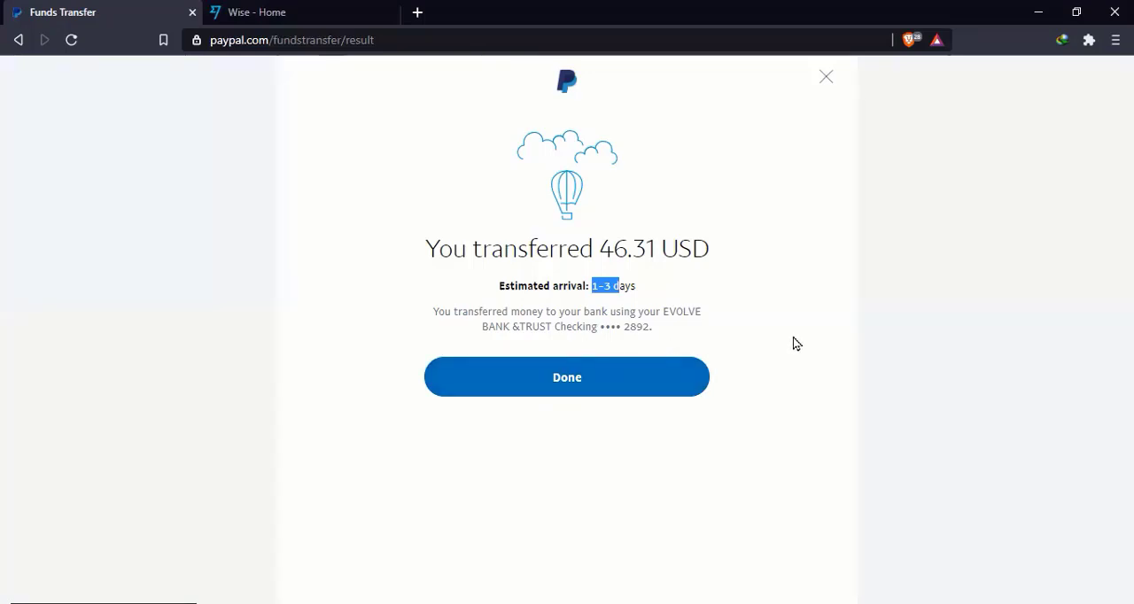
mouse_move(790, 234)
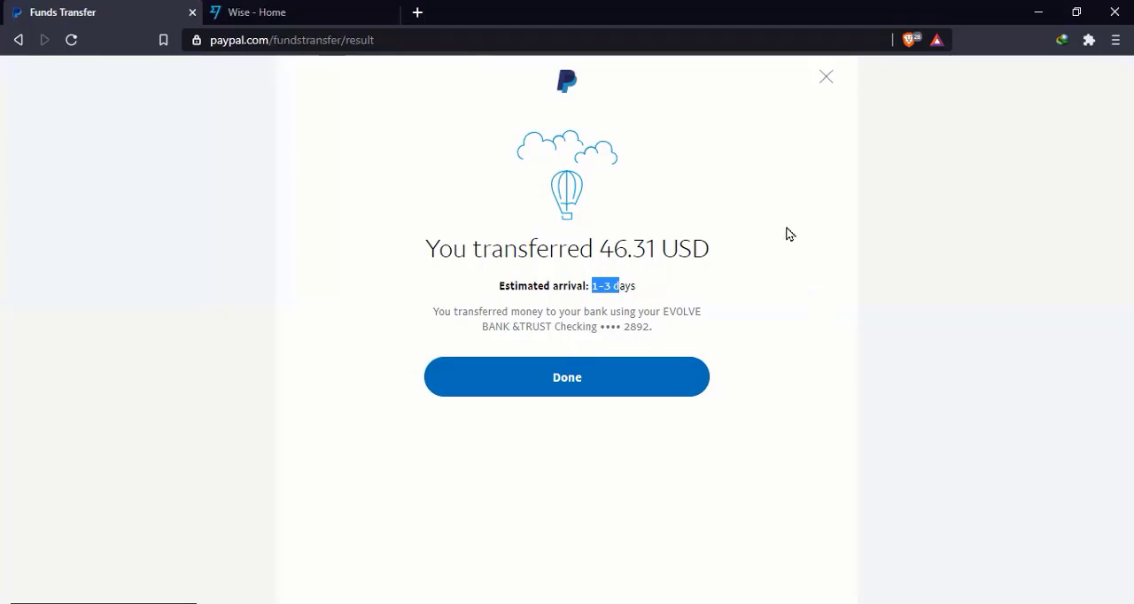
mouse_move(794, 277)
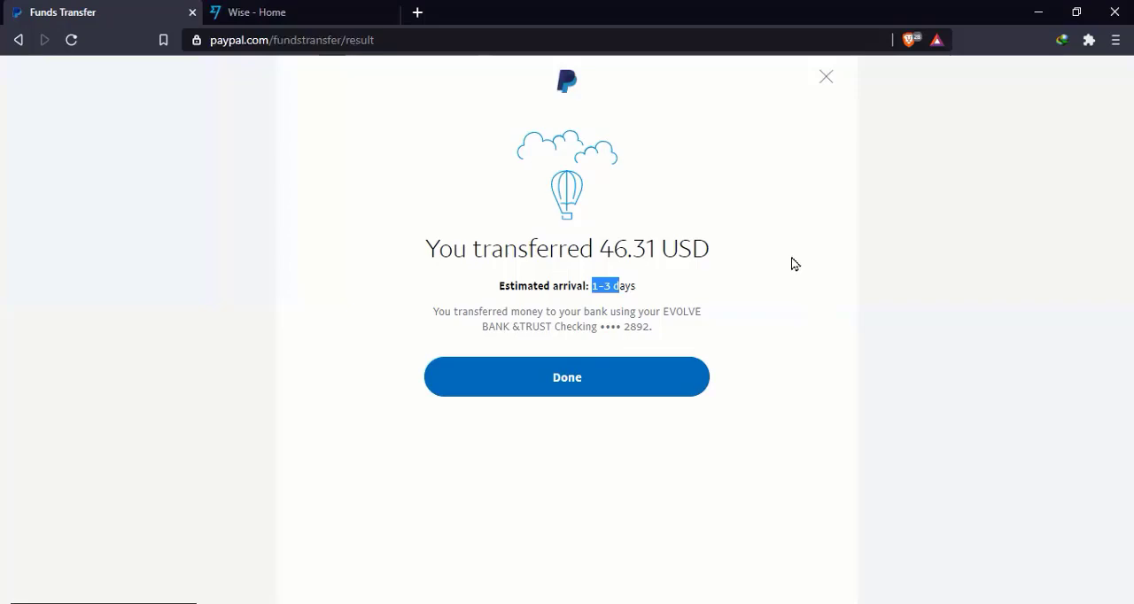
mouse_move(762, 281)
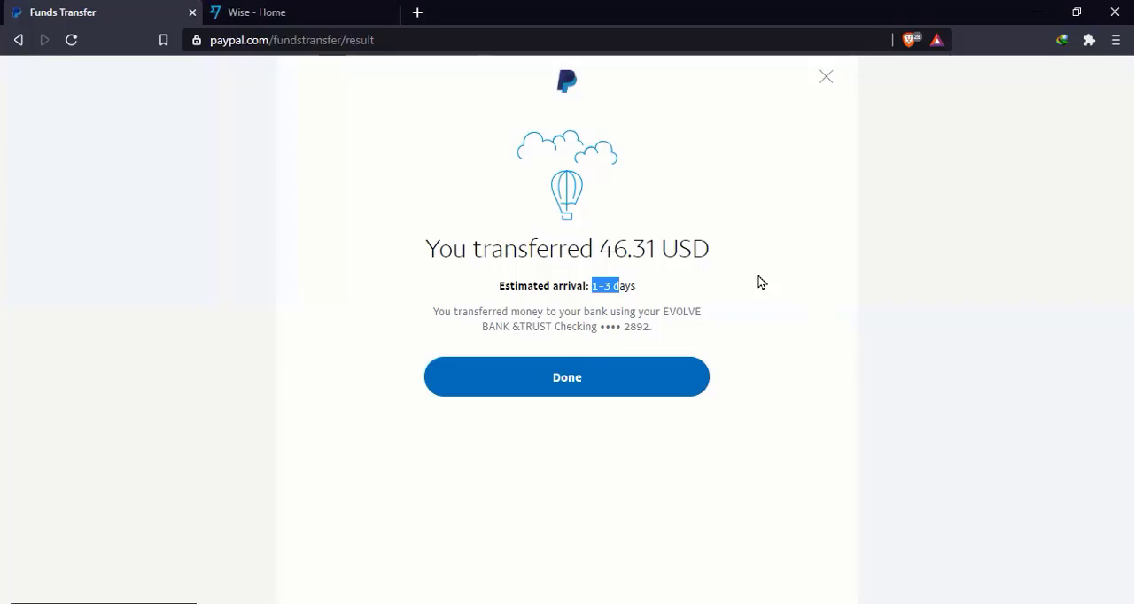
mouse_move(744, 287)
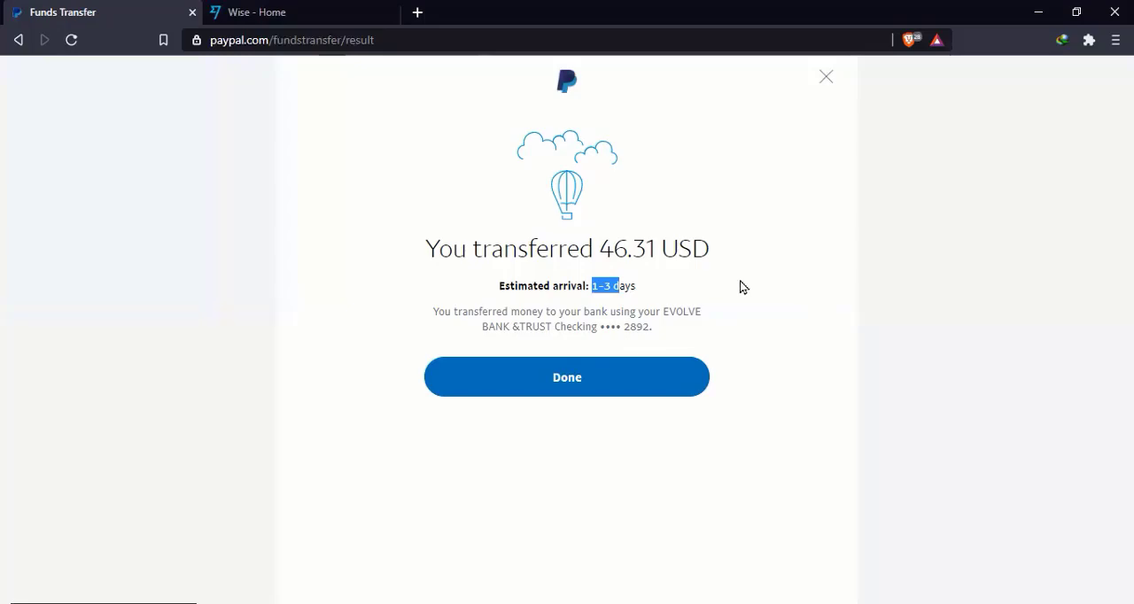